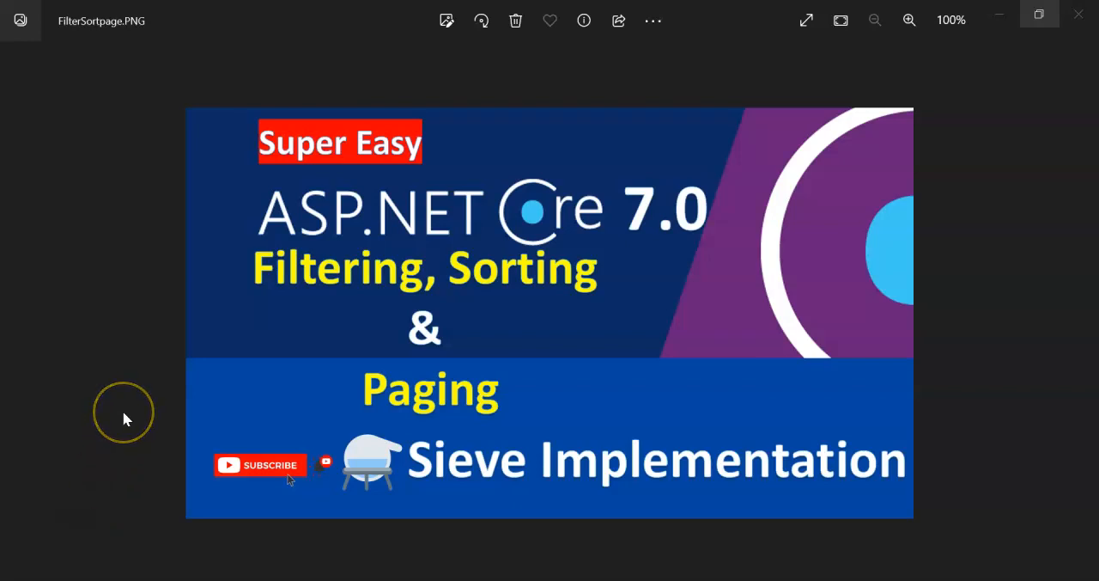
mouse_move(125, 419)
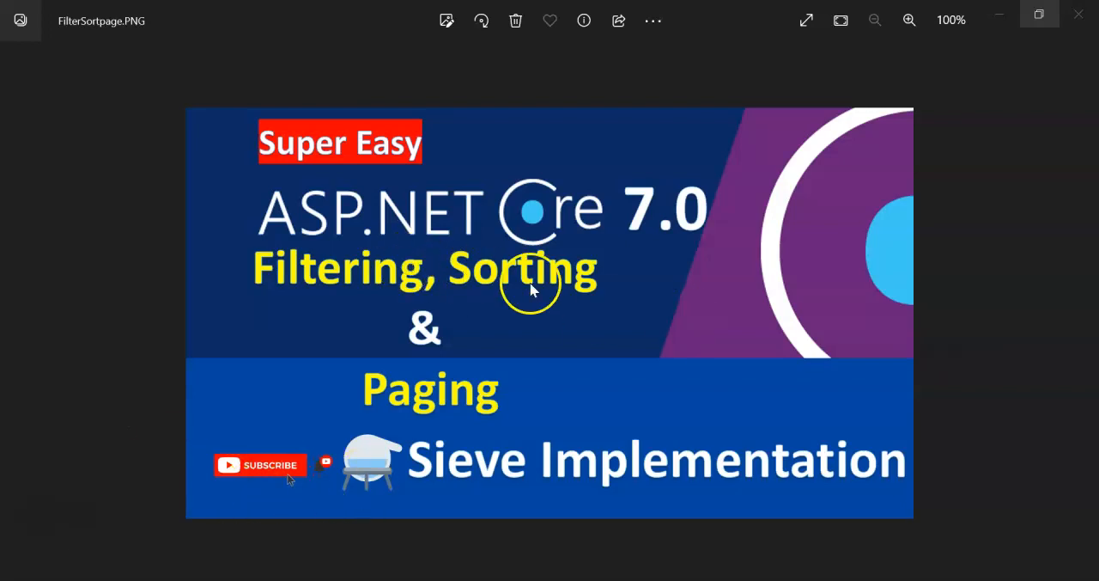
mouse_move(401, 315)
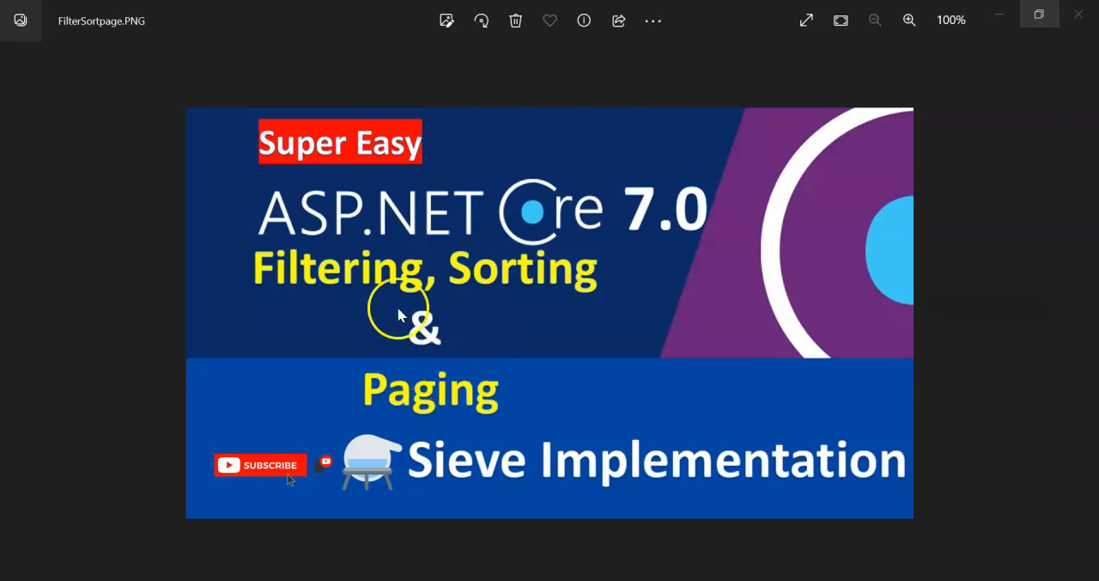
mouse_move(472, 421)
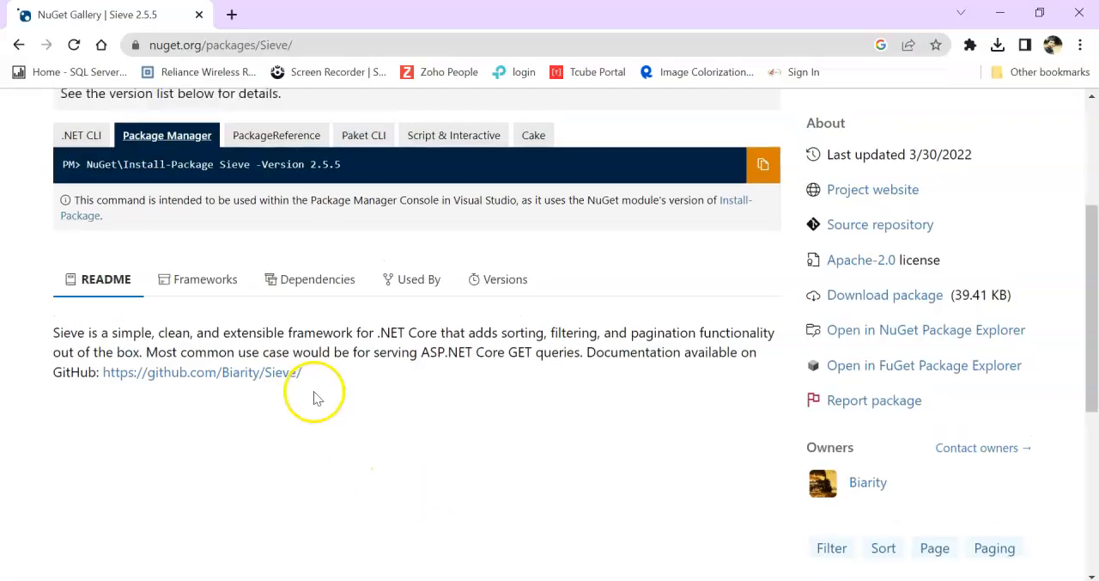
Step: Search Windows for 'vis' and launch Visual Studio 2022 from the best match
scroll("down", 3)
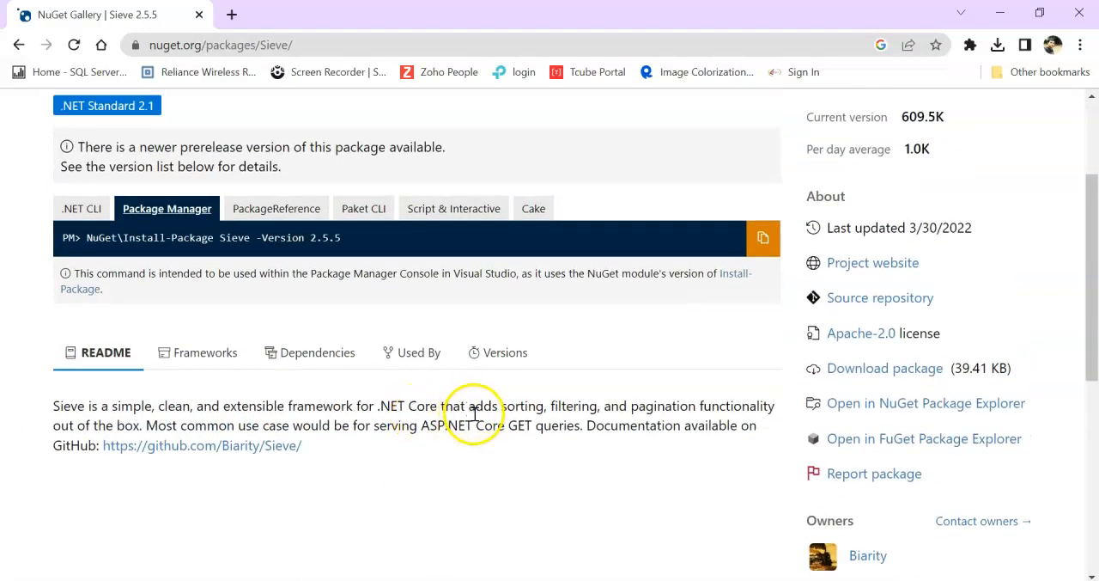
mouse_move(651, 411)
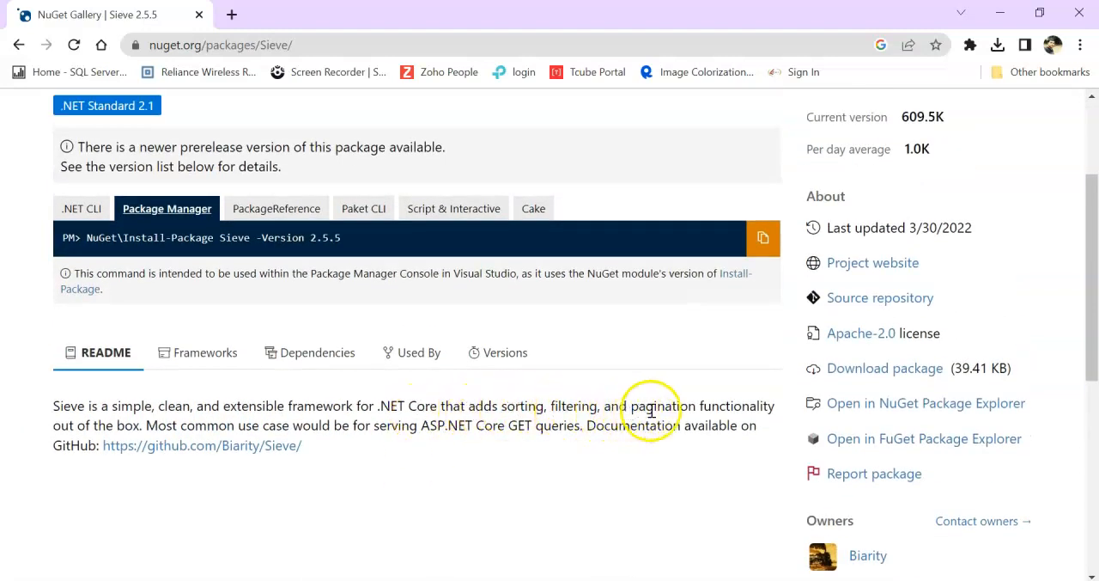
mouse_move(146, 441)
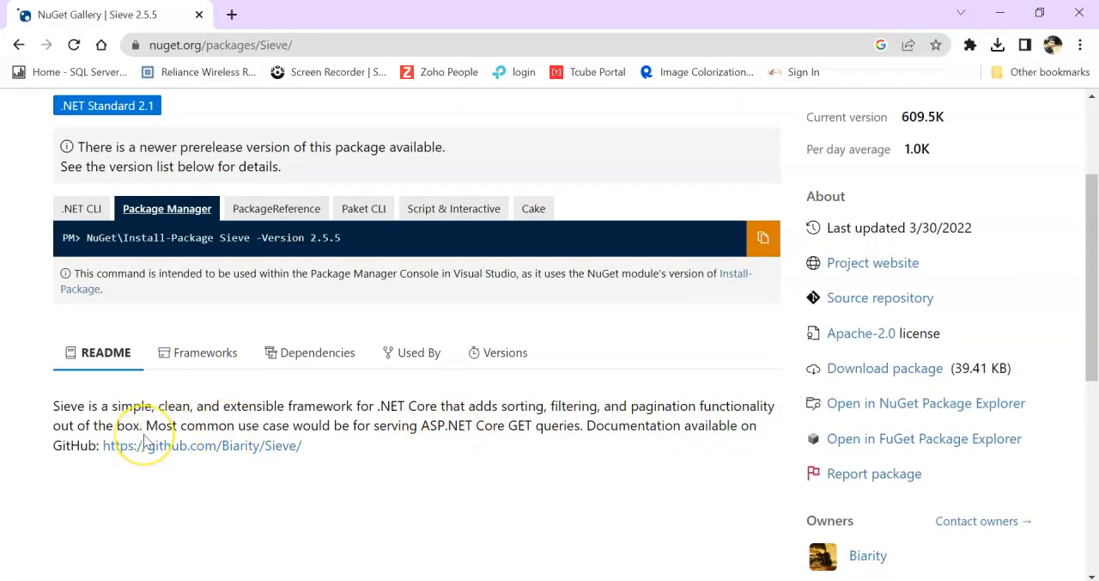
mouse_move(215, 427)
type("vis")
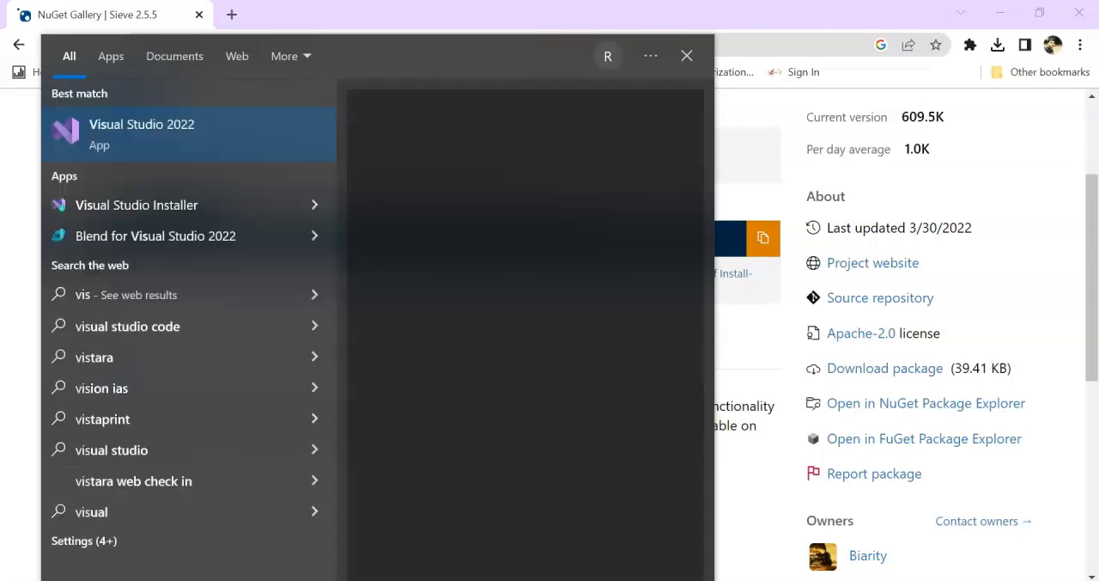
left_click(686, 54)
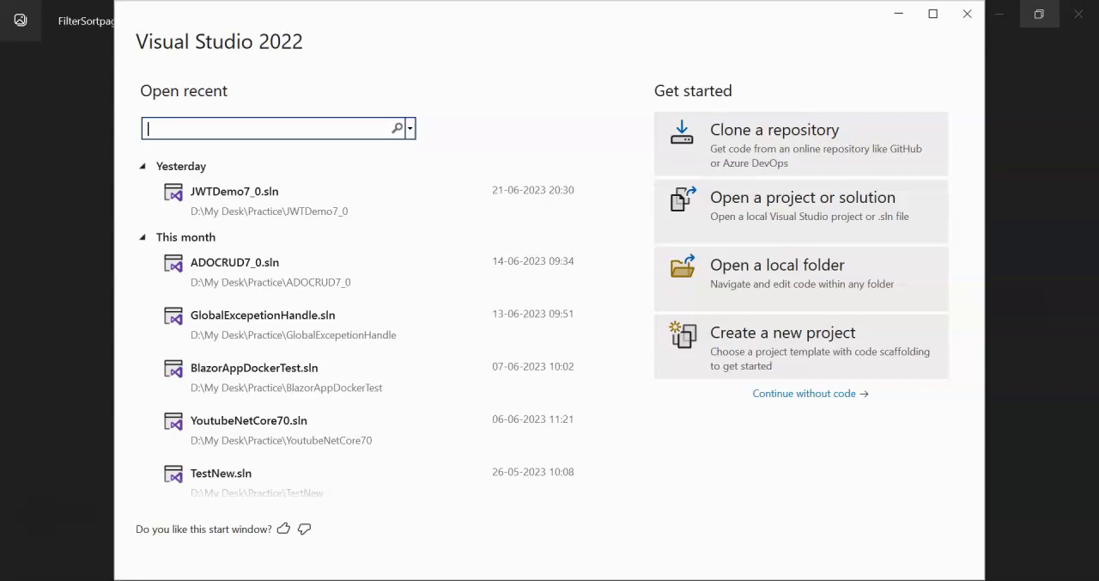
Step: Start a new ASP.NET Core Web API project named SieveDemo in the Practice folder
left_click(783, 345)
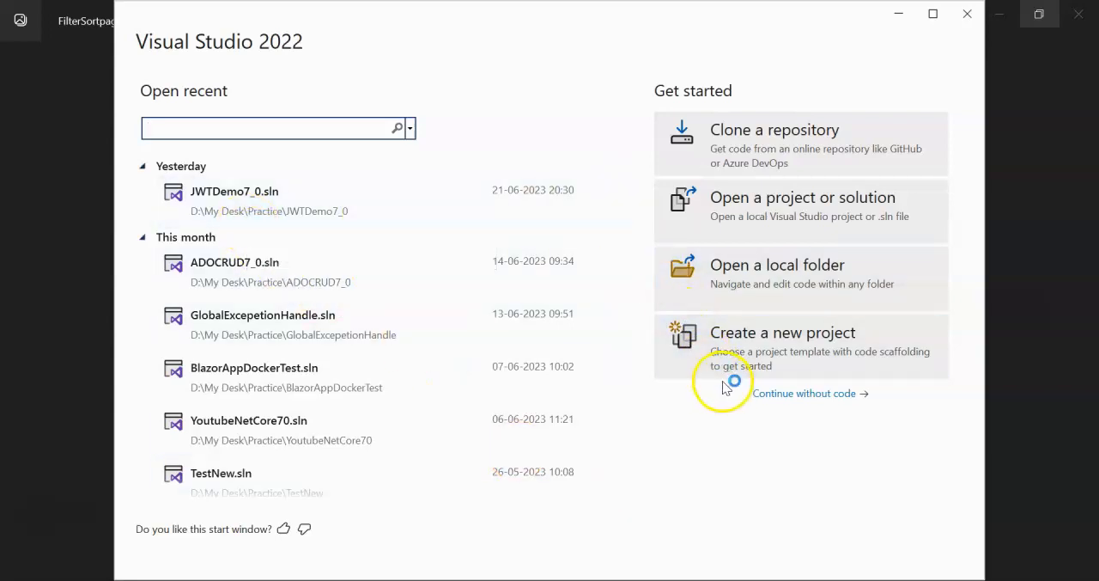
left_click(782, 345)
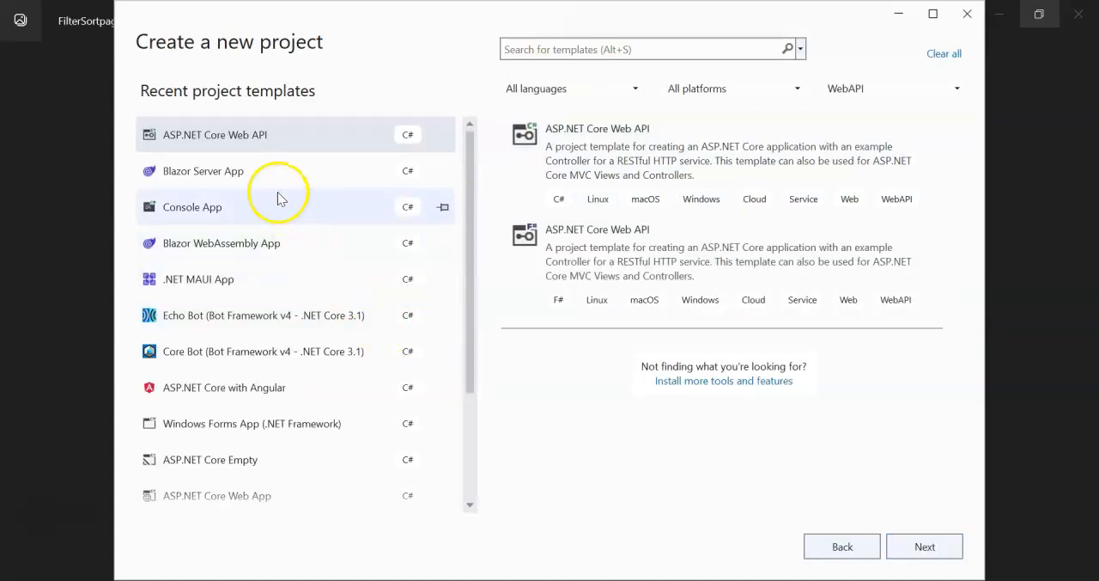
left_click(924, 546)
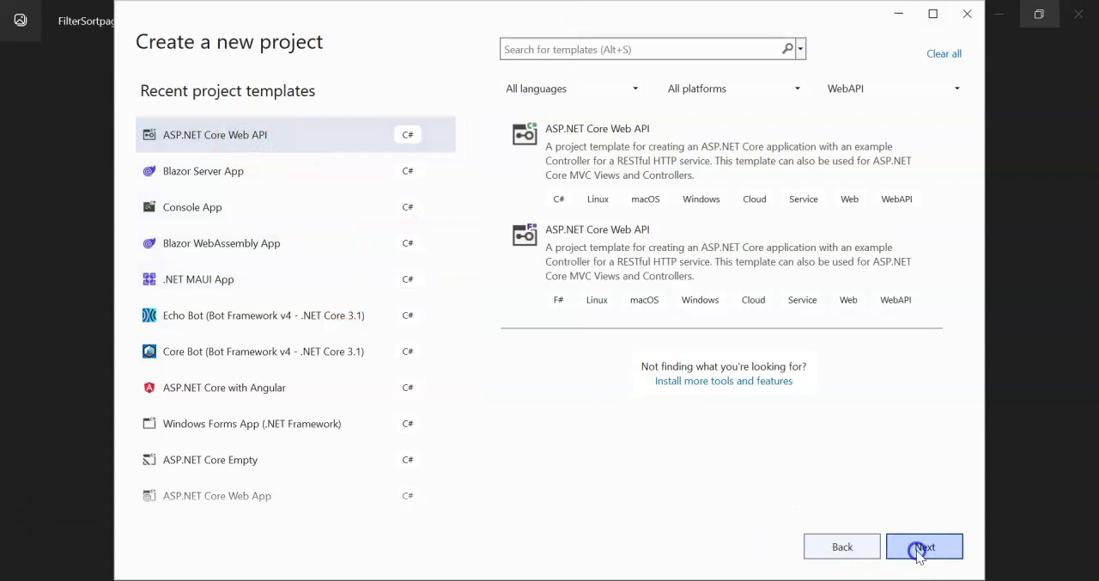
left_click(925, 546)
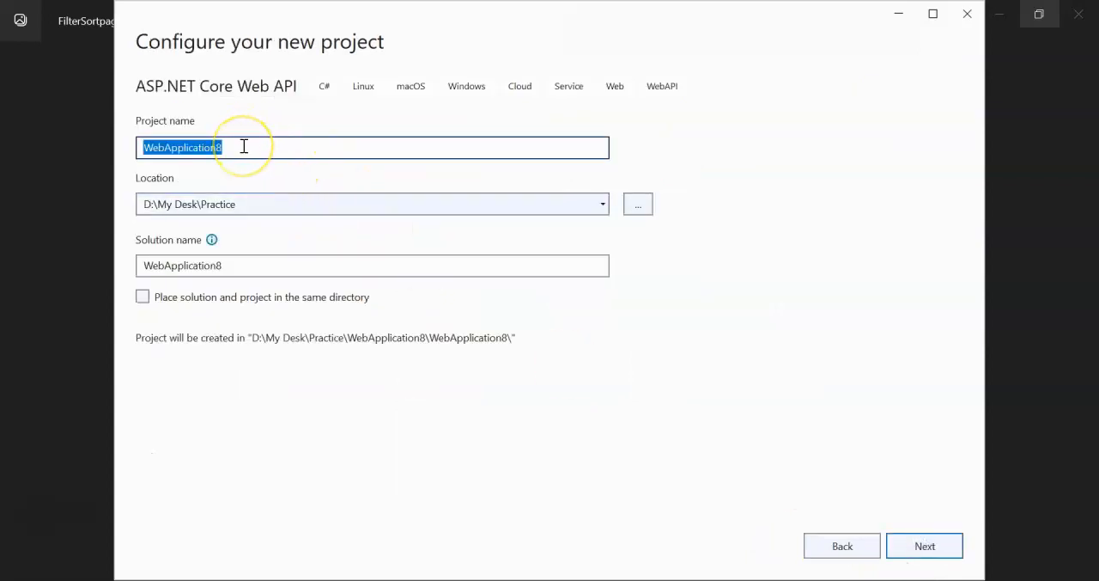
type("Sieve")
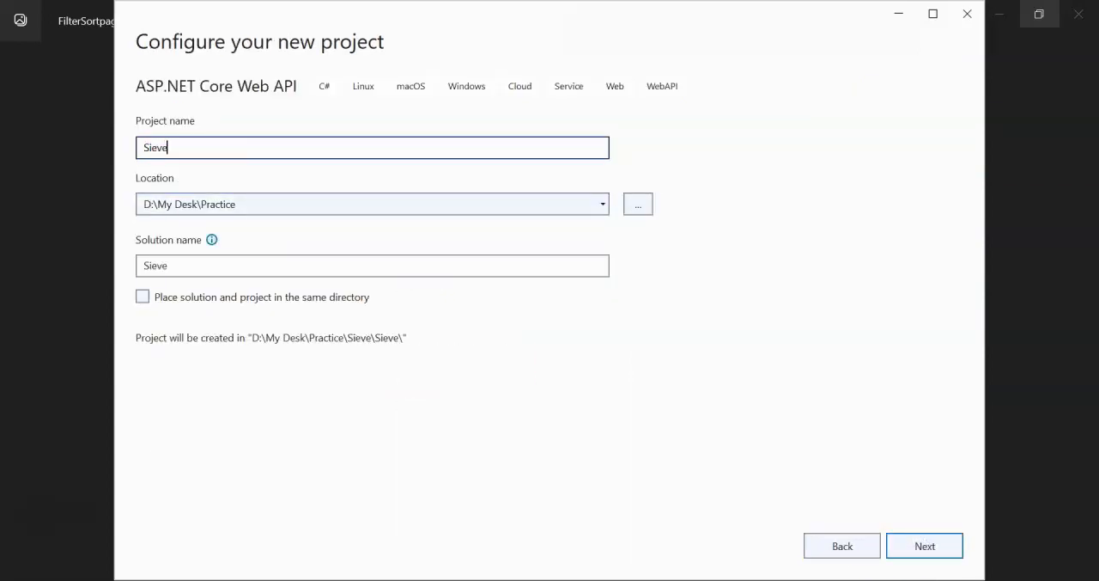
type("Demo")
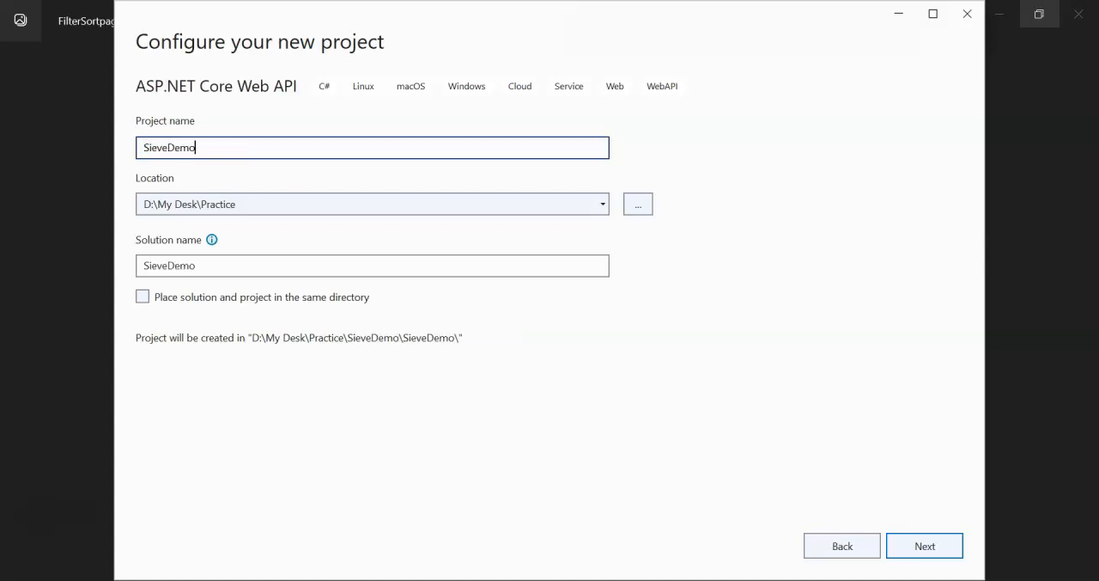
left_click(926, 546)
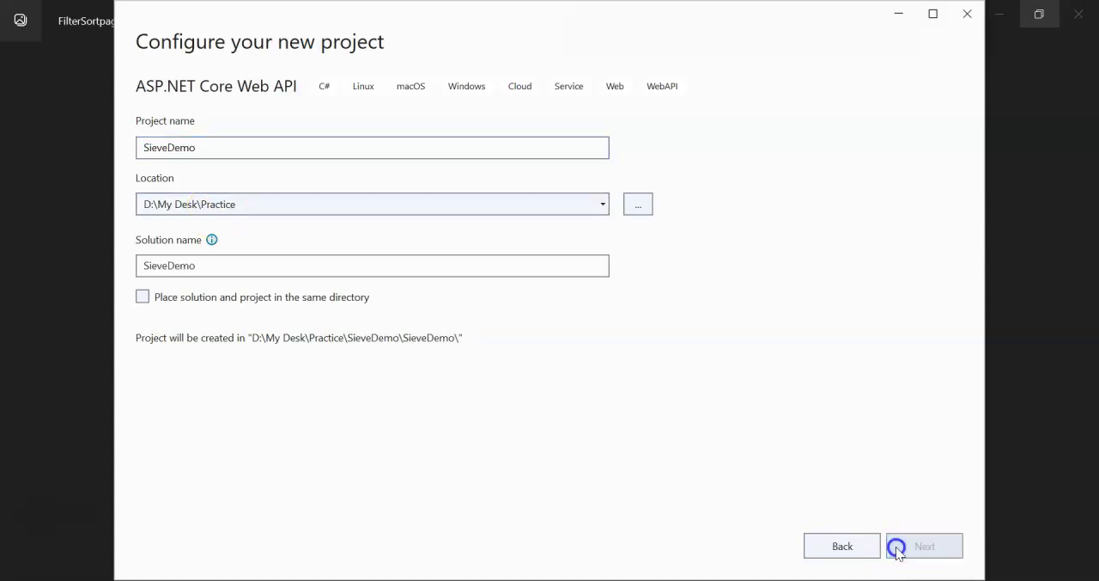
Step: Create SieveDemo on .NET 7.0 with HTTPS disabled and OpenAPI support enabled
left_click(926, 545)
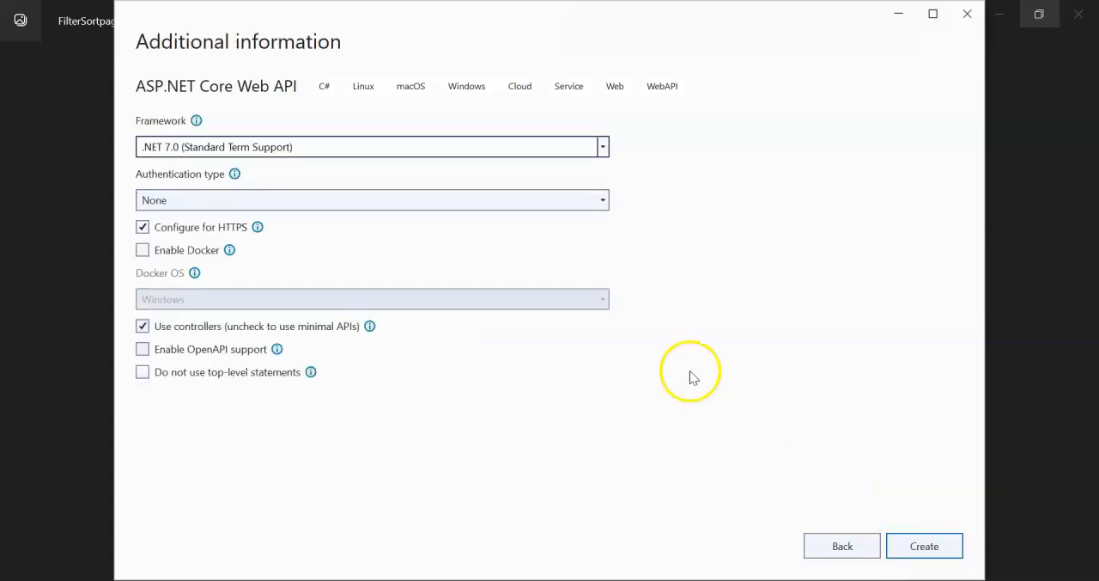
left_click(143, 226)
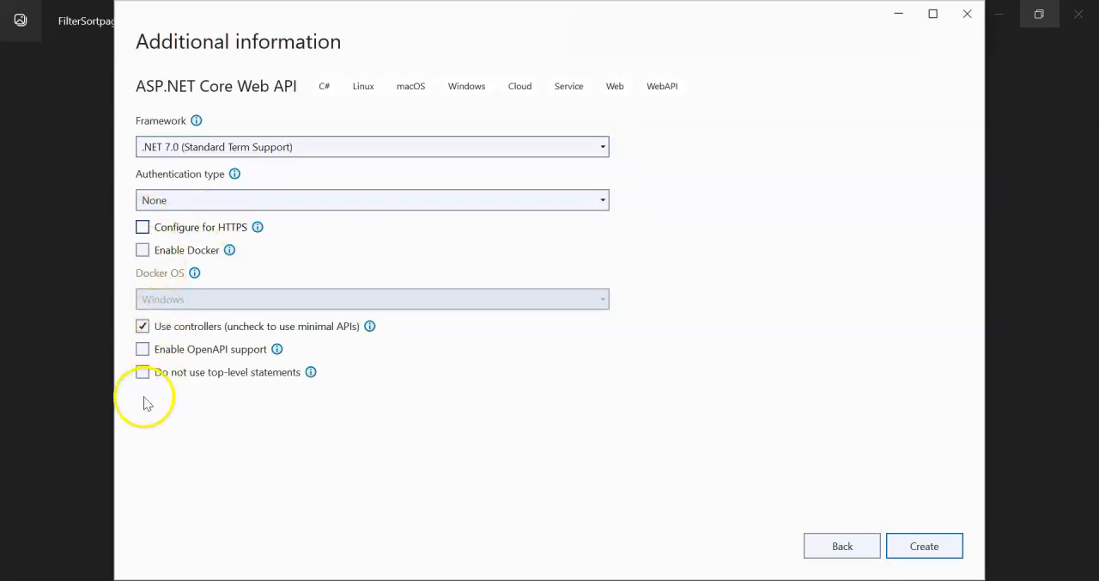
left_click(143, 349)
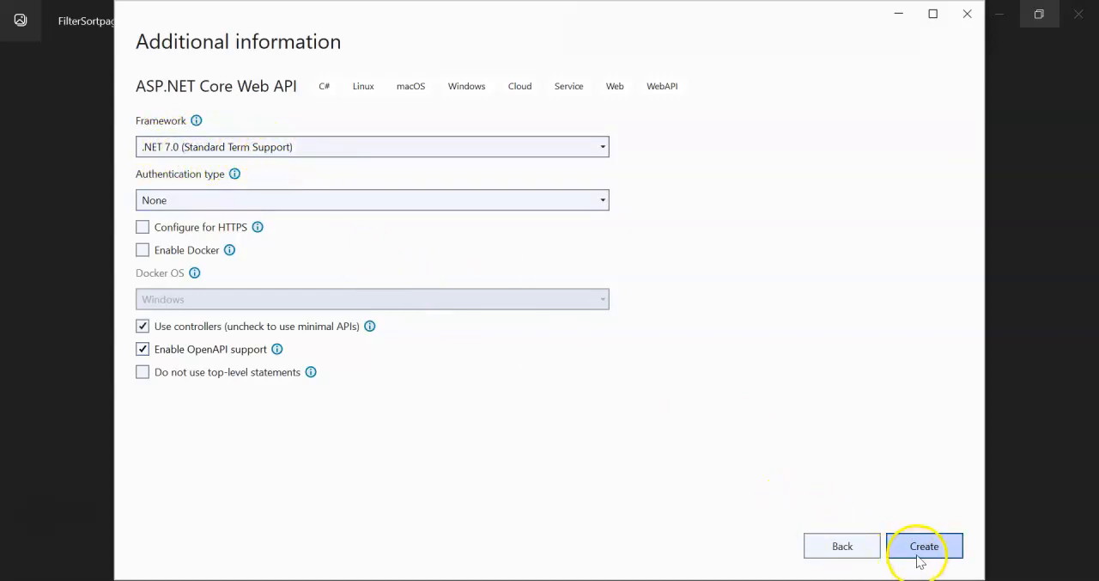
left_click(923, 546)
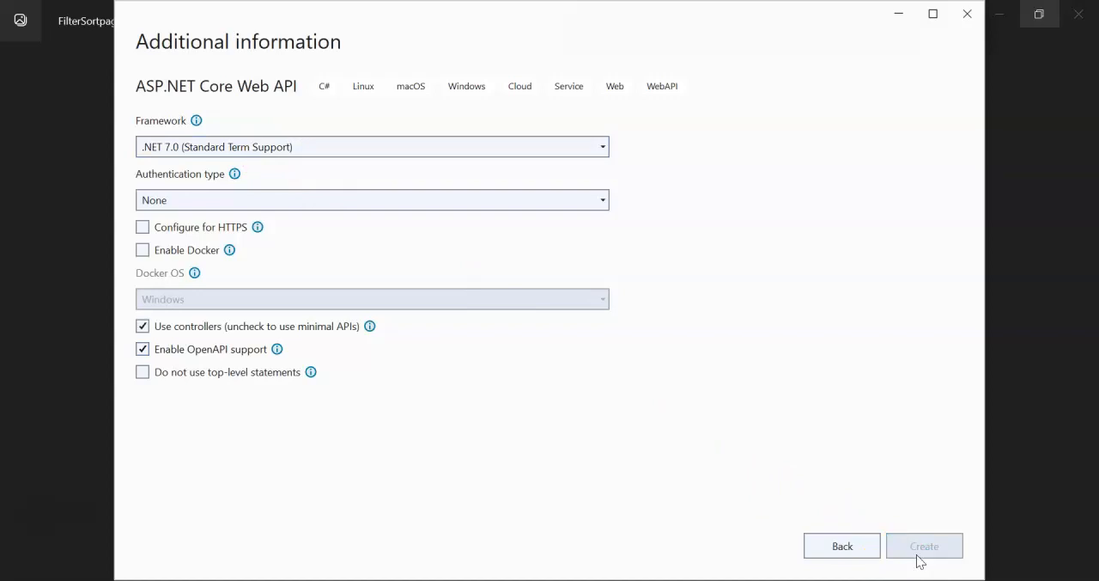
left_click(923, 544)
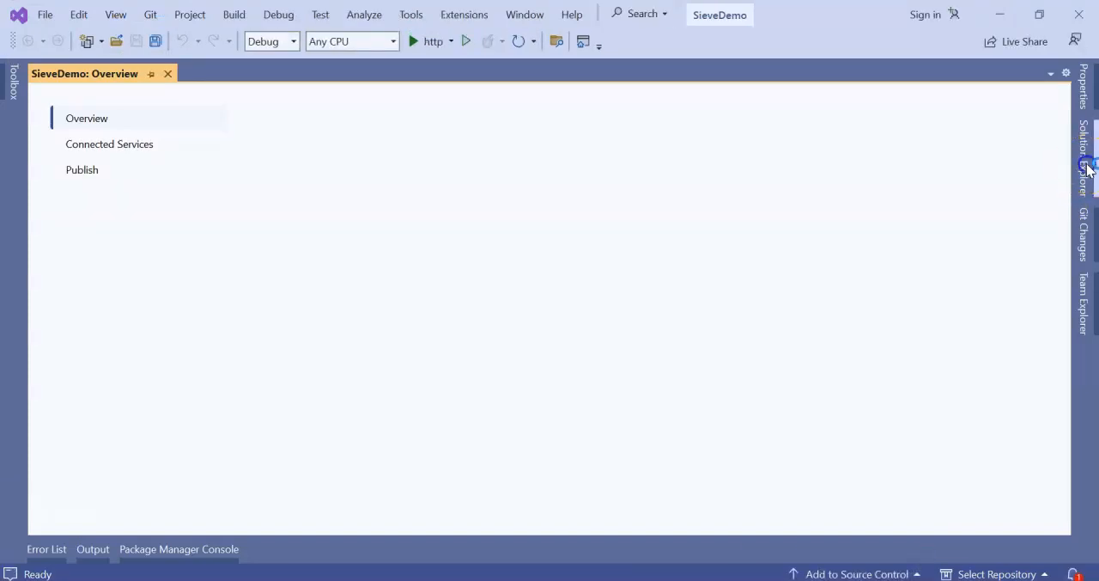
Step: Add a Models folder to SieveDemo and begin adding a class to it
left_click(1086, 170)
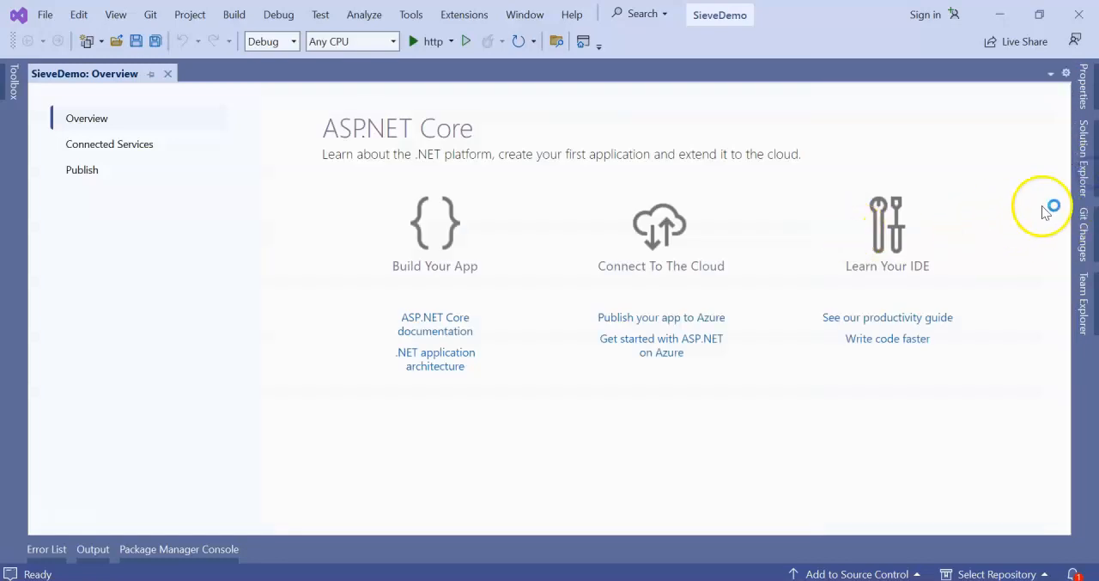
left_click(1087, 198)
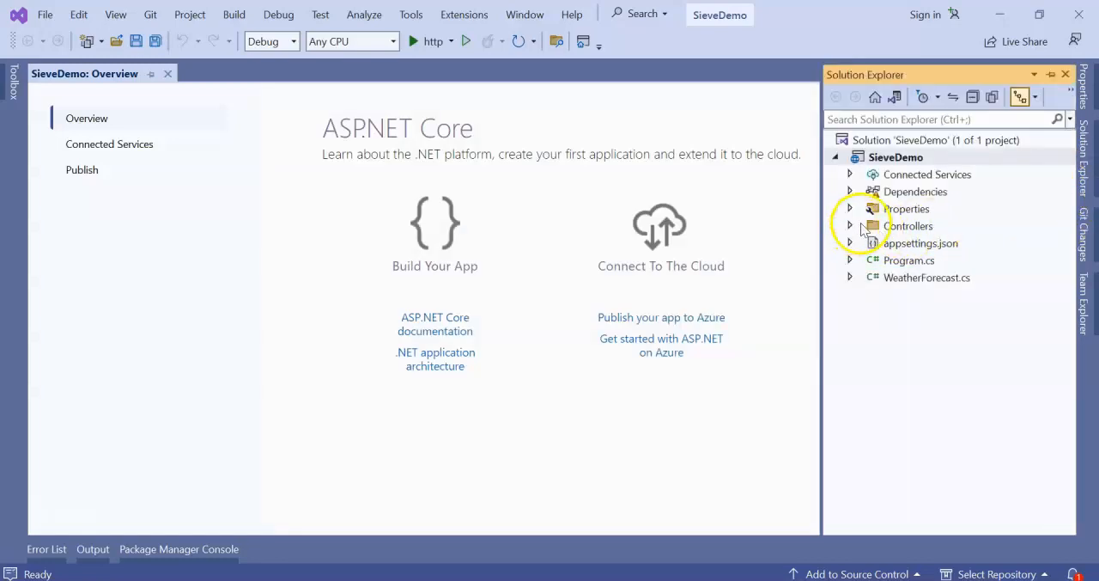
left_click(894, 156)
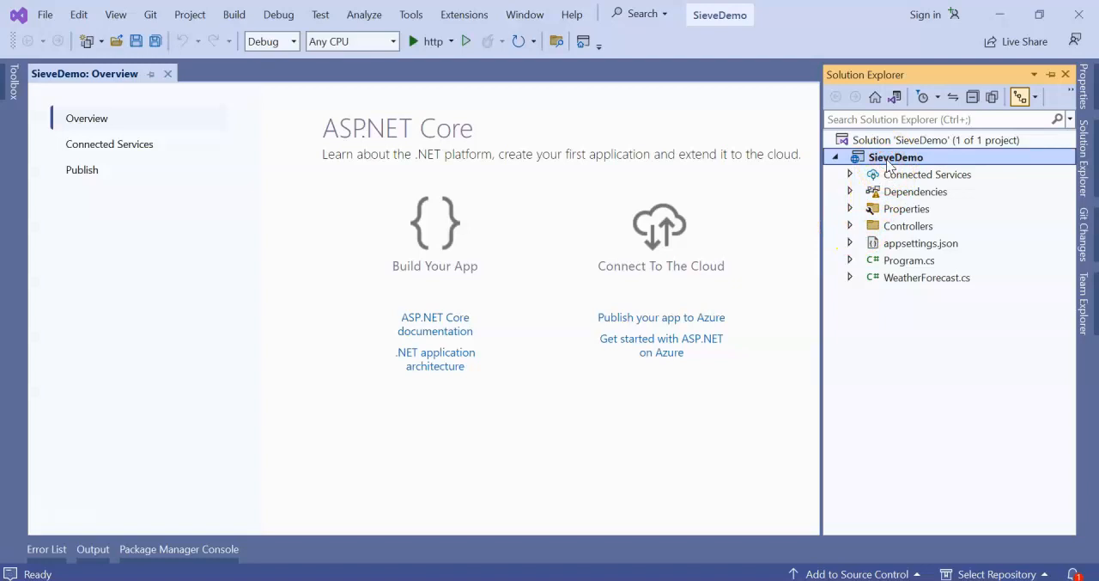
right_click(896, 156)
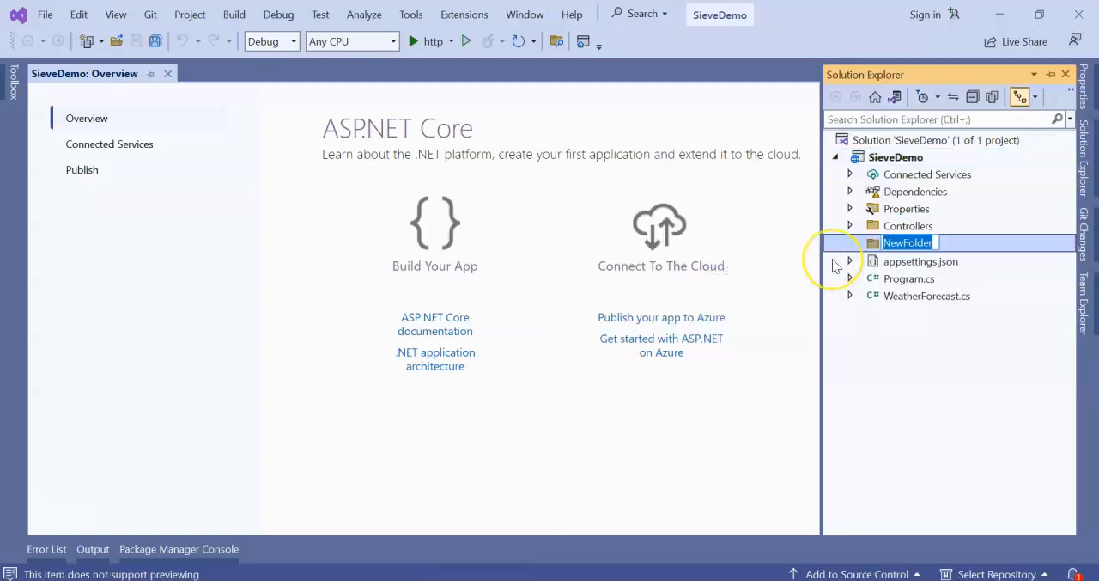
type("Models")
key("Enter")
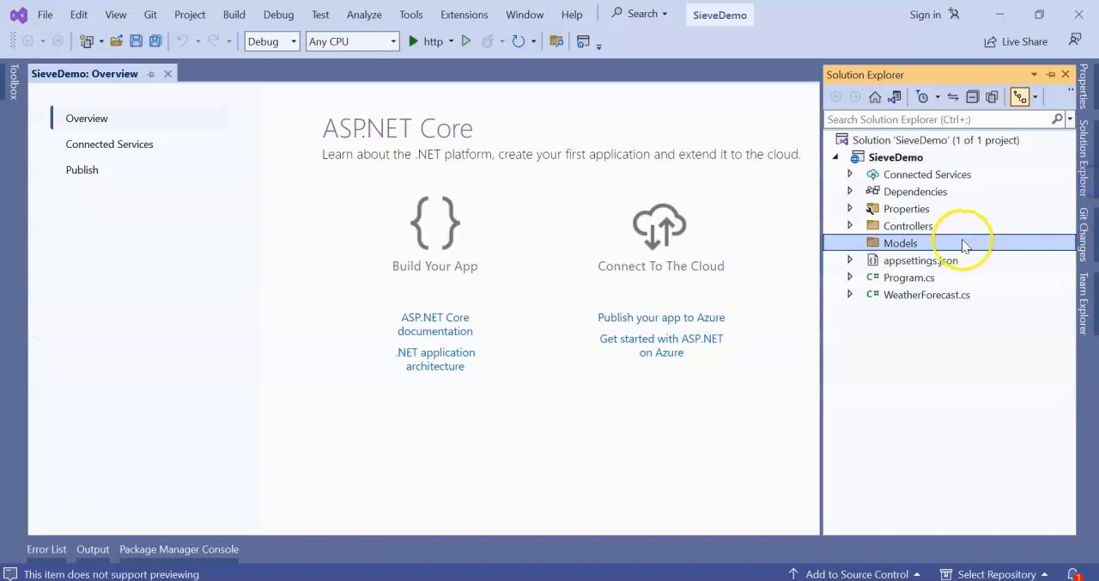
right_click(901, 243)
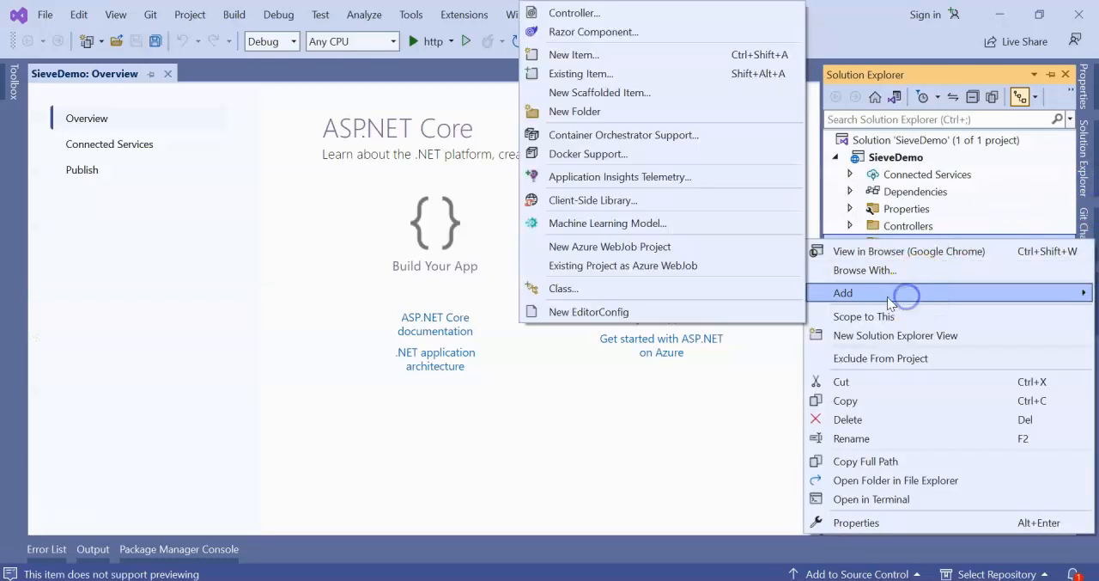
left_click(574, 54)
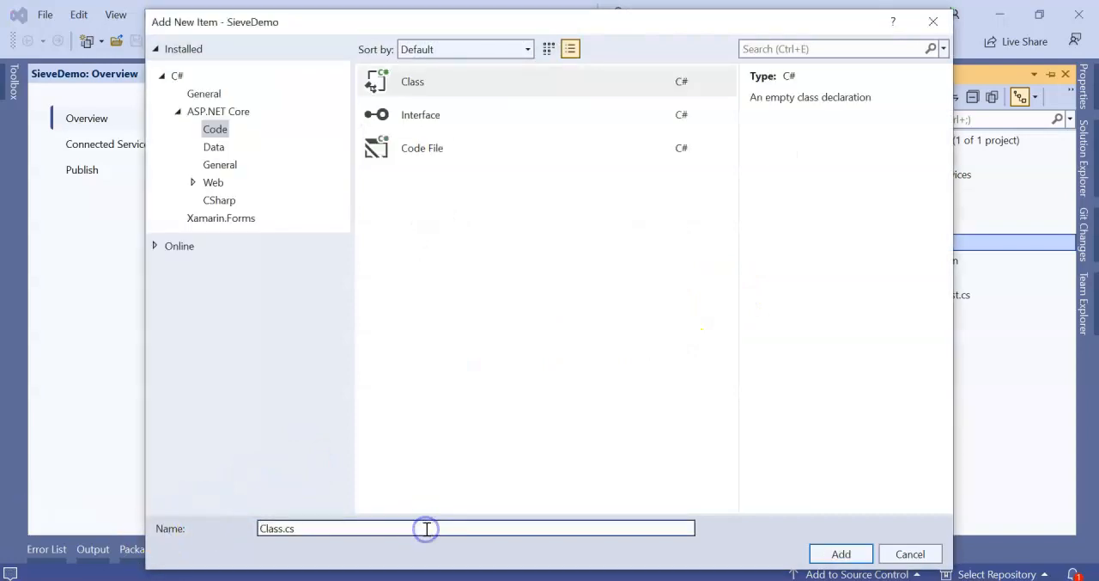
Step: Create ProductModel with Id, Name, Description and decimal Price properties, and save it
type("ProductModel")
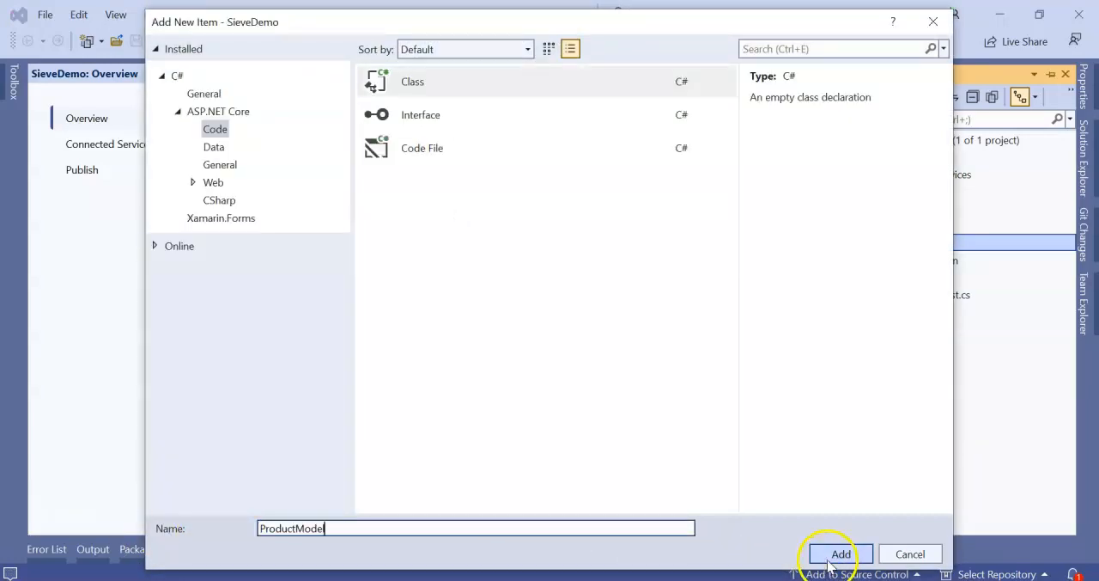
left_click(842, 552)
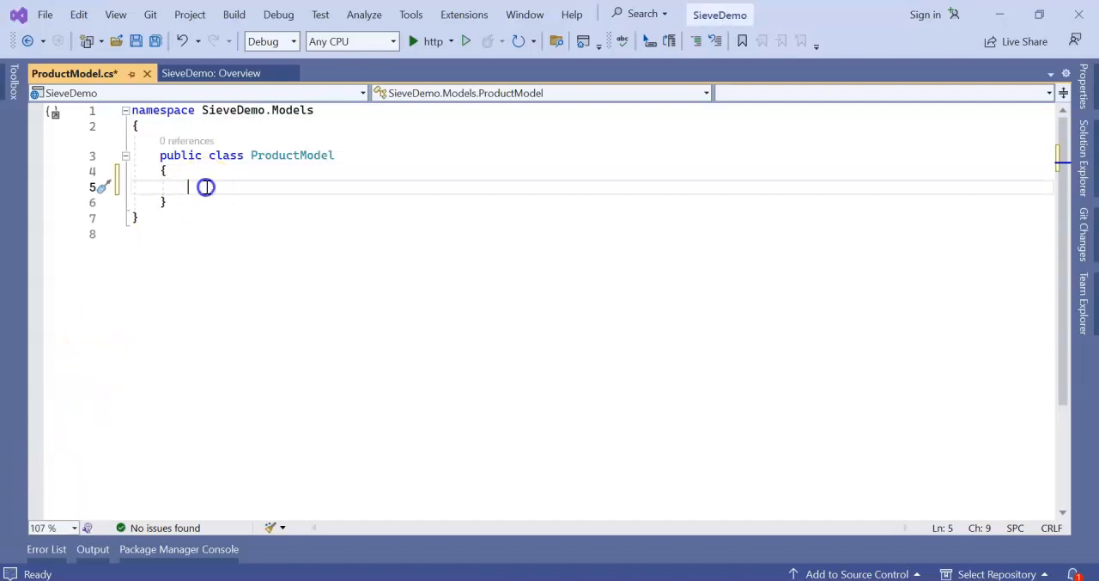
type("public int id")
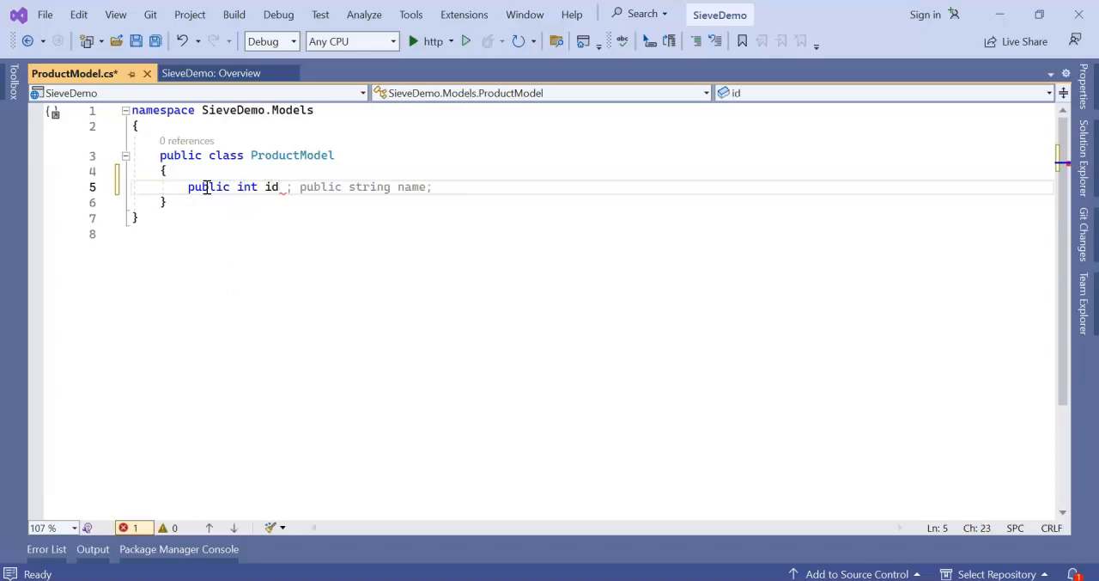
type("{ get; set; }")
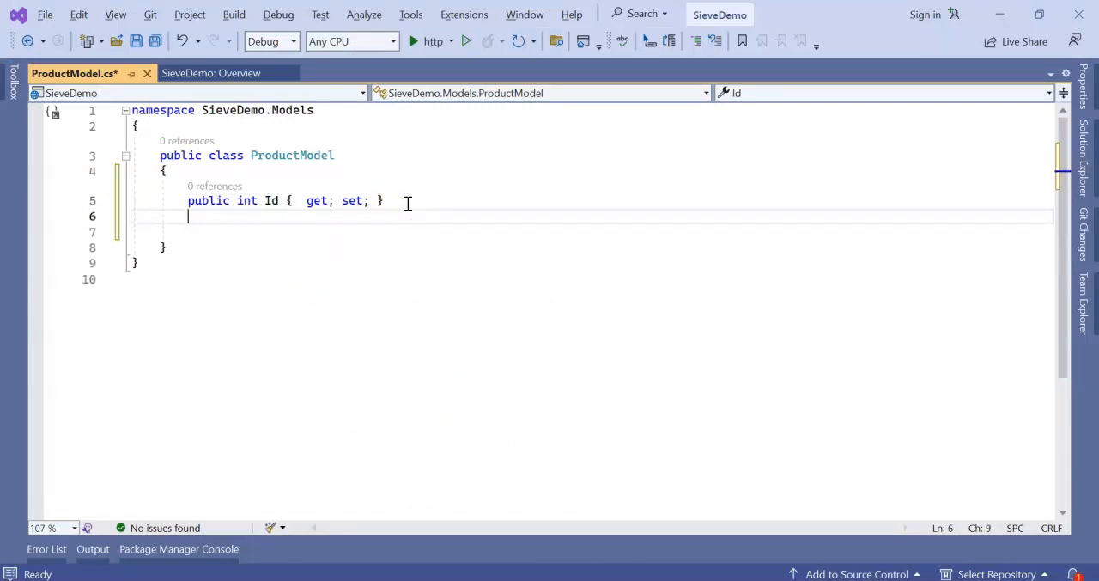
type("public string Name { get; set; }")
type("public string Description { get; set; ")
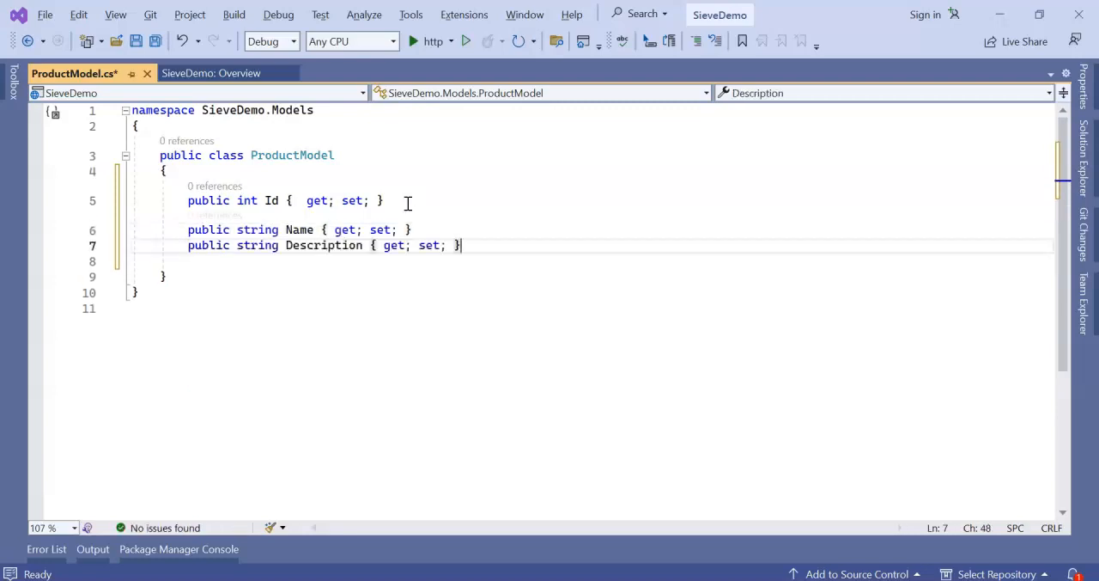
type("public int ProductId { get; set; }")
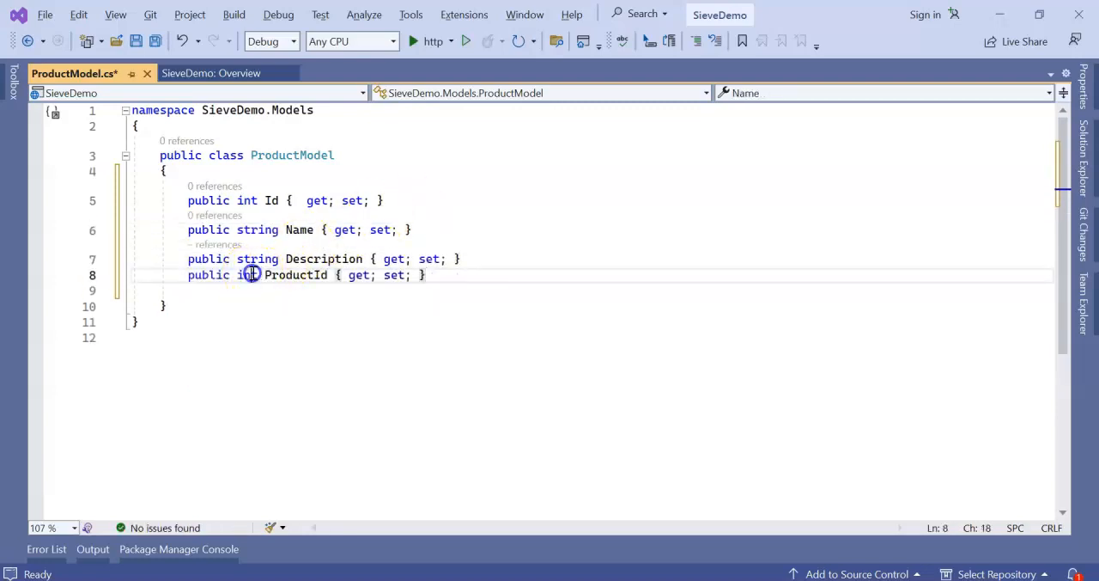
type("decimal")
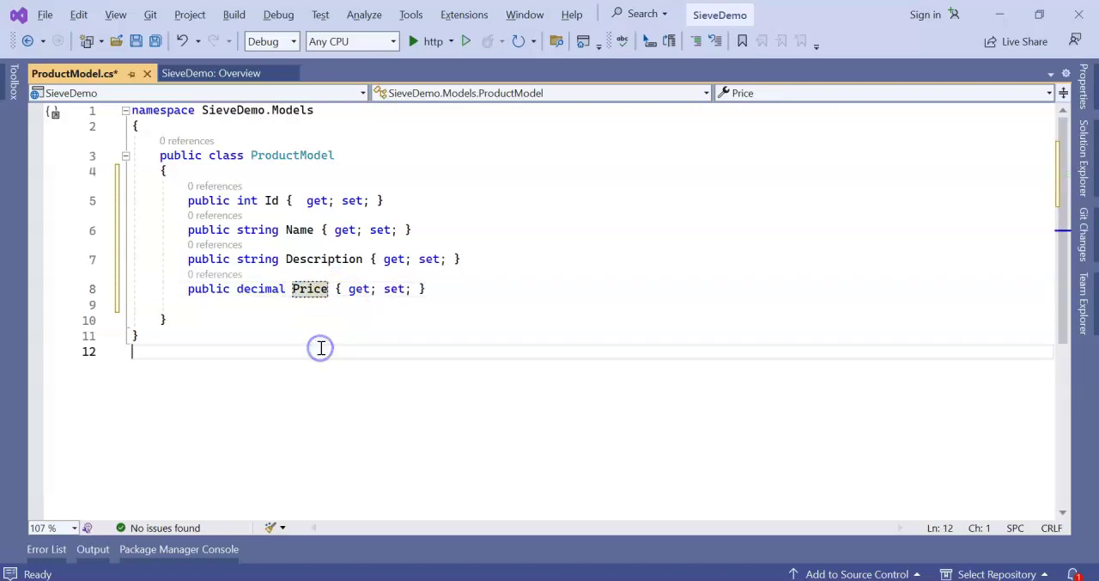
key("ctrl+s")
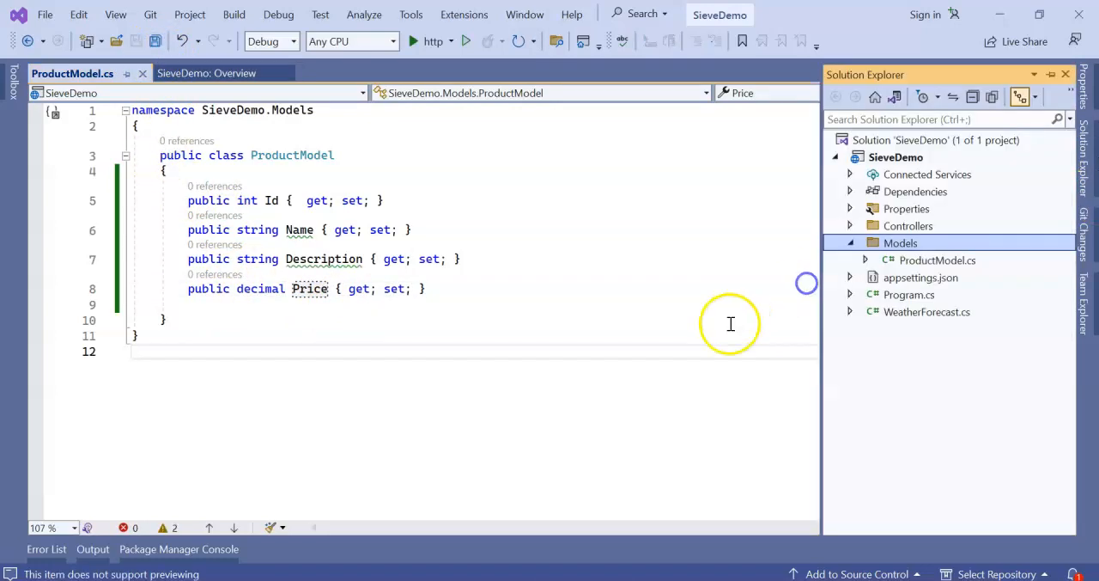
Step: Add a DBContext folder to SieveDemo and start a ProductDB class inside it
left_click(896, 156)
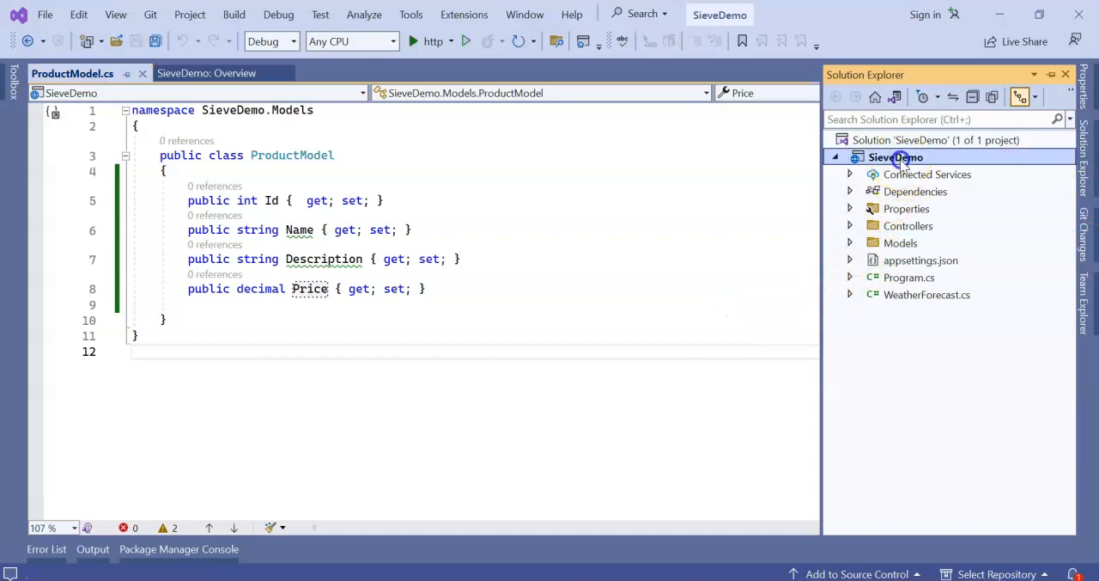
right_click(897, 156)
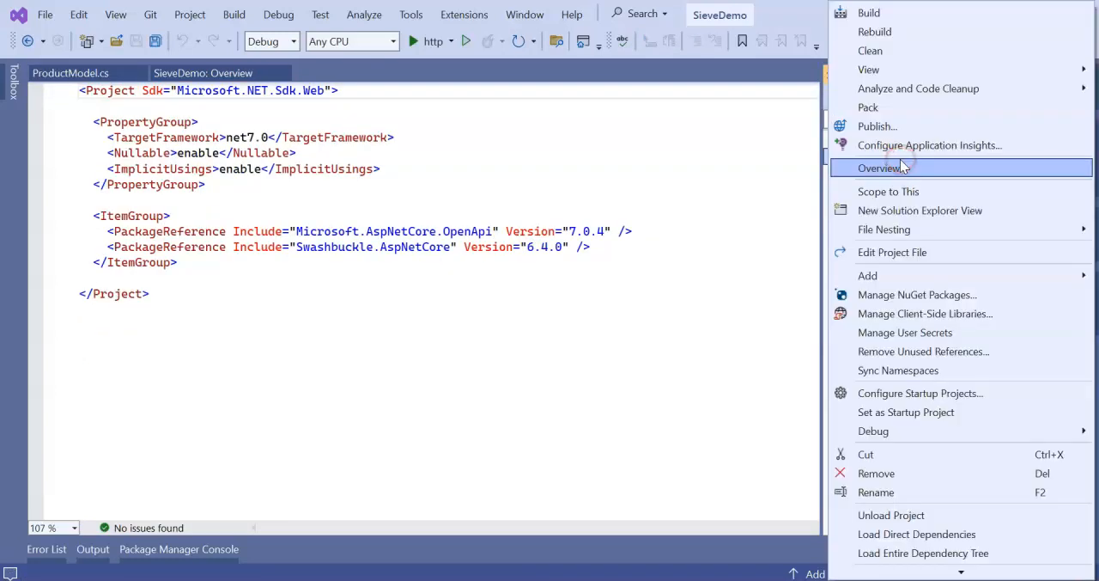
mouse_move(867, 275)
type("DBContext")
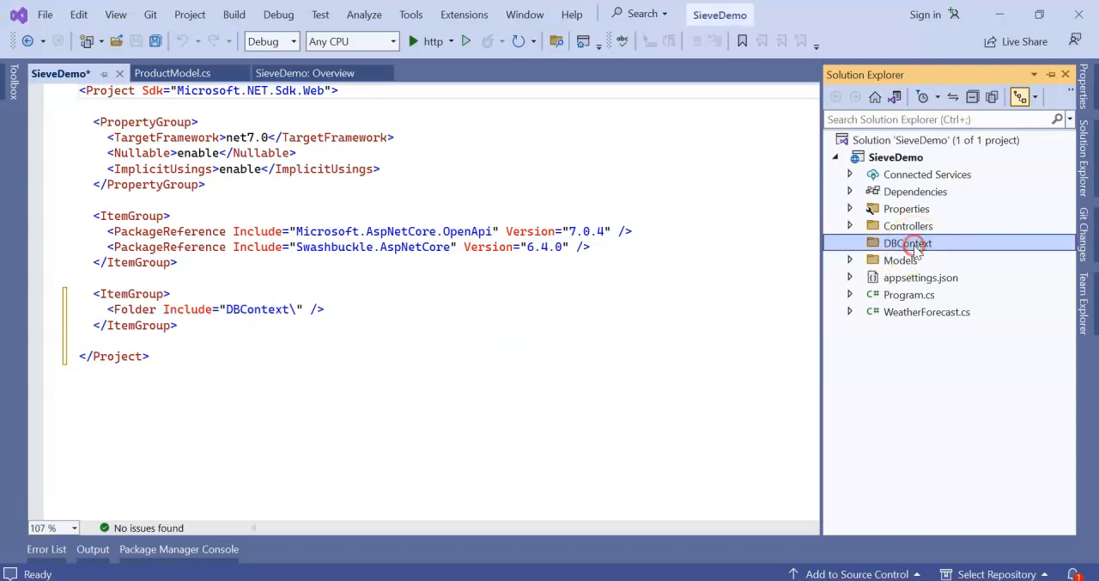
right_click(917, 242)
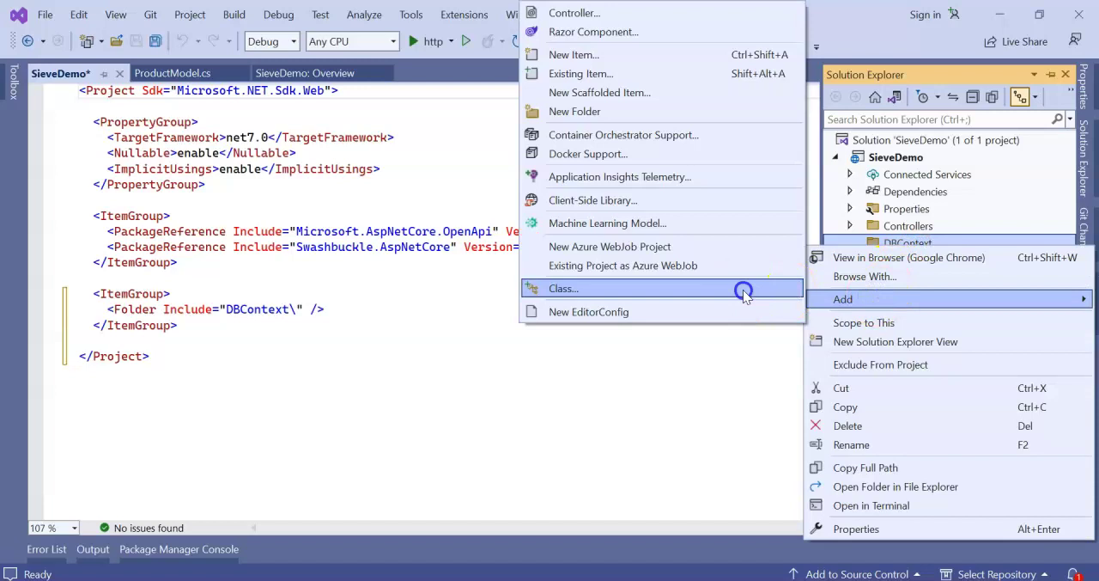
left_click(563, 288)
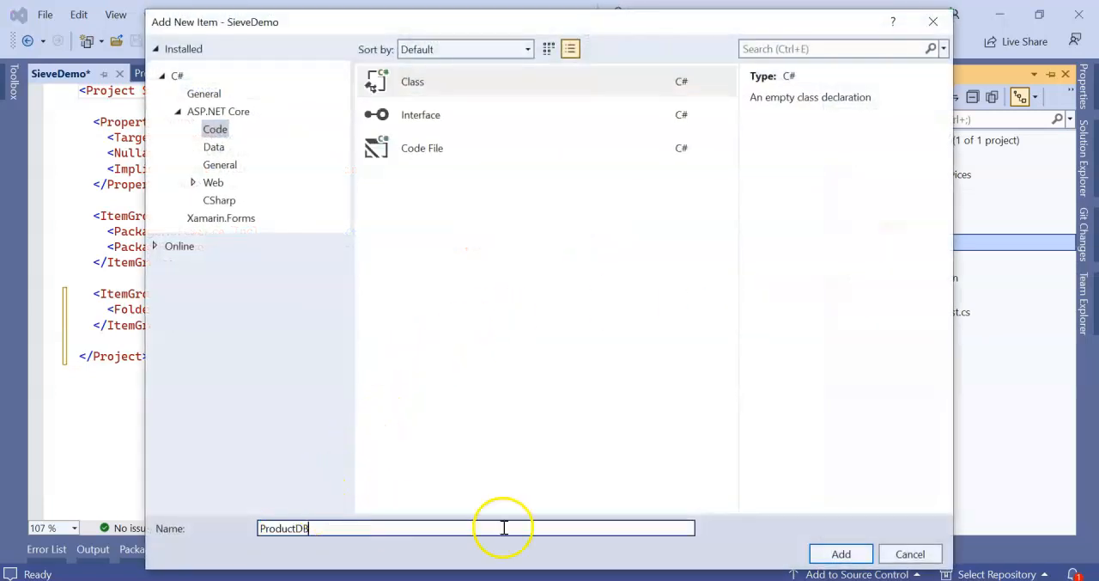
Step: Add ProductDB with a ProductDataContext list of 17 products, renumber Ids 1–17, and save
left_click(841, 553)
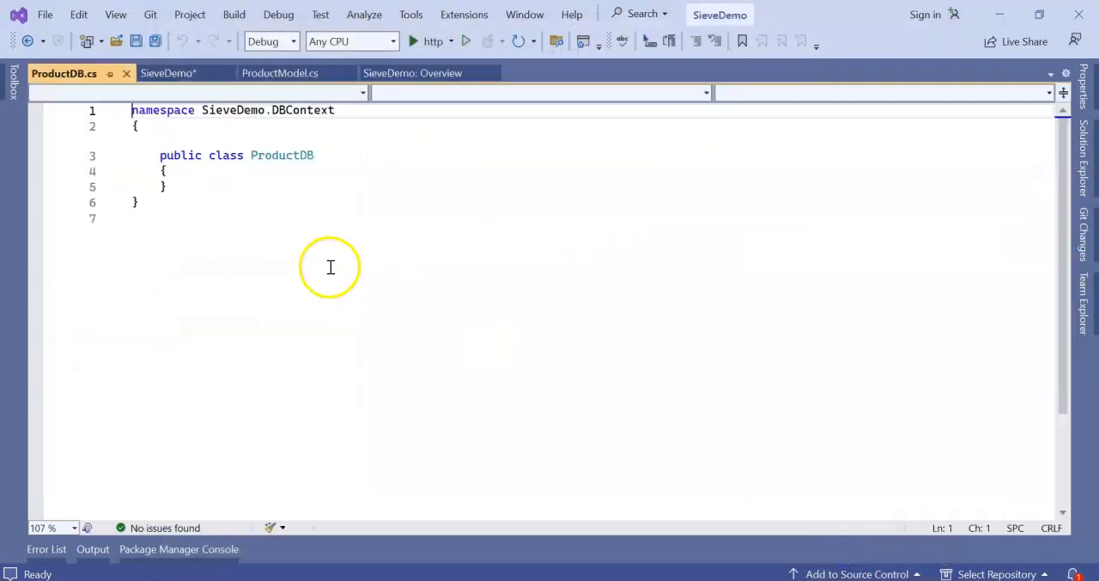
type("public ProductDB() {")
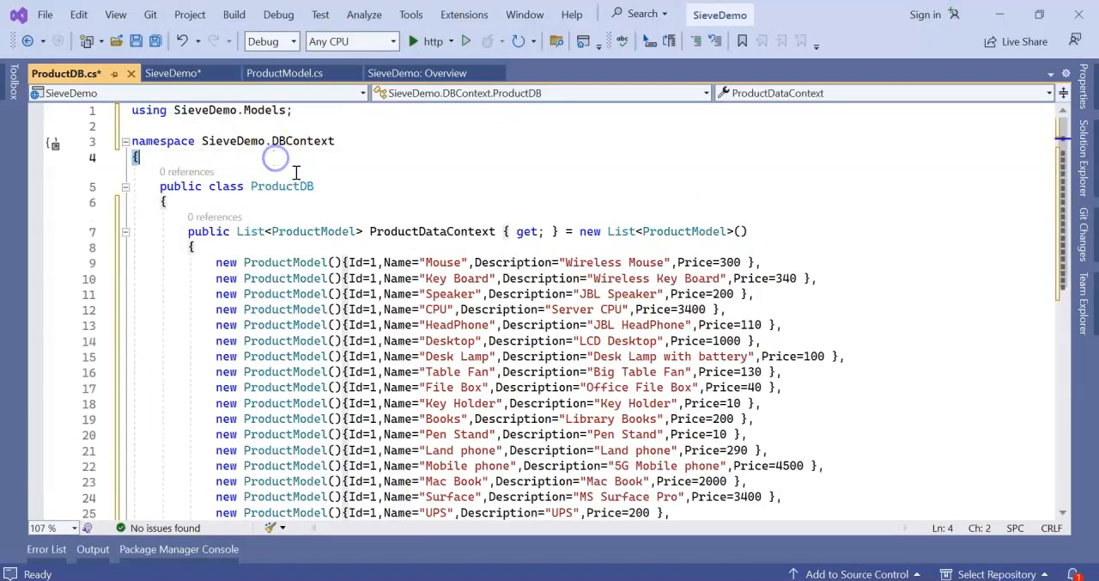
double_click(432, 137)
type("0")
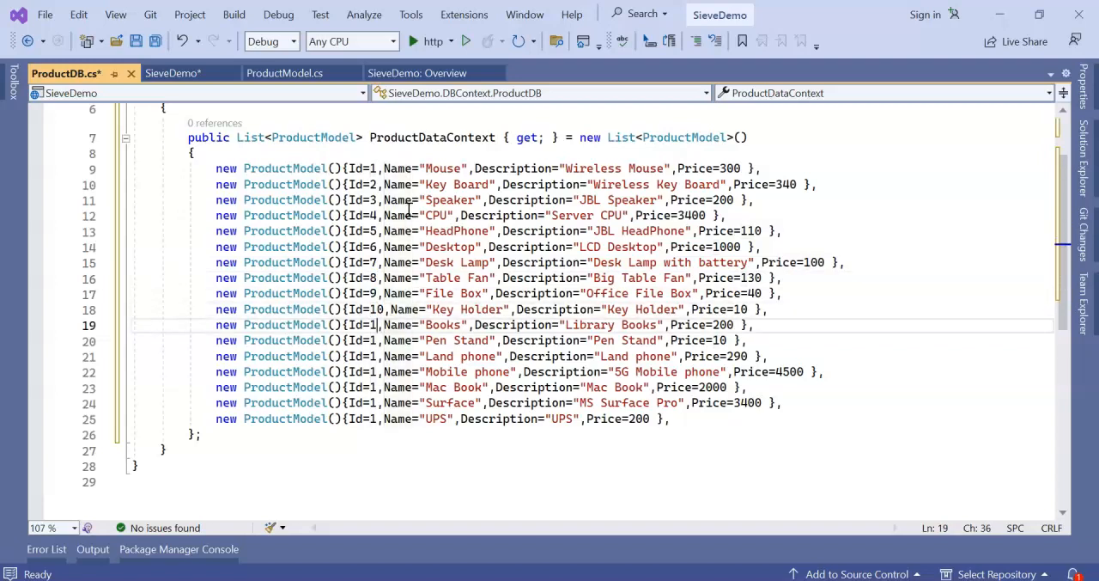
type("1")
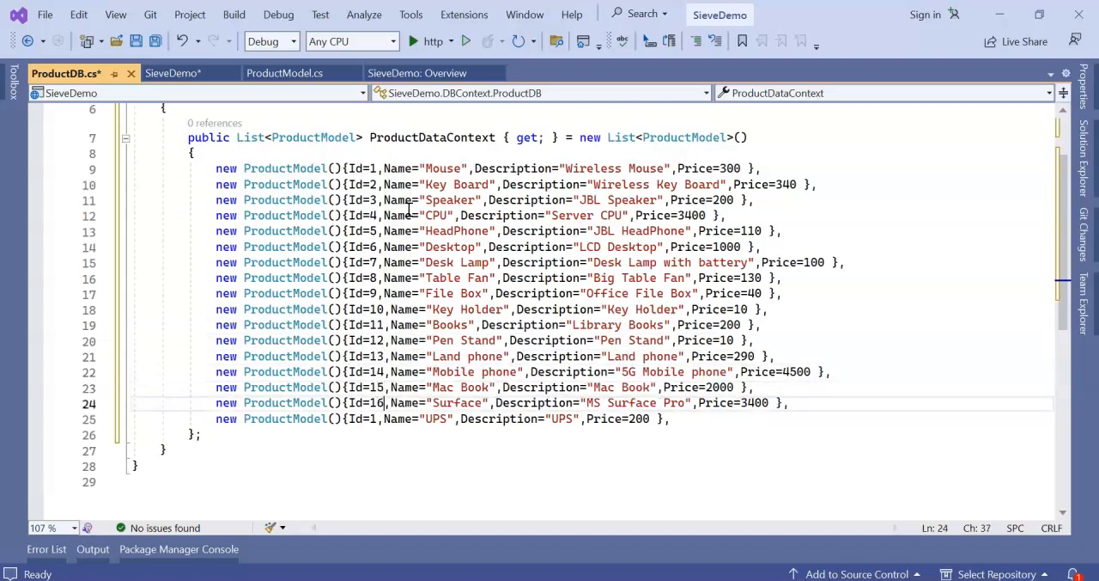
type("7")
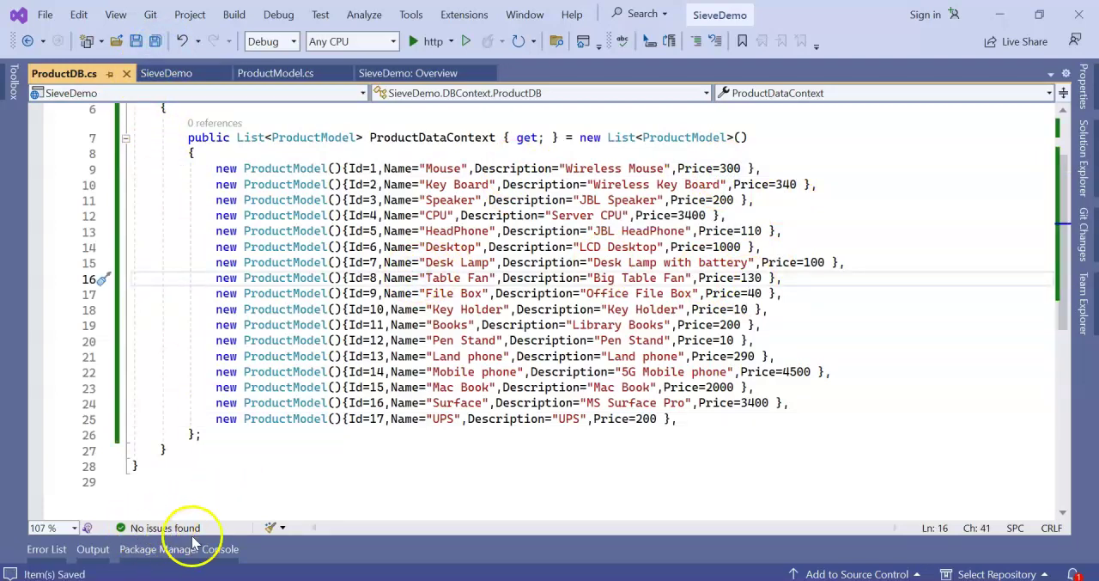
mouse_move(164, 539)
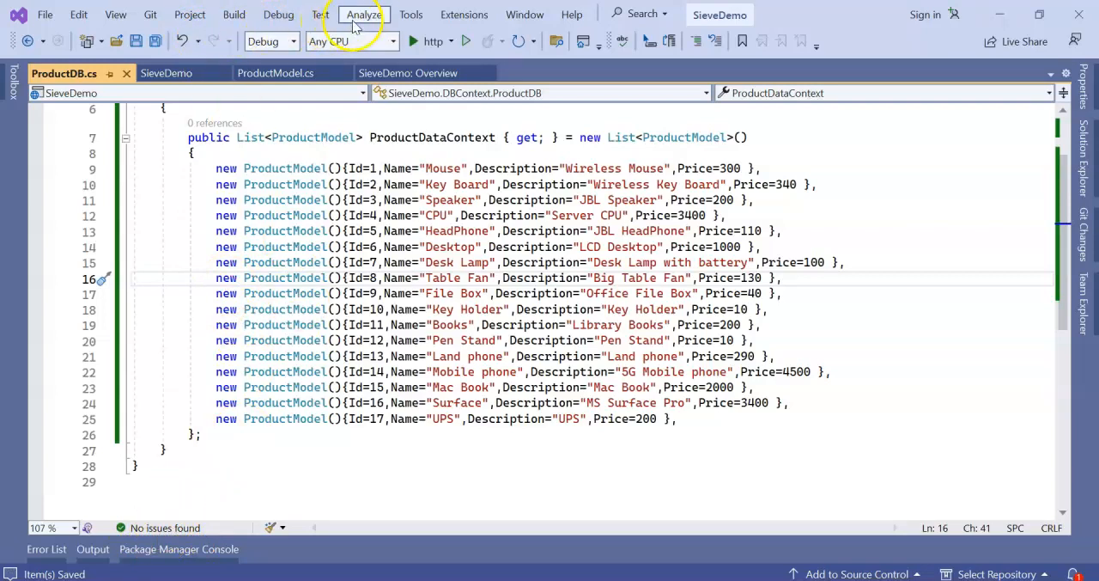
Step: Install the Sieve 2.5.5 NuGet package into SieveDemo and accept its licence
left_click(411, 14)
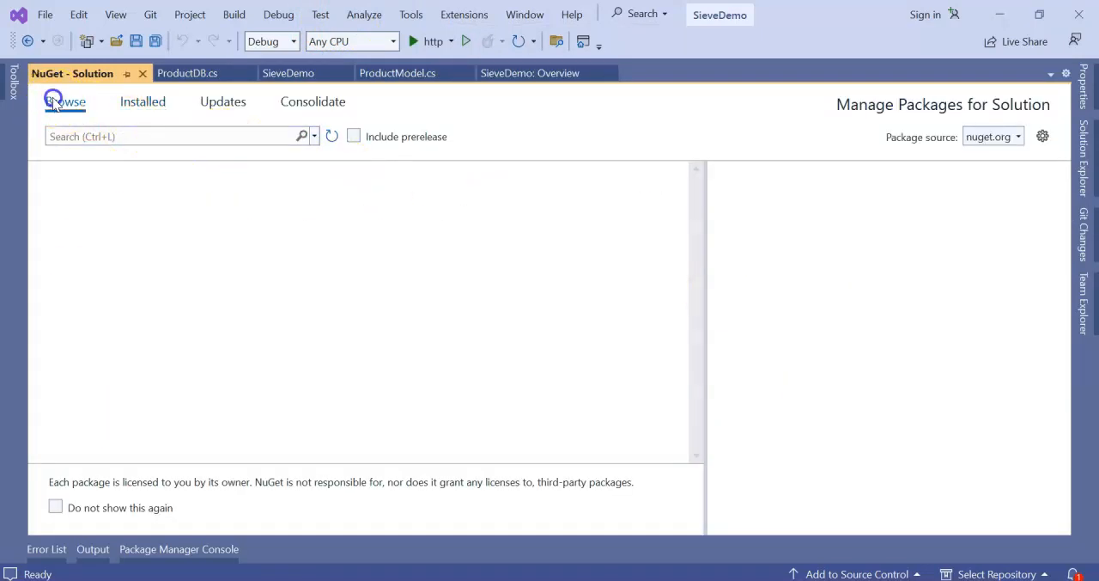
type("s")
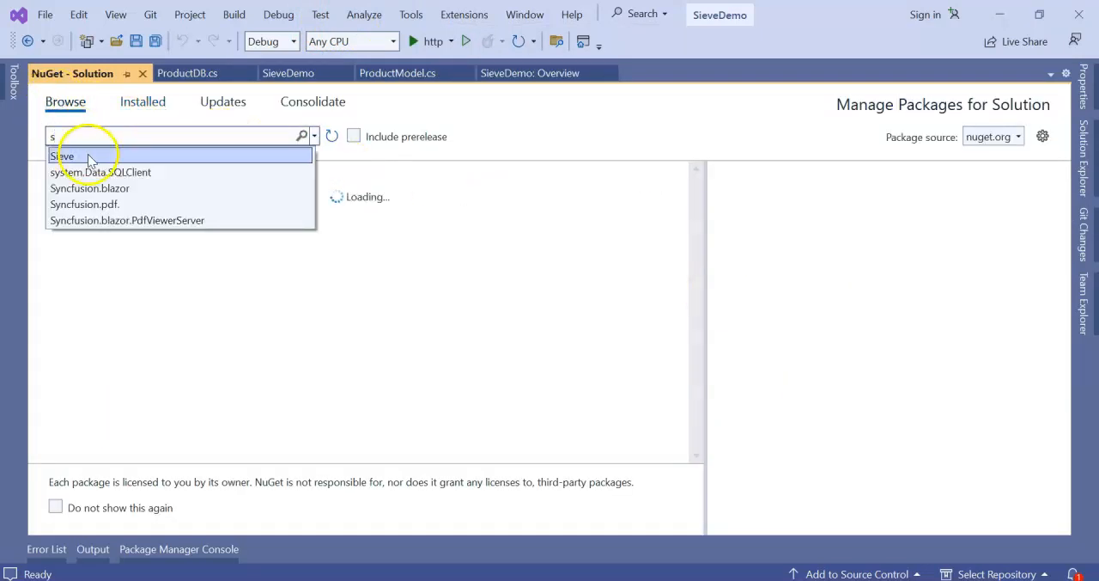
left_click(90, 155)
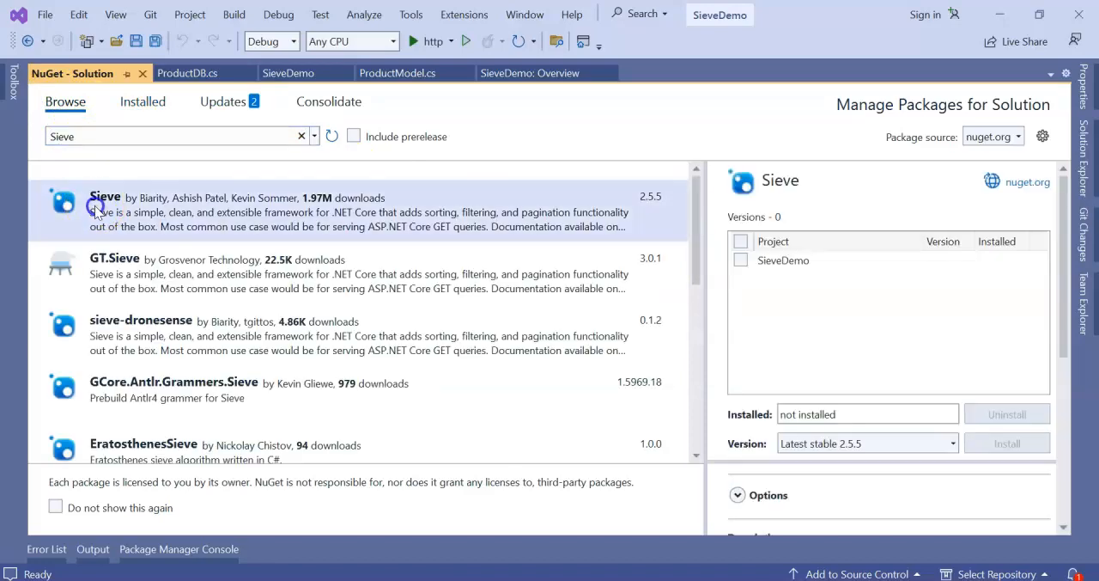
left_click(741, 259)
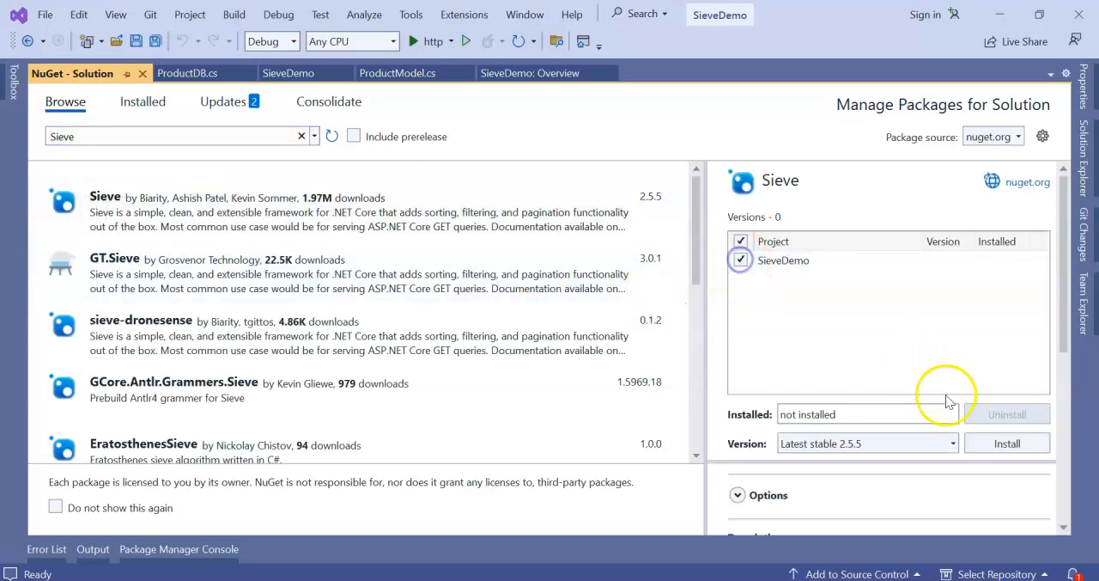
left_click(1007, 443)
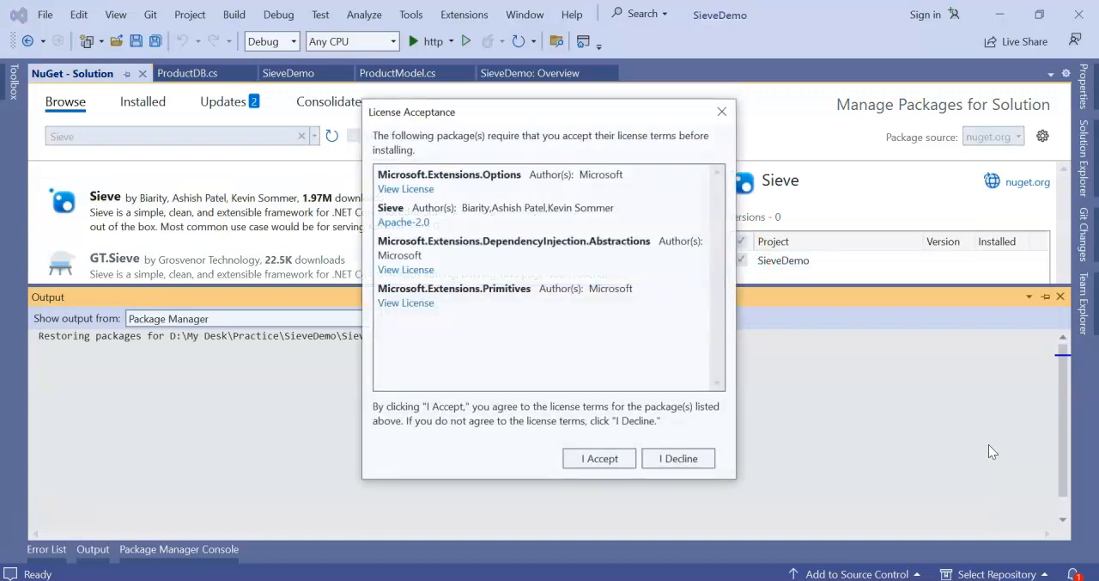
left_click(598, 458)
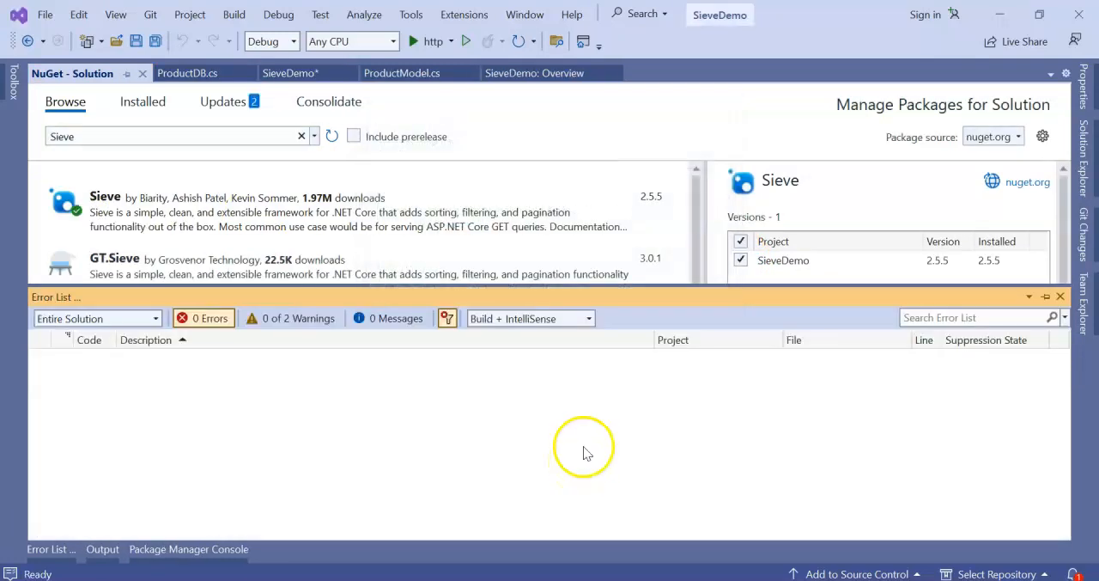
mouse_move(596, 436)
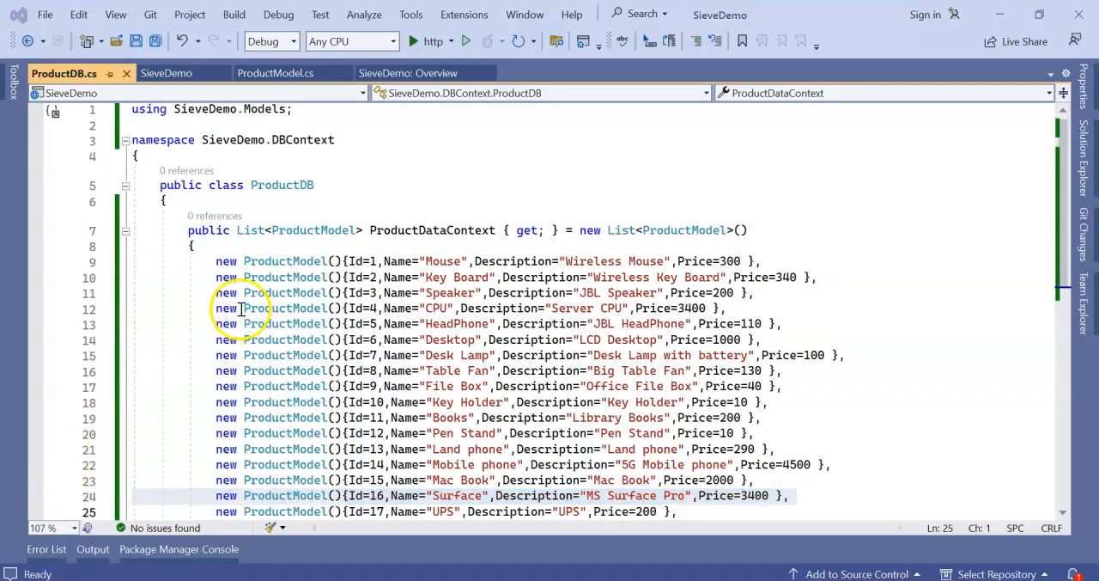
Step: Register ProductDB and SieveProcessor as singletons in Program.cs with their usings, and save
double_click(283, 184)
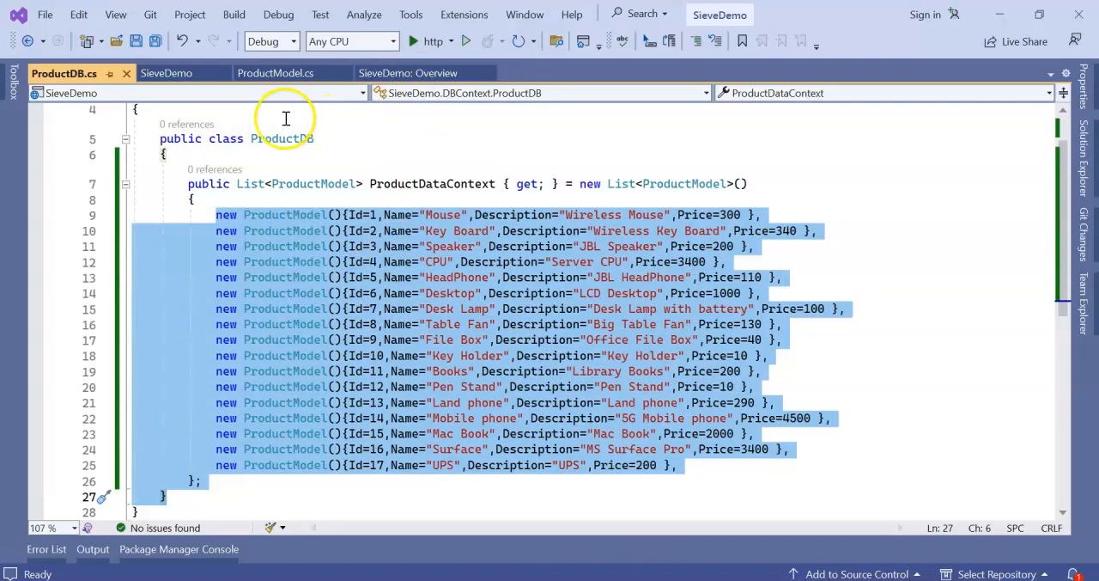
left_click(274, 73)
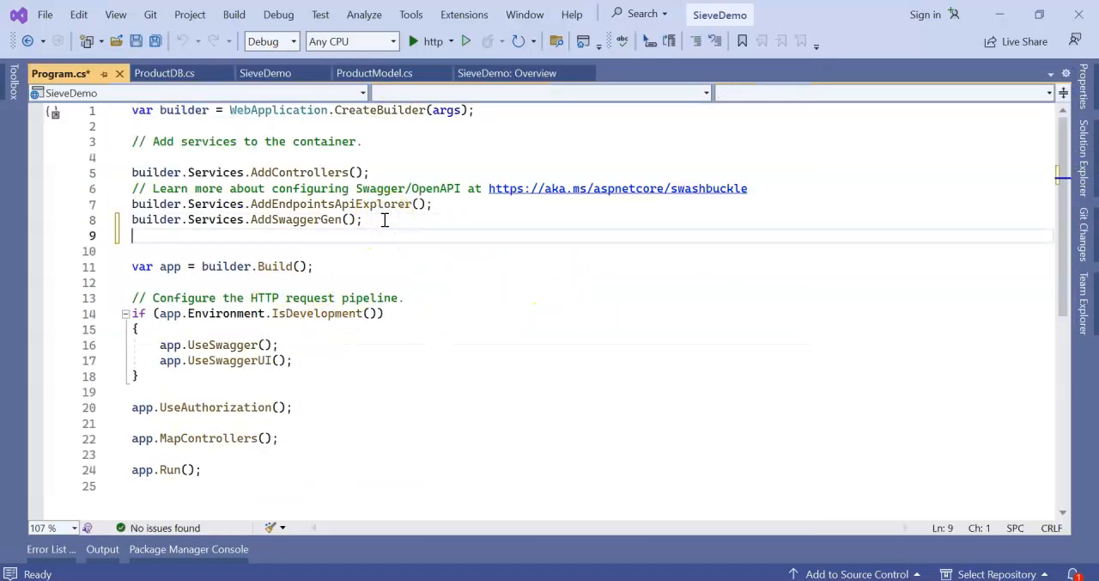
type("using Sieve.Services;")
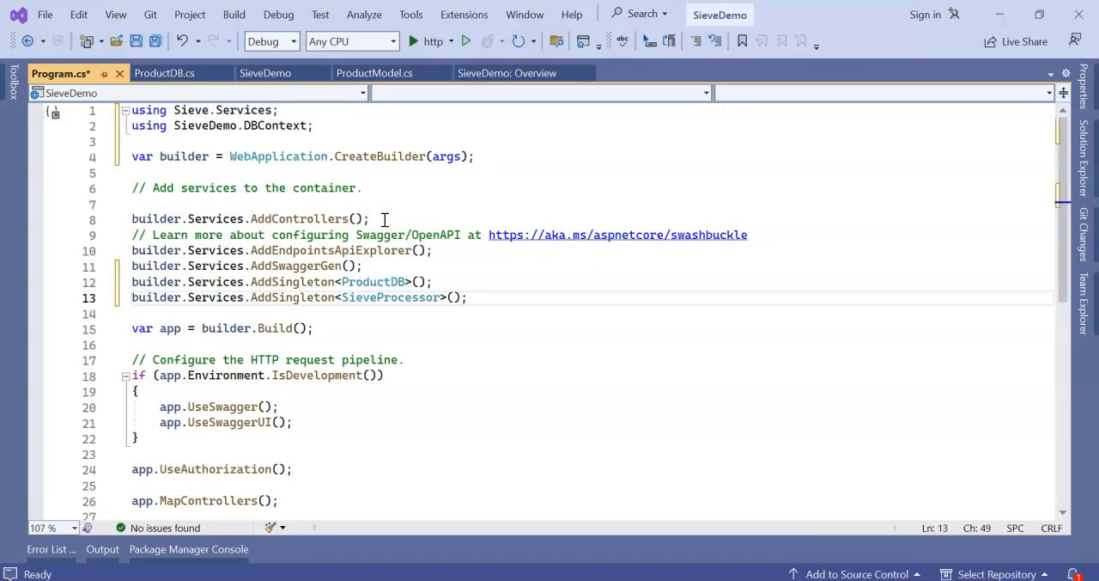
double_click(373, 282)
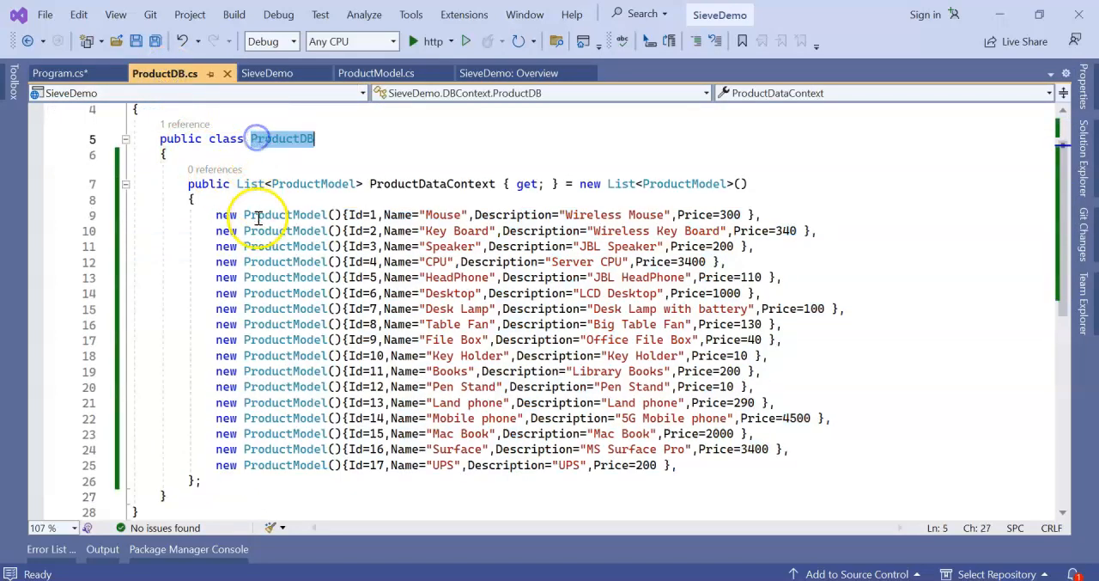
left_click(85, 73)
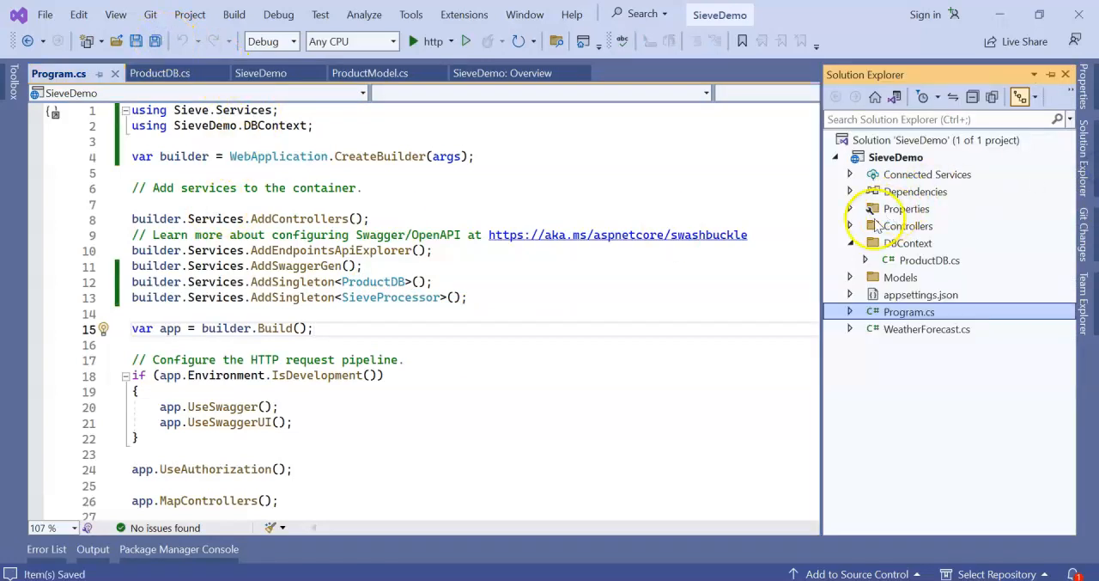
Step: Add an empty API controller named ProductController to the Controllers folder
right_click(910, 225)
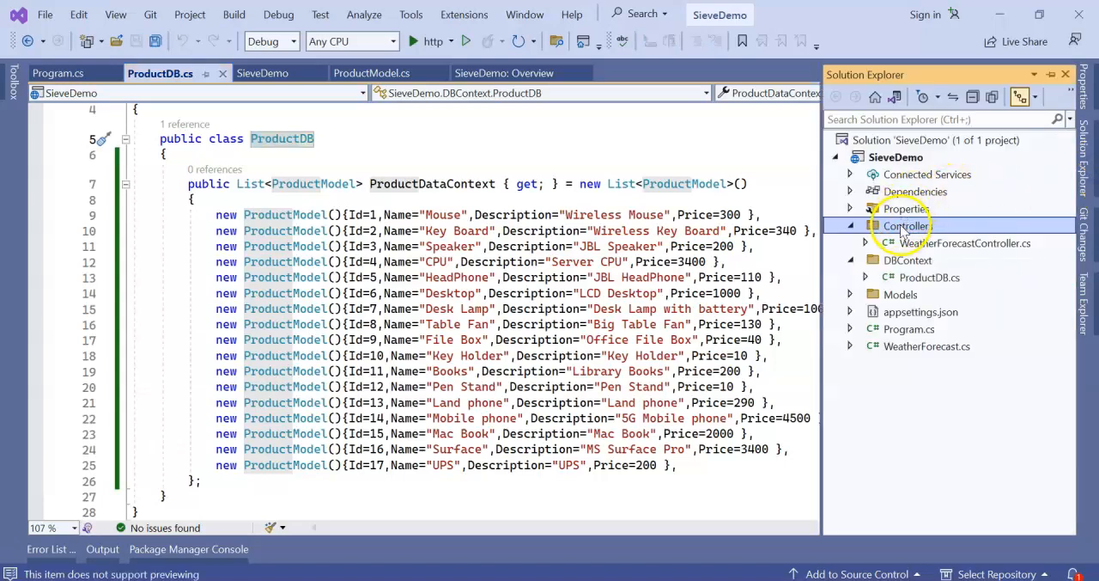
right_click(906, 225)
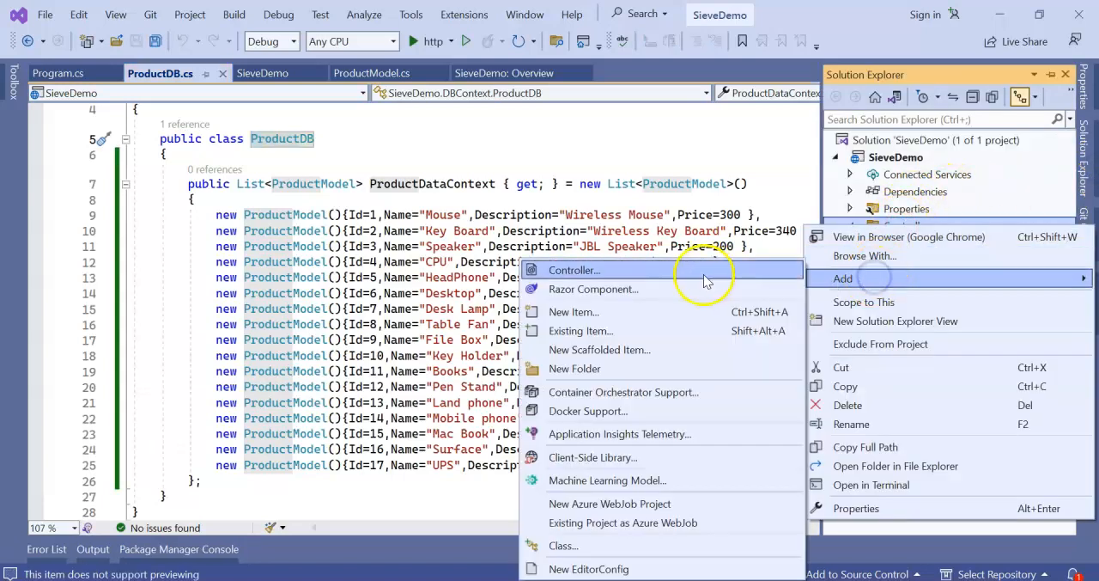
left_click(591, 270)
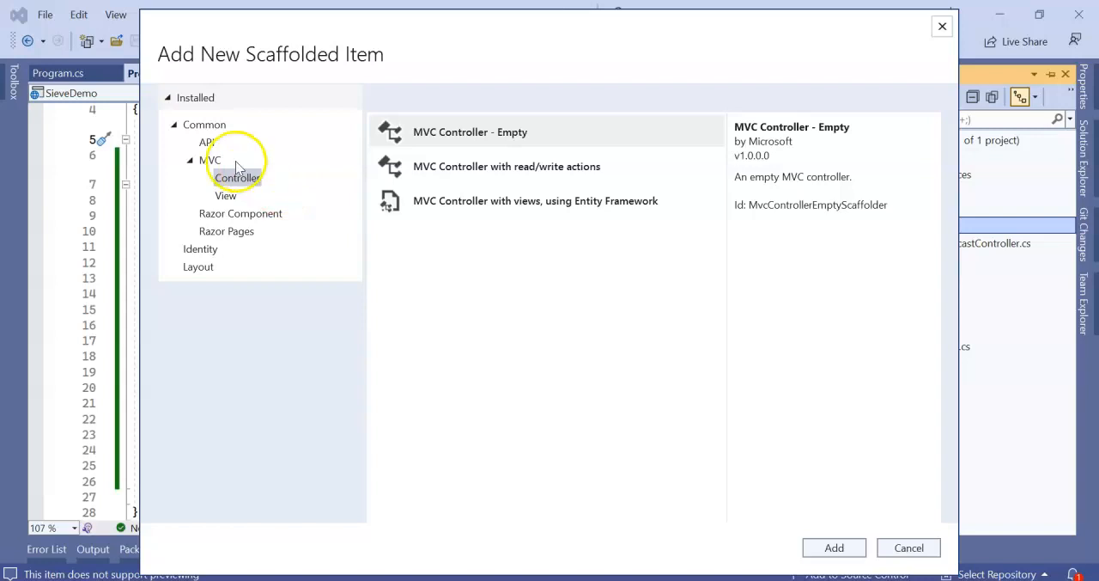
left_click(206, 142)
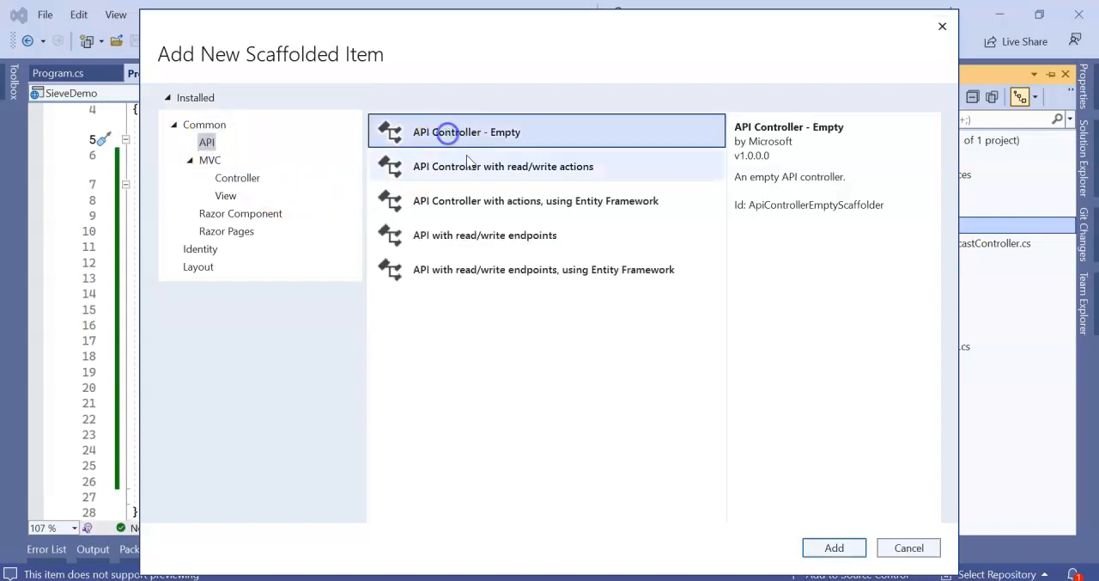
left_click(835, 547)
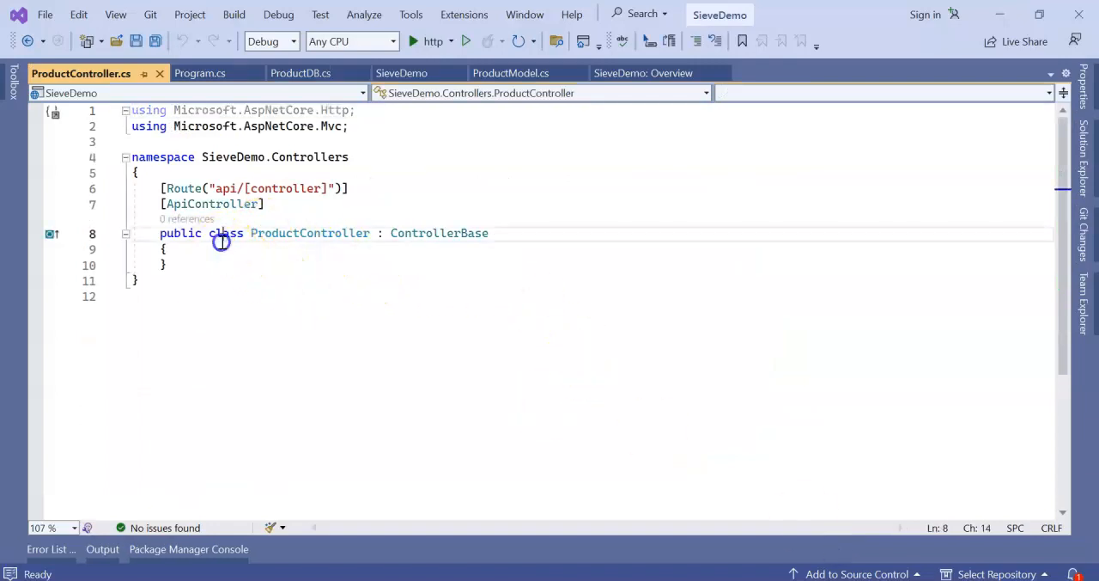
Step: Add a ProductController constructor taking ProductDB db and SieveProcessor sieveProcessor, assigning readonly _db and _sieveProcessor fields
type("[HttpGet]")
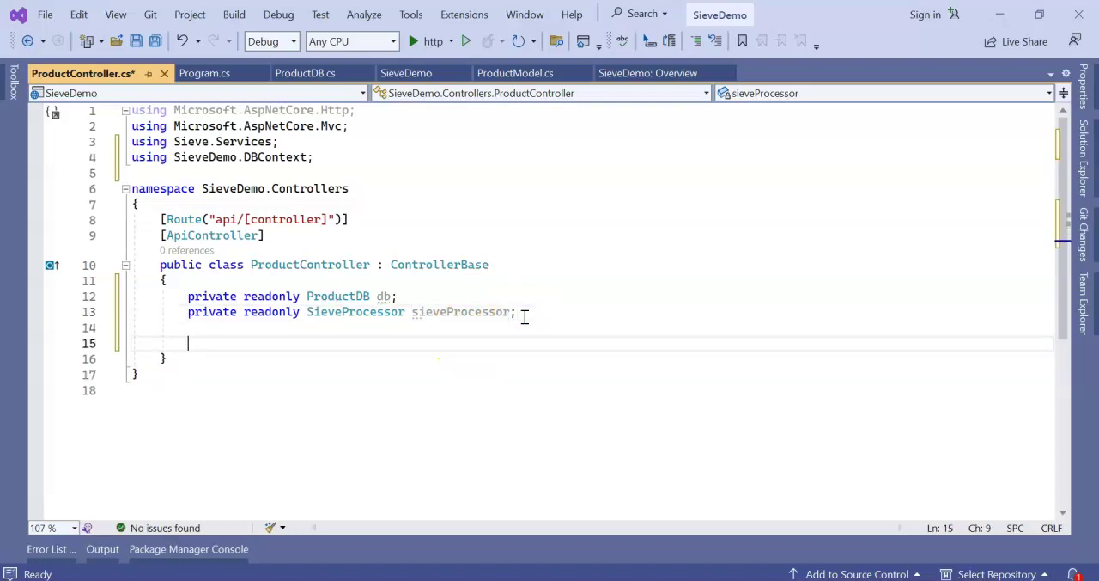
type("public pro")
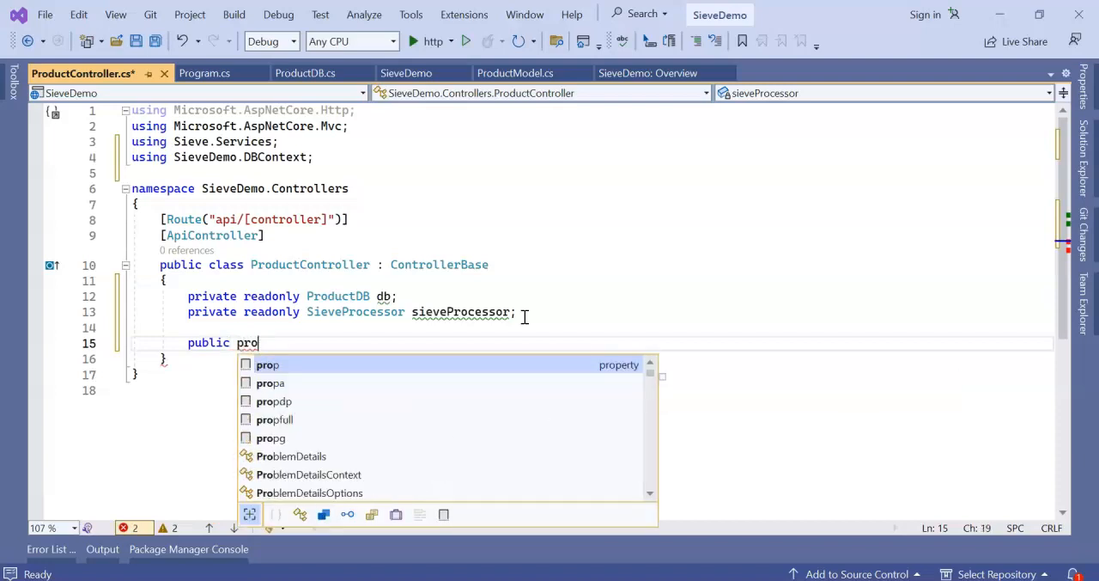
type("ductController")
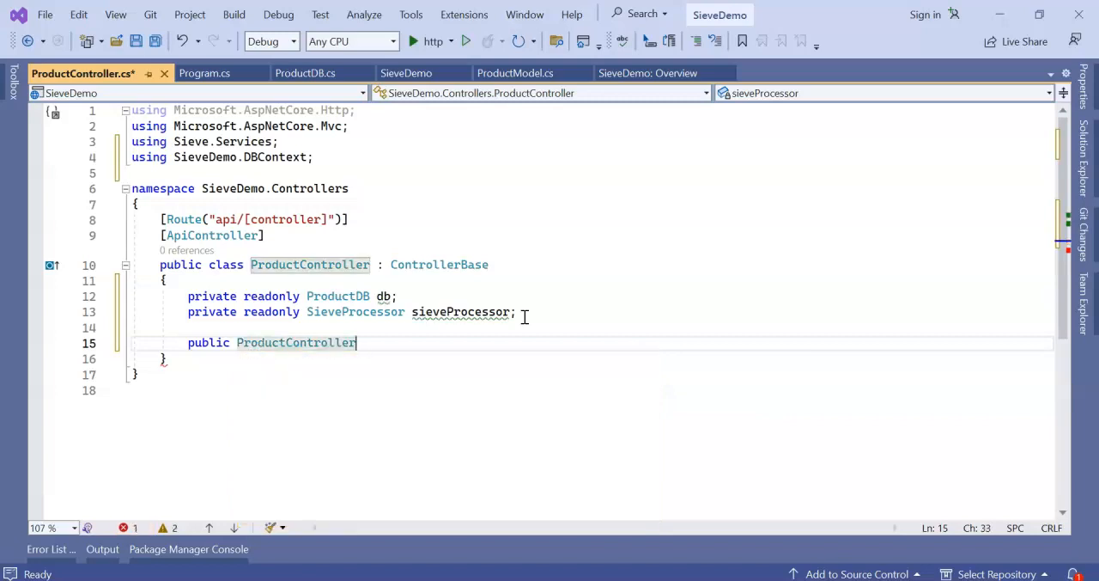
type("()")
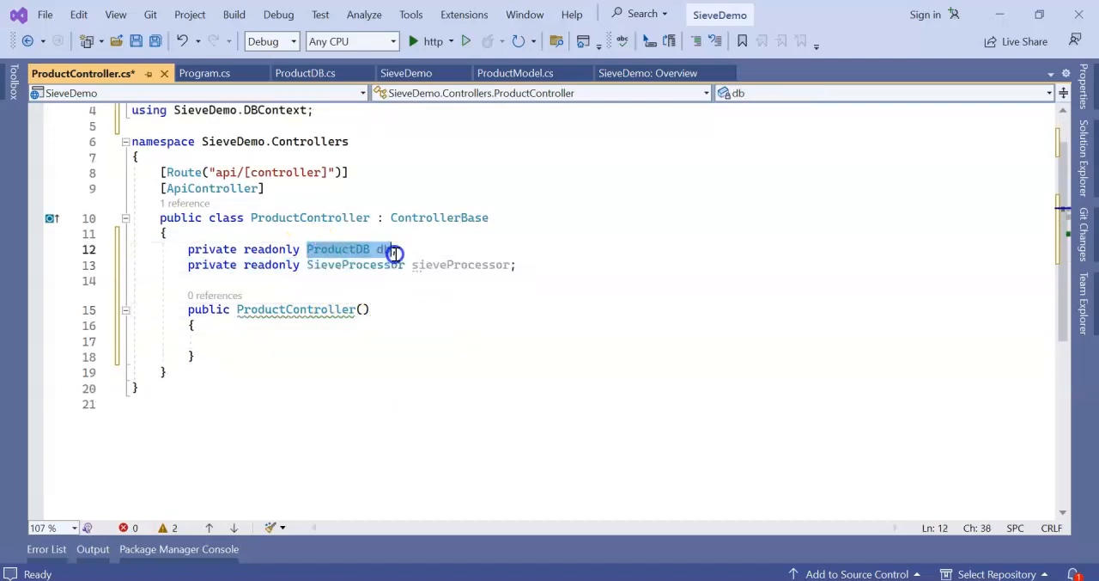
type("ProductDB db,")
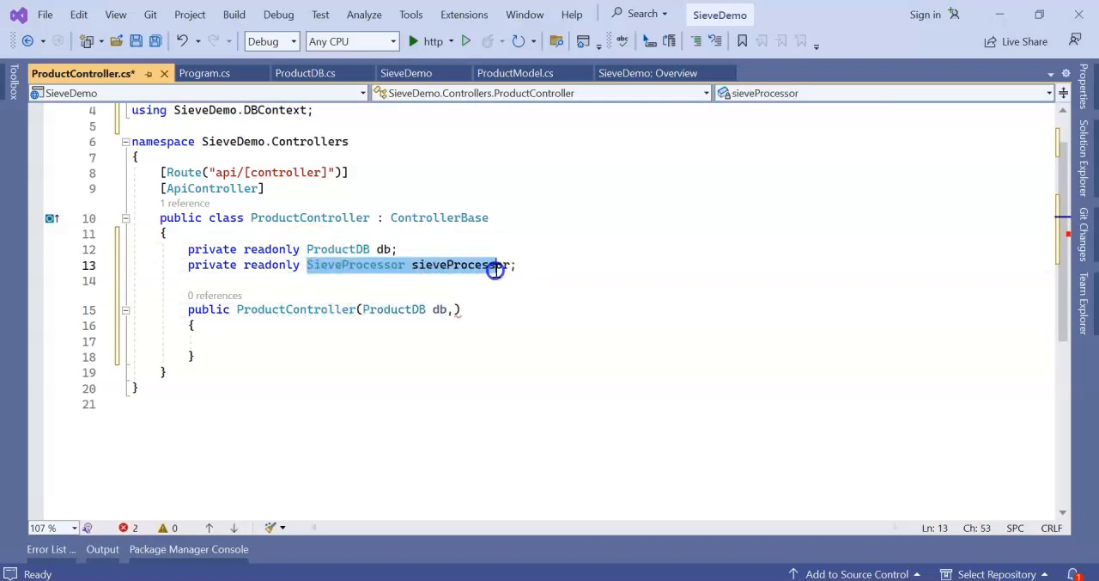
type("SieveProcessor sieveProcessor")
left_click(593, 341)
type("db= _db")
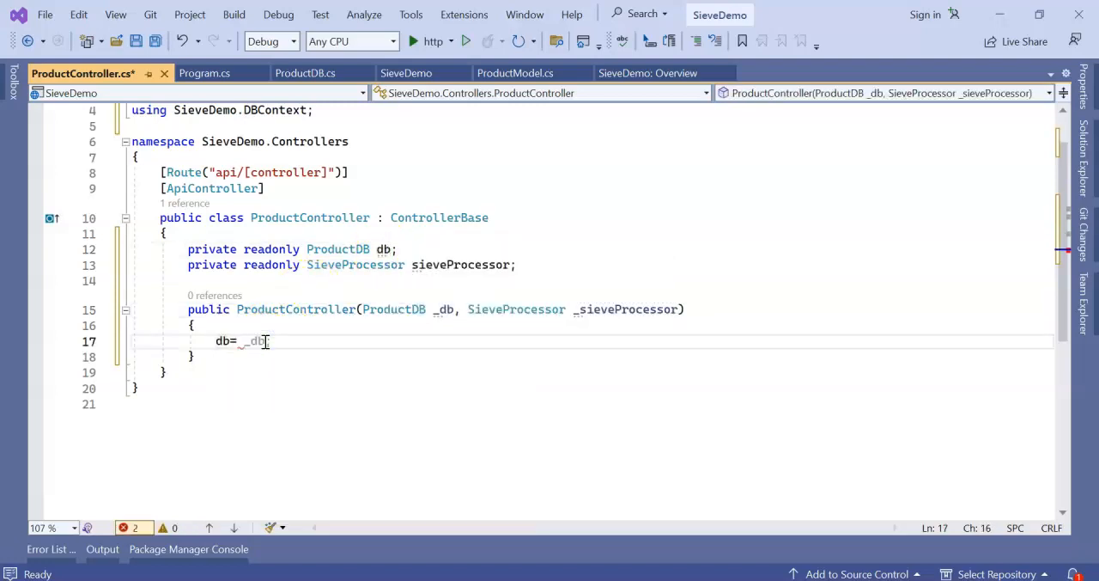
type("sieveProcessor= _sieveProcessor;")
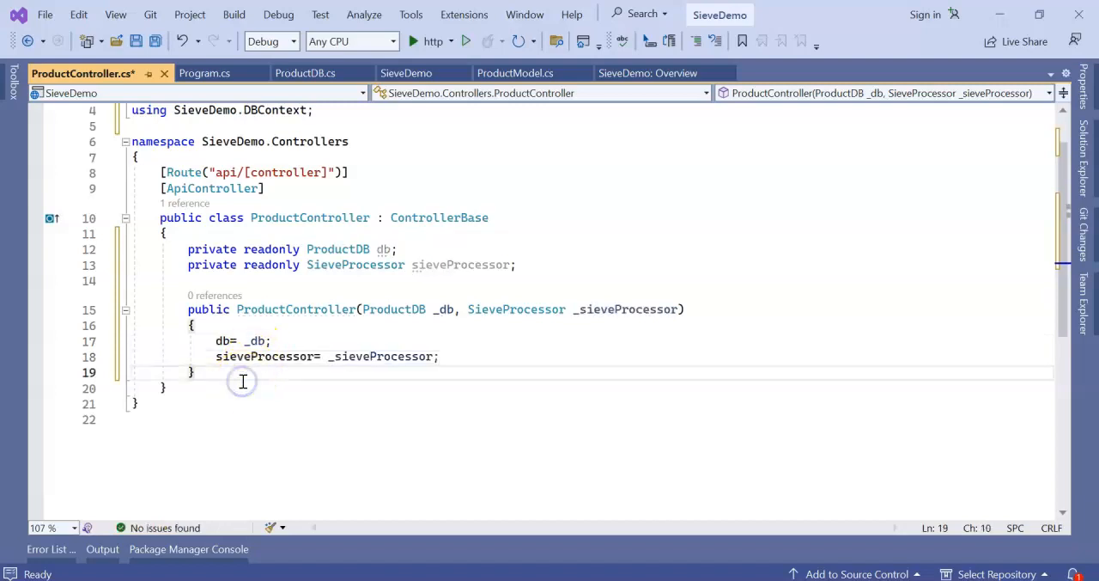
type("public ActionResult Index() {")
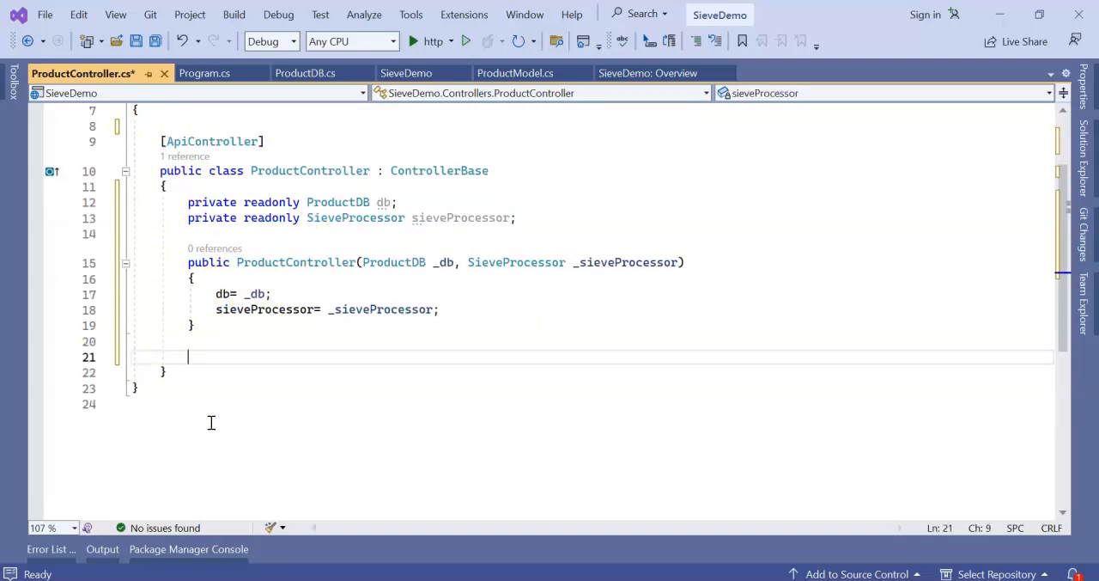
Step: Write an async Task<IActionResult> GetProducts() method under the Route attribute that returns Ok()
type("[Route(\"api/[controller]\")]")
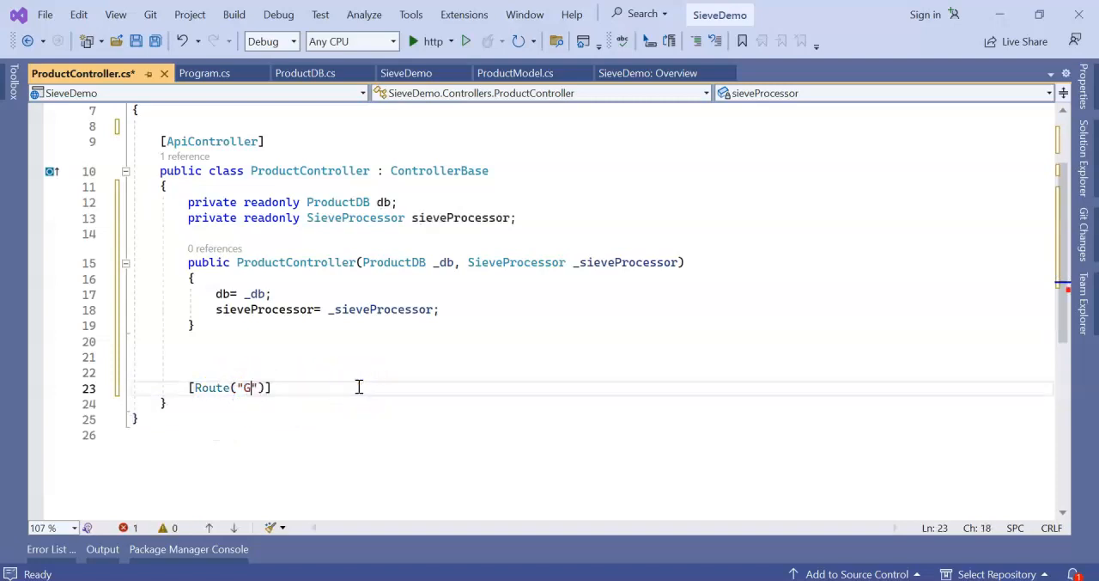
type("etProducts")
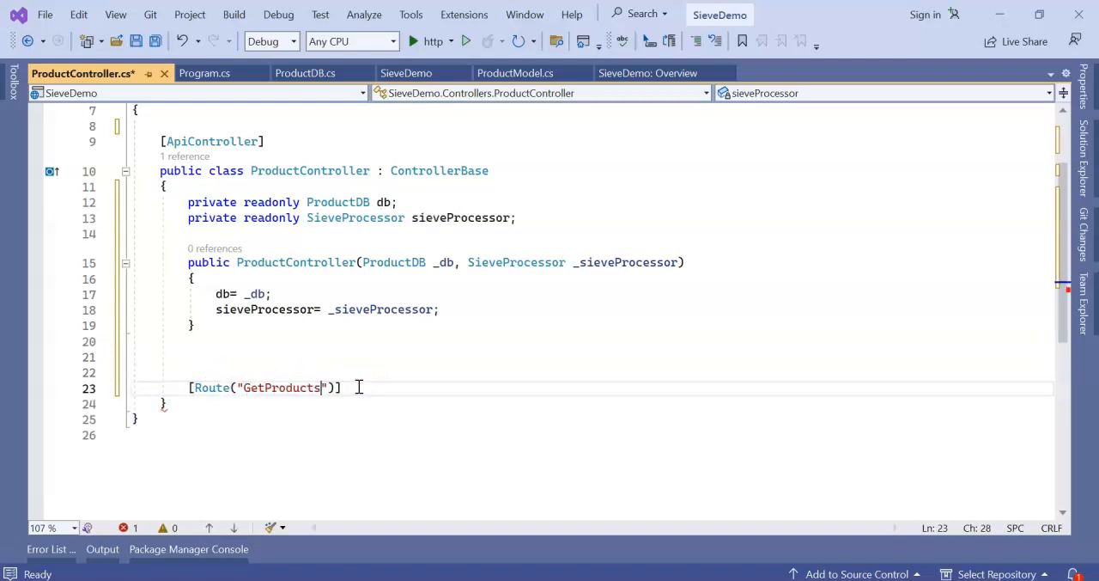
type("public IActionResult Index() {")
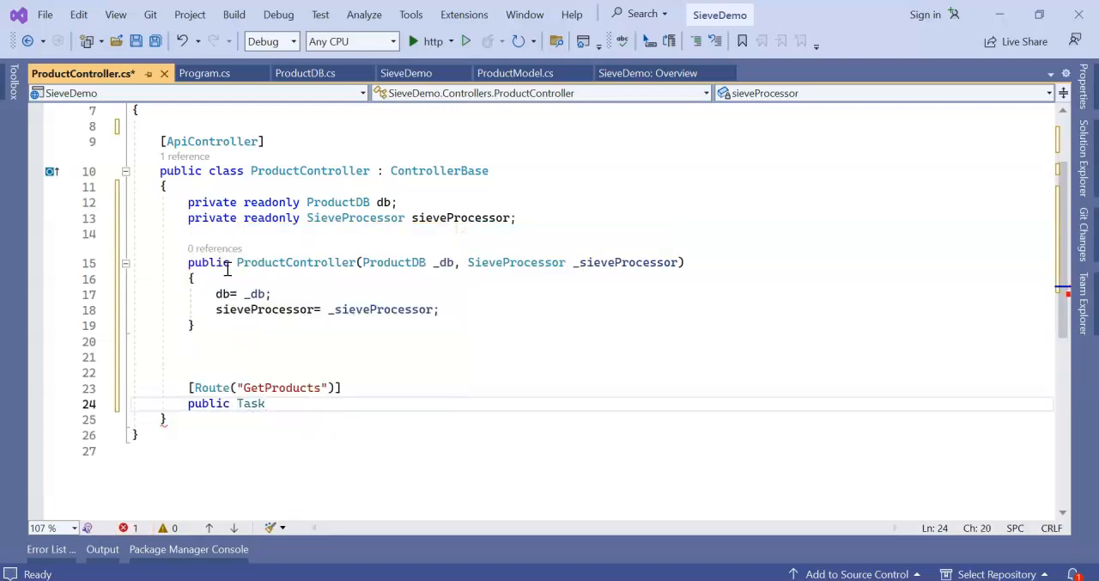
type("a")
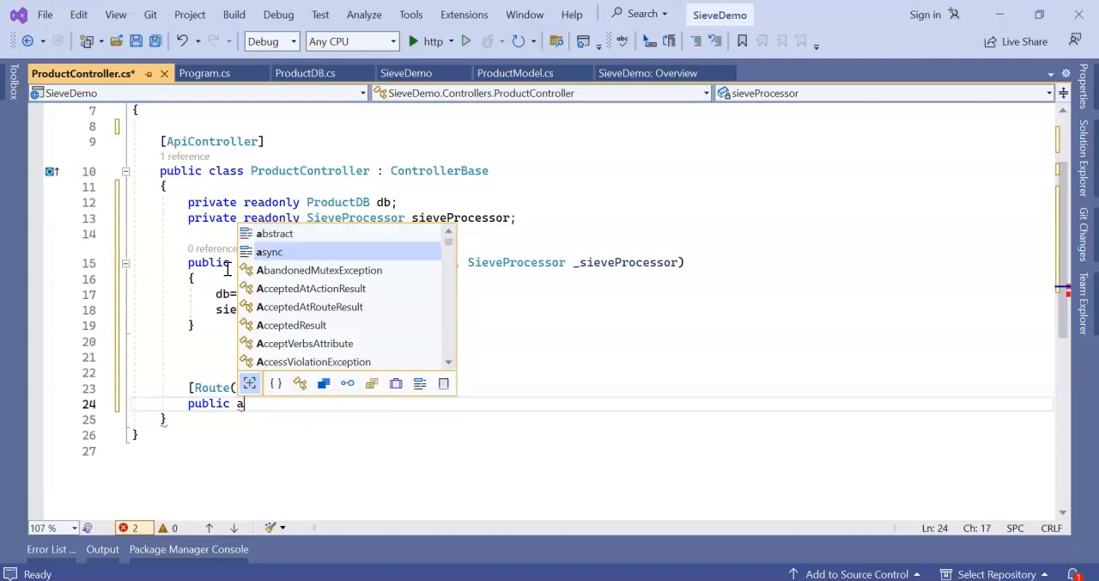
type("sync tas")
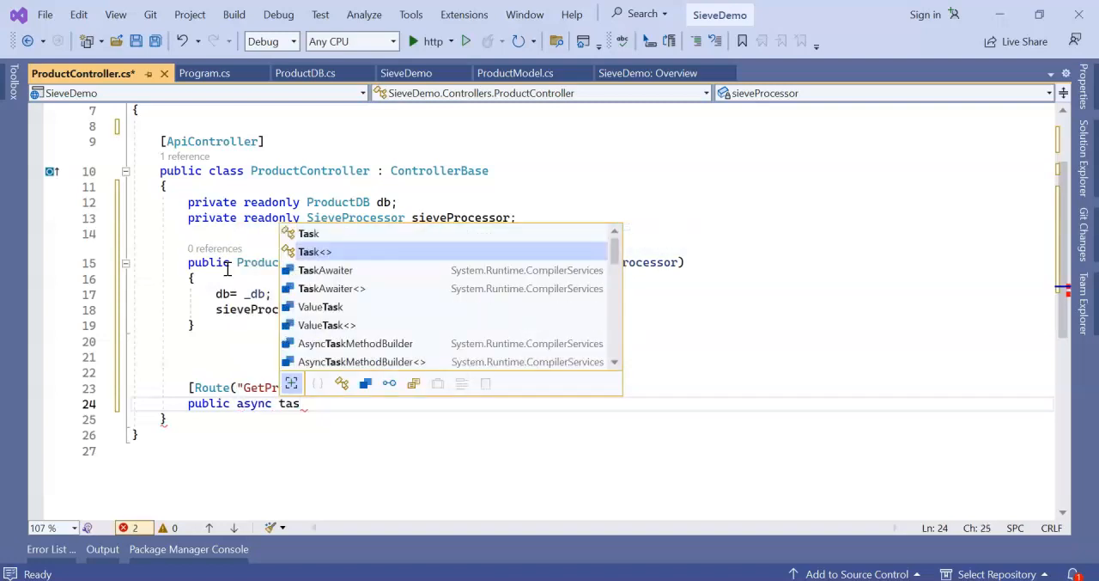
type("Task<IActionResult>")
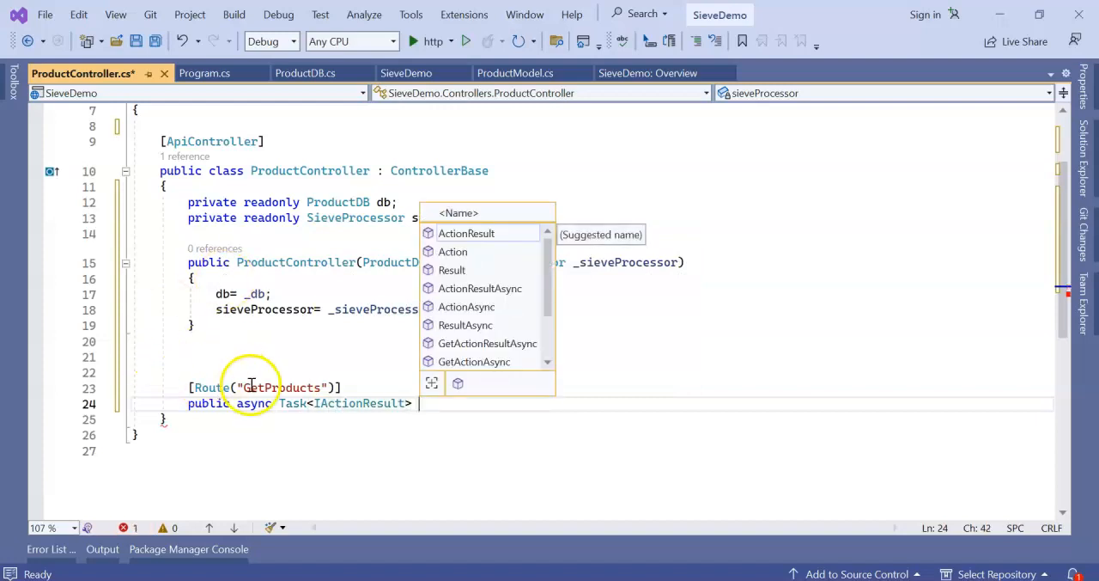
type("GetProducts")
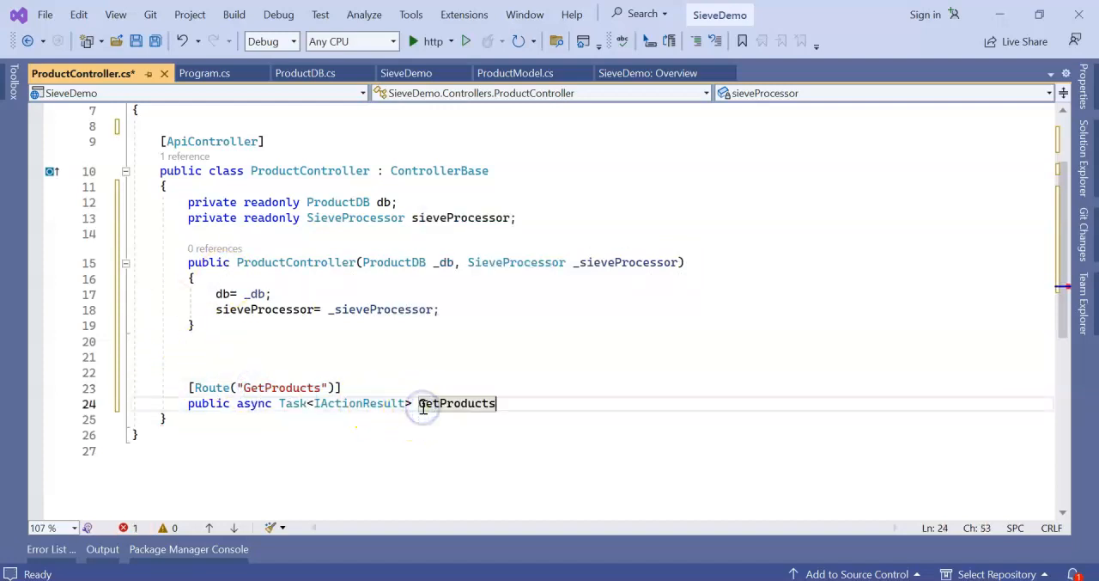
type("()")
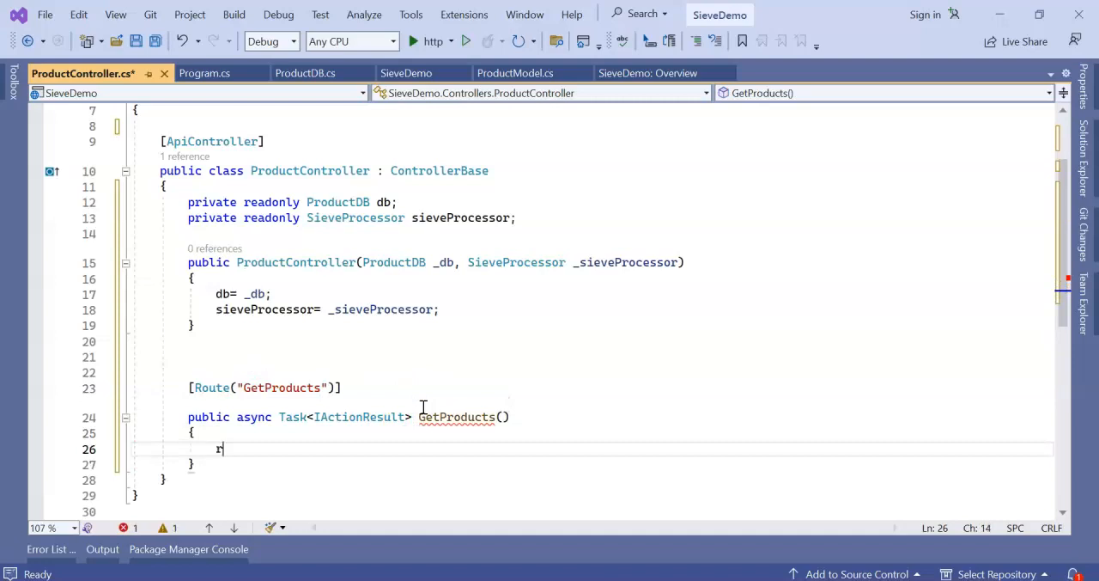
type("return Ok();")
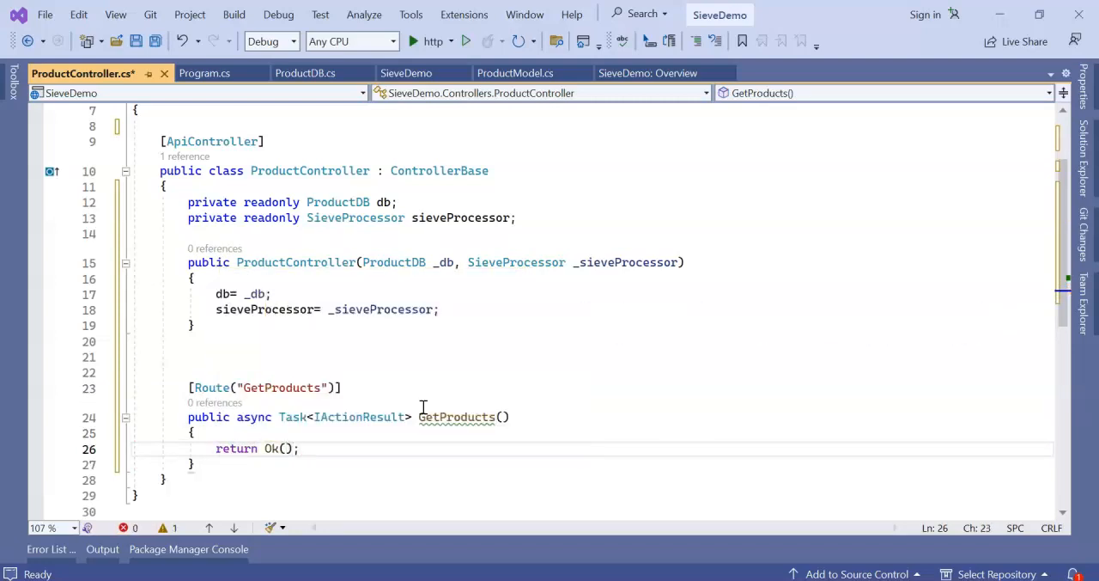
Step: Save ProductController.cs and bring up the ProductModel file
left_click(189, 357)
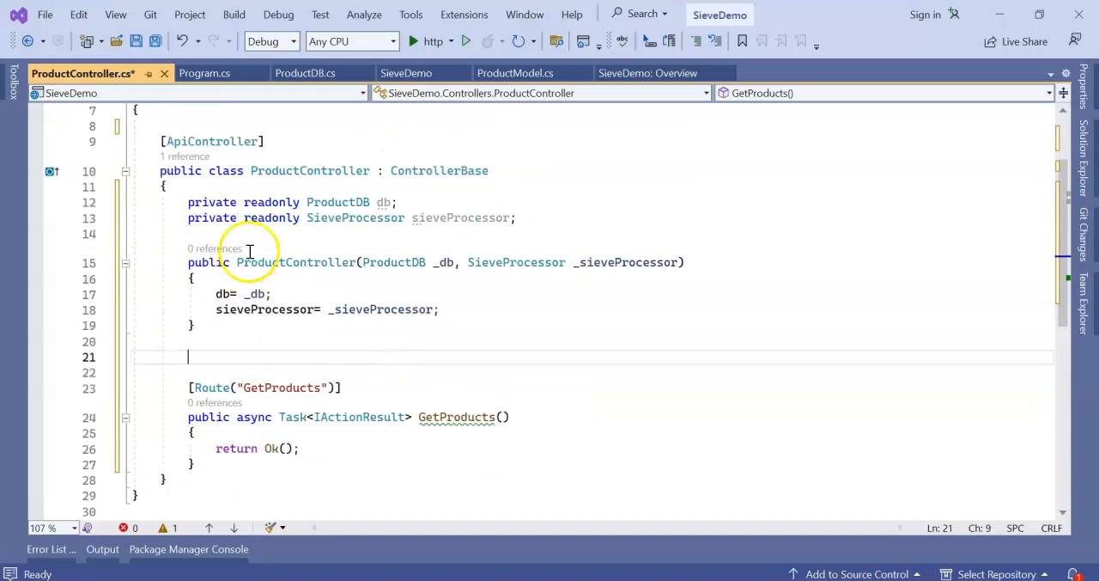
key("Ctrl+S")
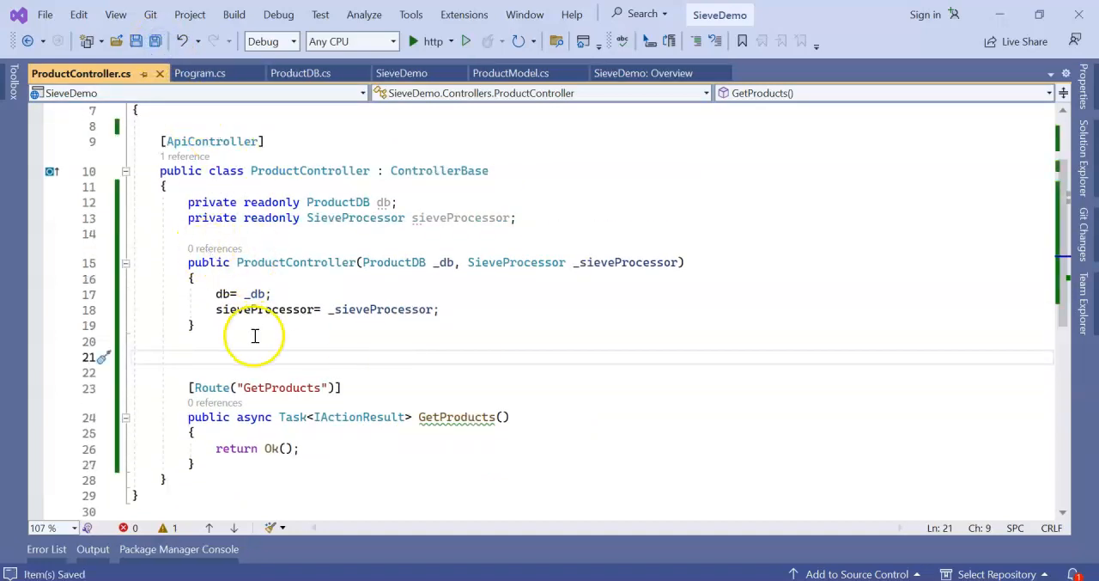
left_click(508, 73)
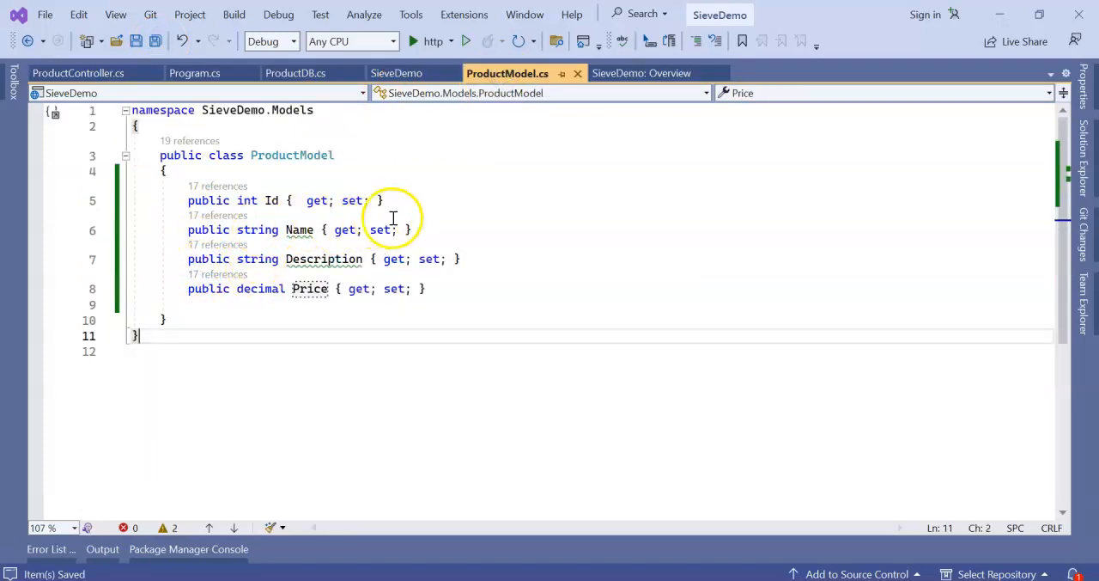
Step: Put [Sieve(CanFilter = true, CanSort = true)] above the Name property in ProductModel
left_click(381, 229)
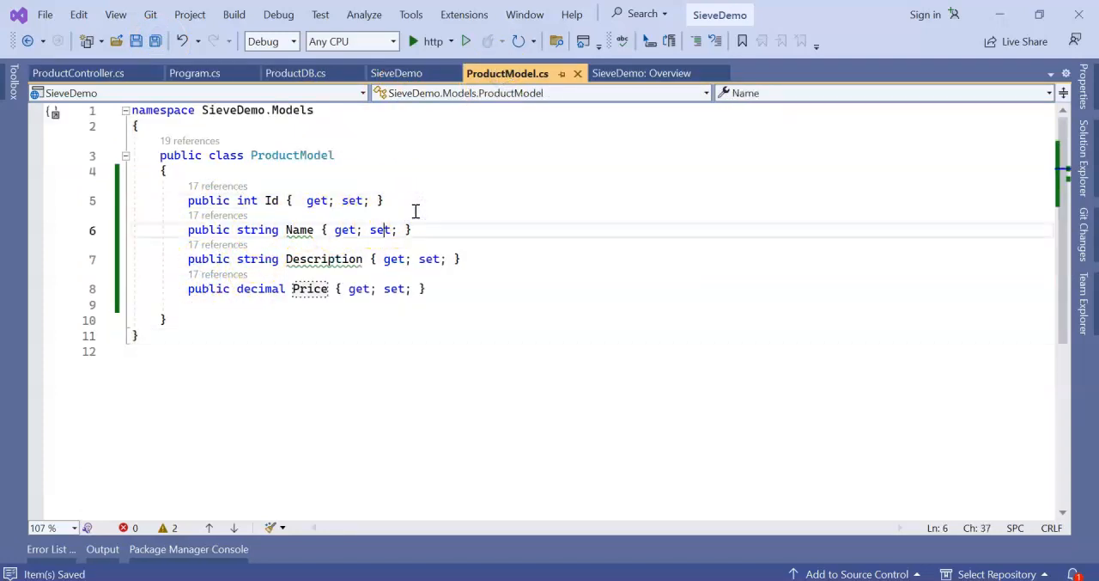
left_click(182, 229)
type("[] ")
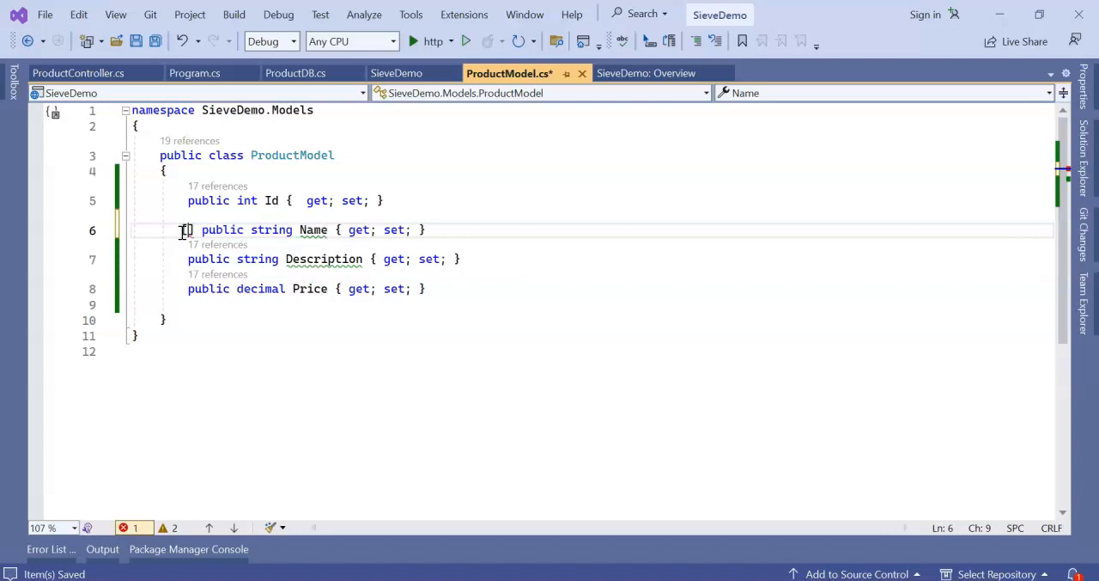
type("[se")
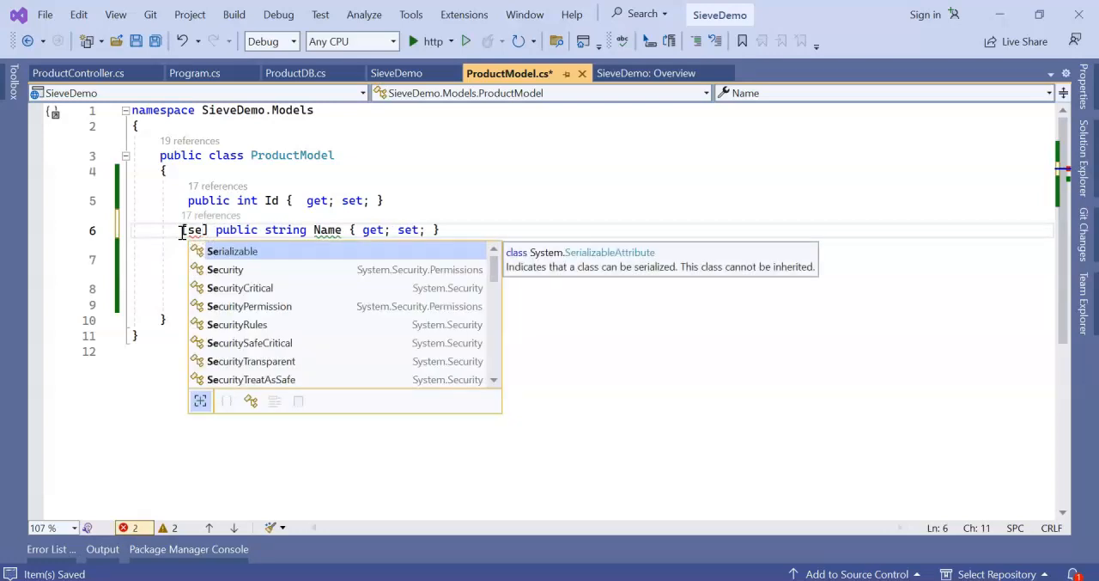
type("i")
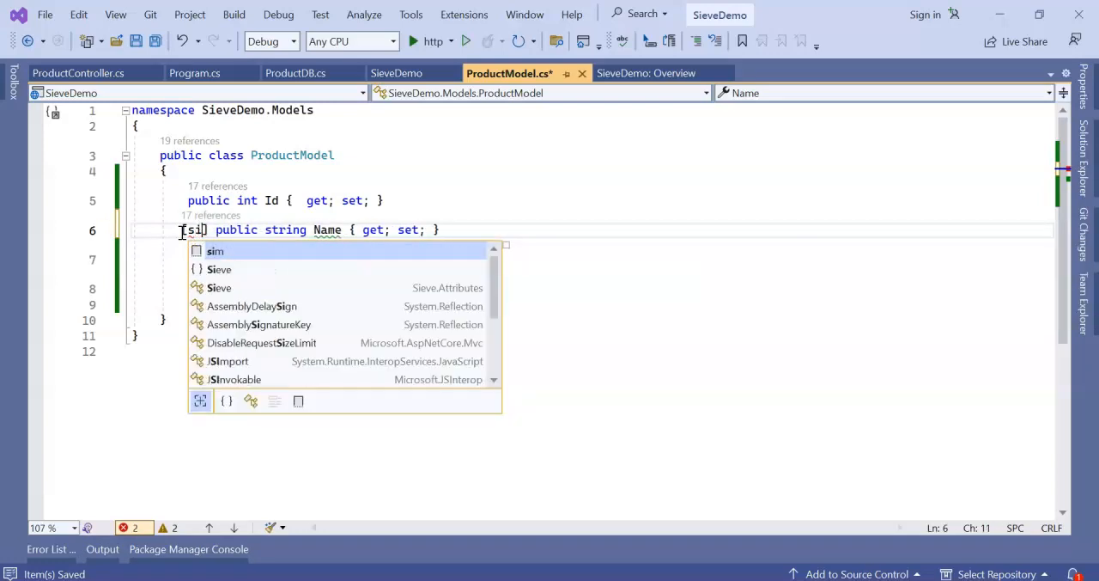
type("eve")
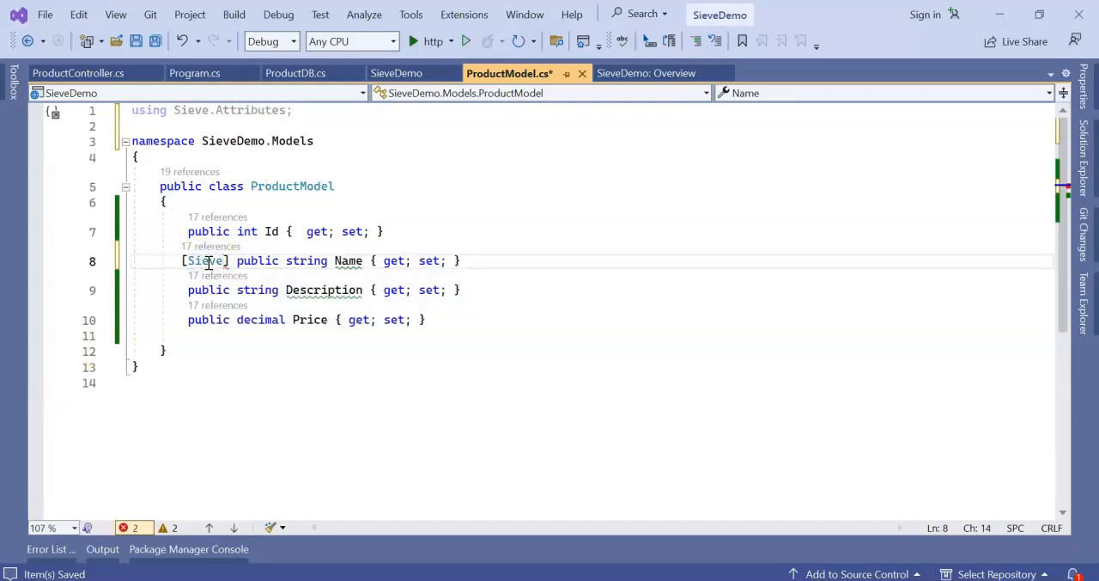
type("()")
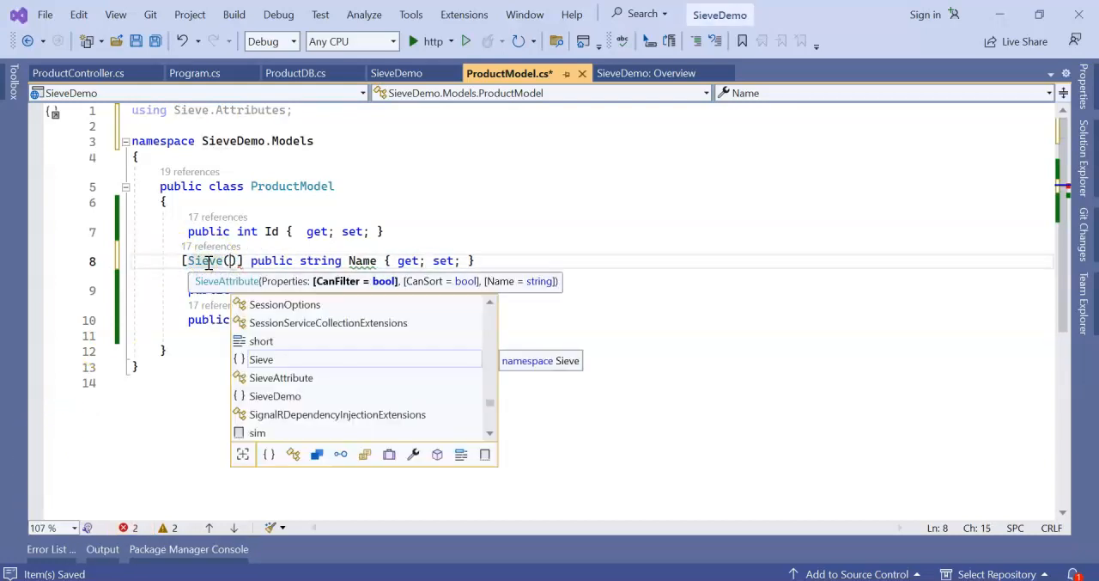
type("ca")
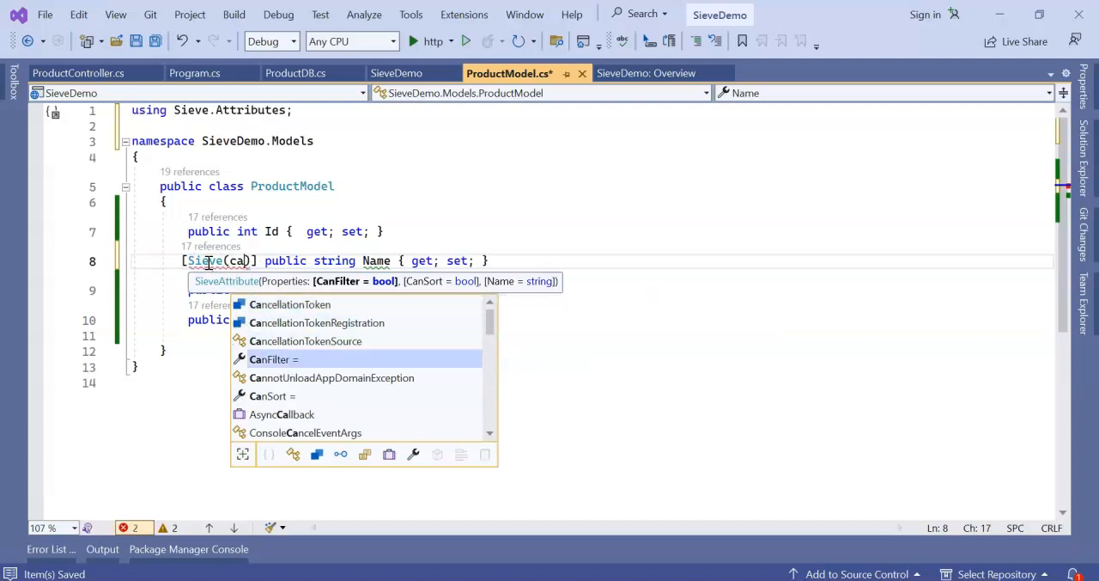
type("CanFilter =true")
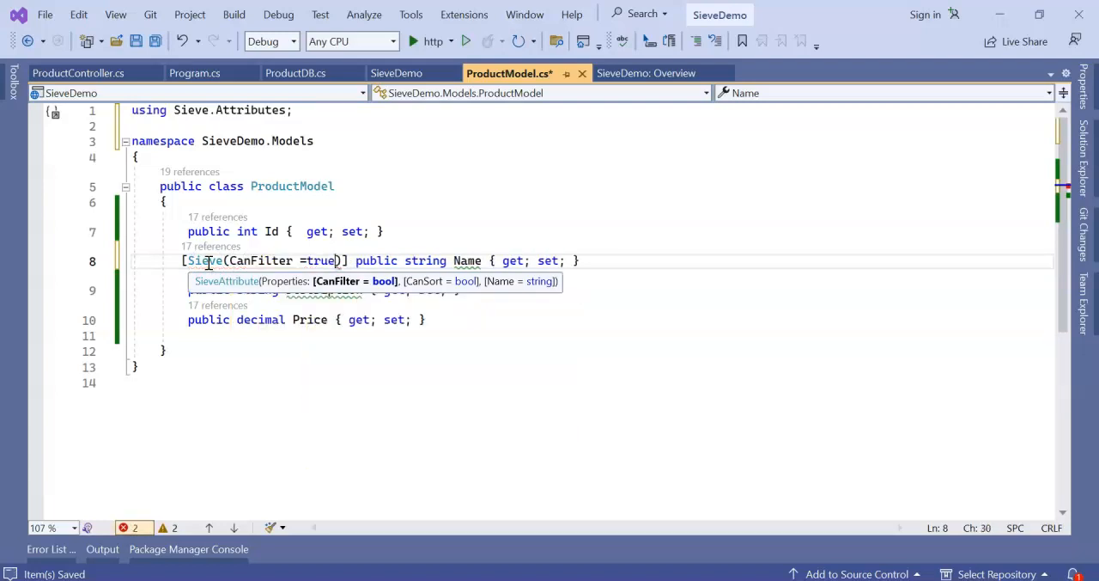
type(", can")
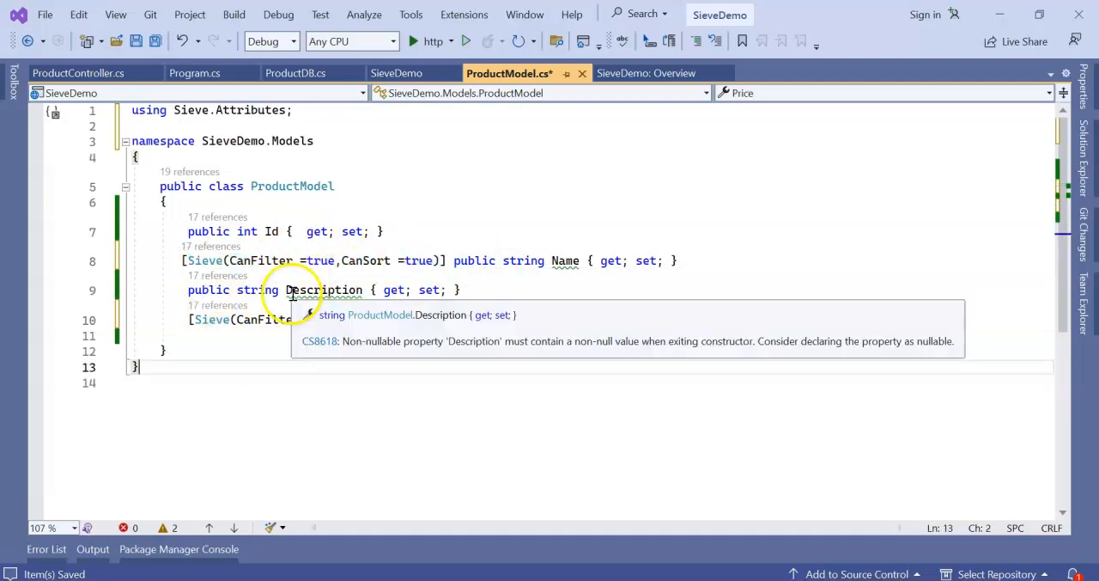
Step: Mark GetProducts in ProductController with the [HttpGet] attribute
left_click(86, 74)
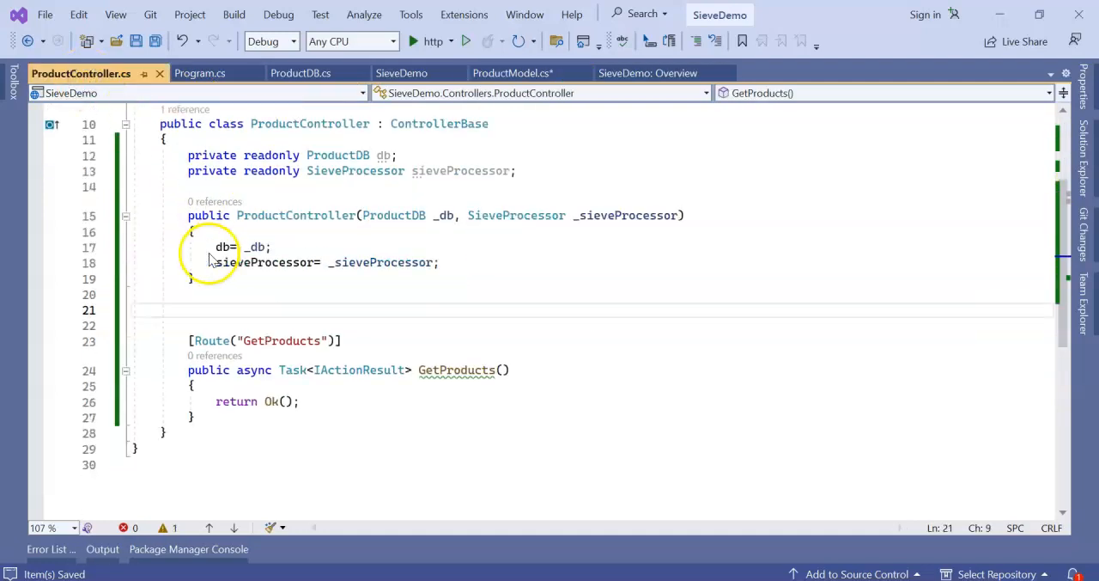
scroll("down", 3)
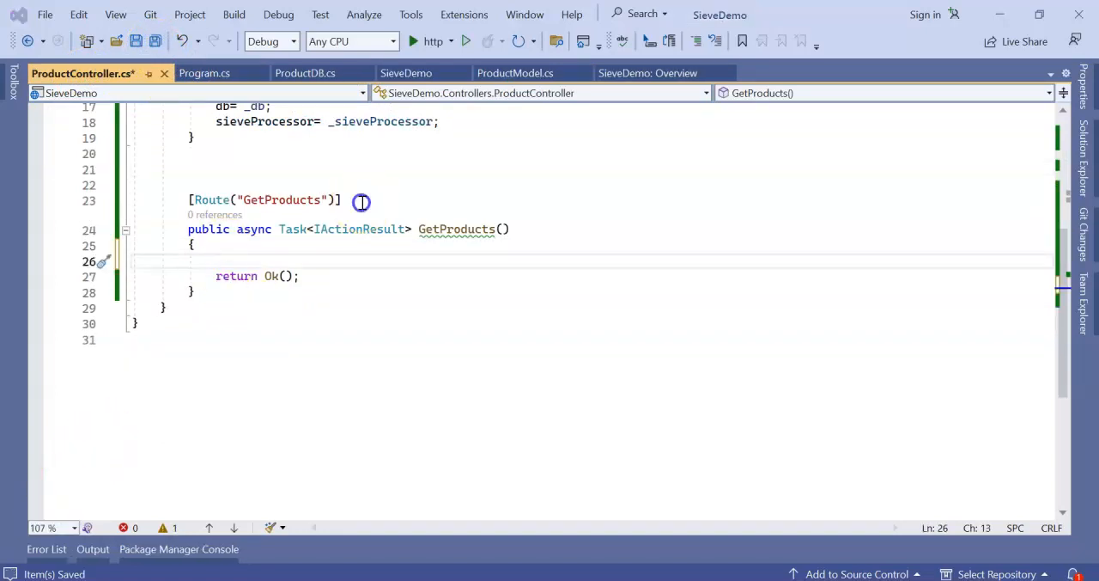
type("[HttpGet]")
type("products = sieveProcessor.Apply(model, products);")
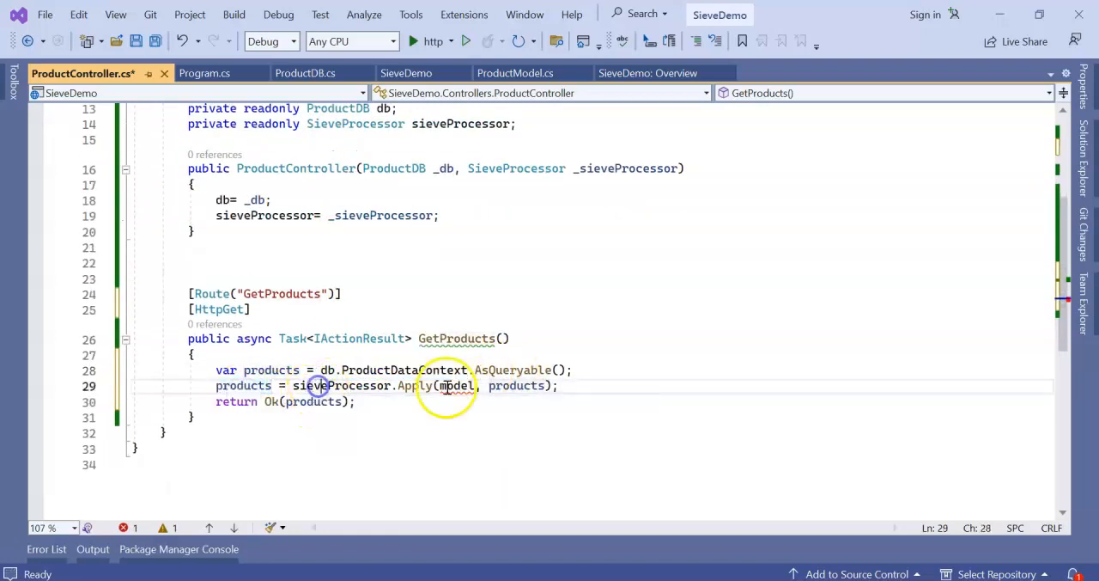
Step: Give GetProducts a [FromQuery] SieveModel model parameter and apply sieveProcessor to products
left_click(503, 339)
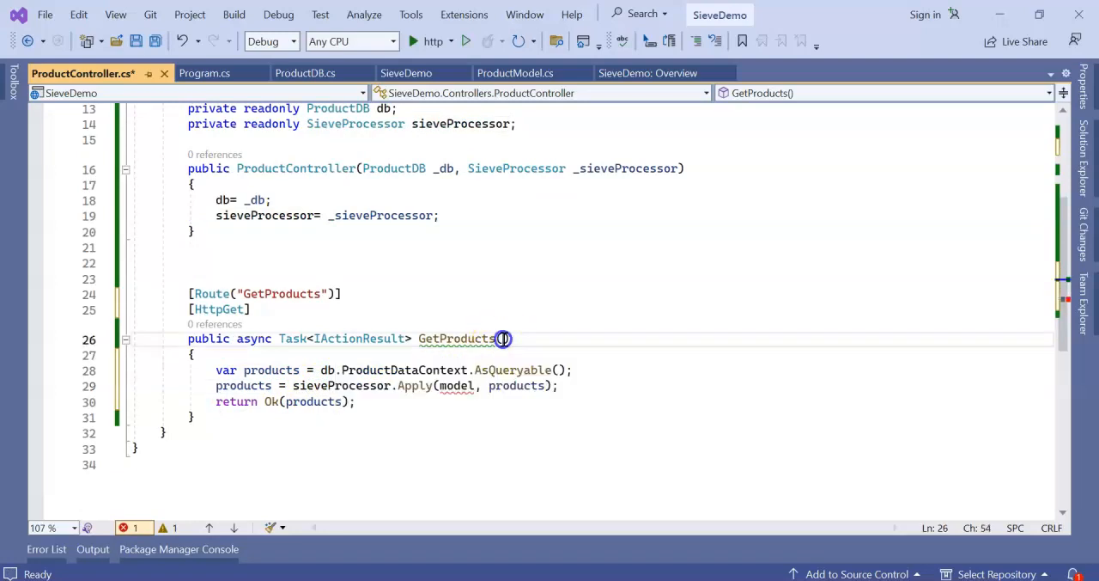
type("[fromQuery")
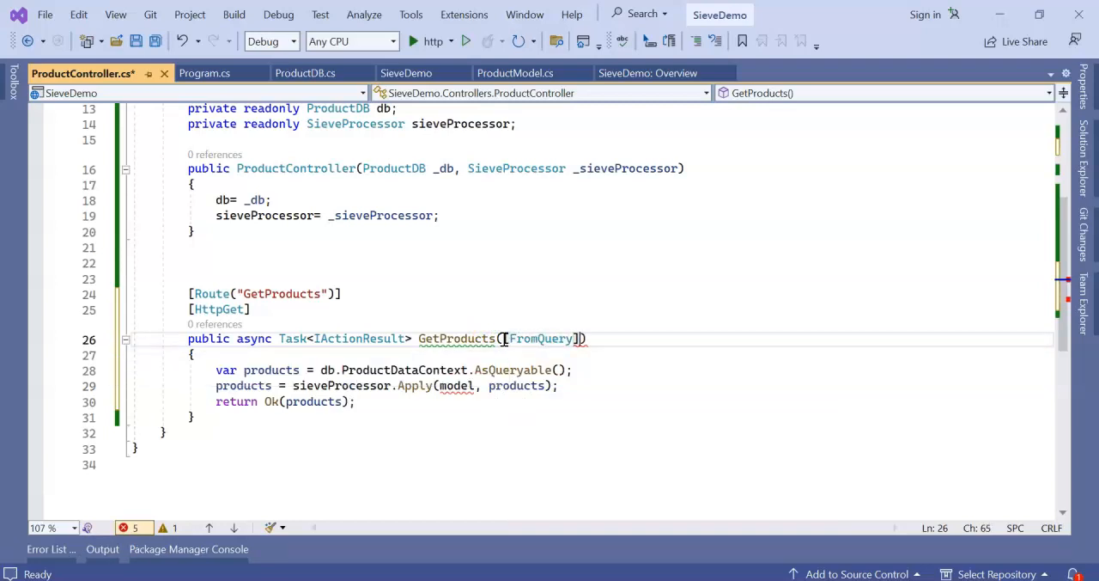
type("sei")
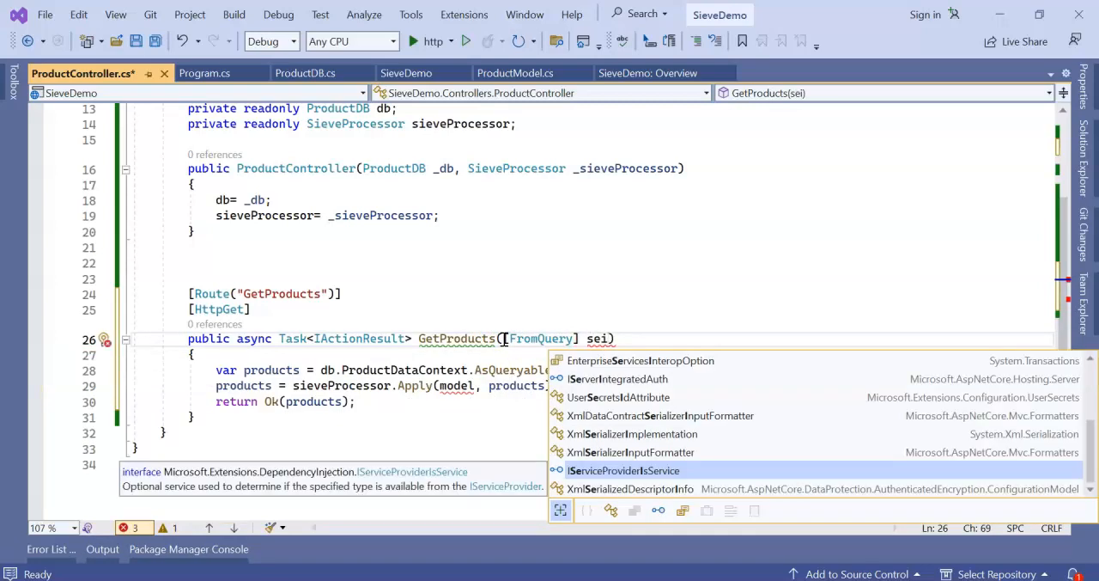
type("v")
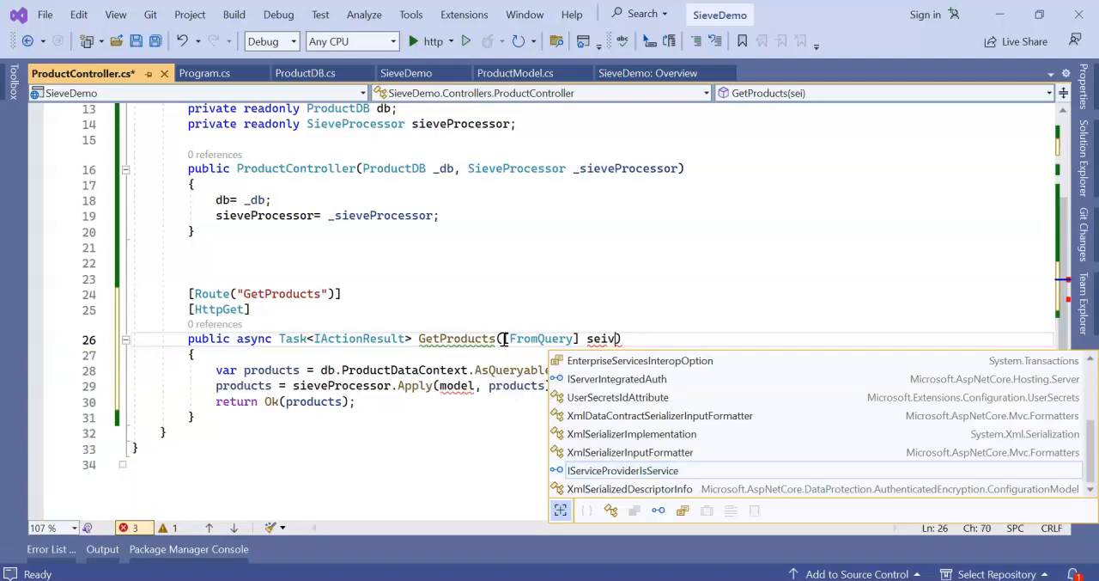
type("emo")
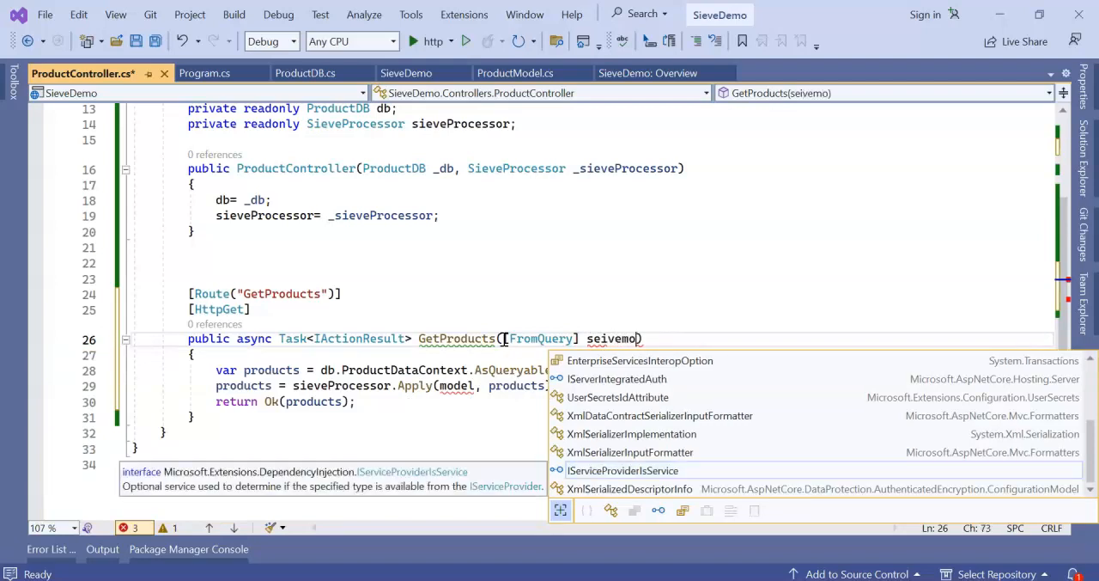
type("SieveModel")
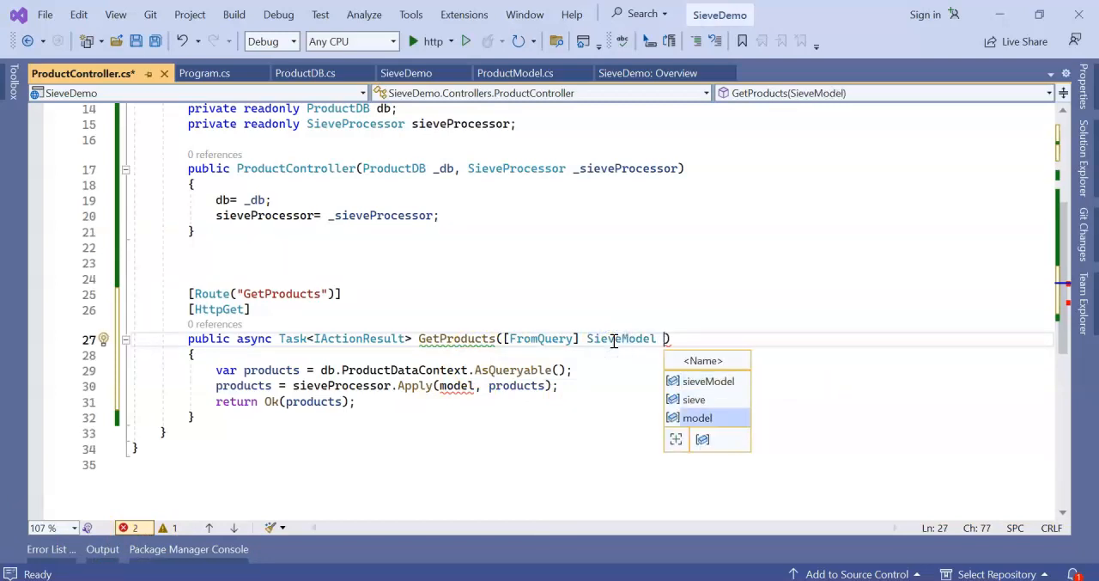
type("model")
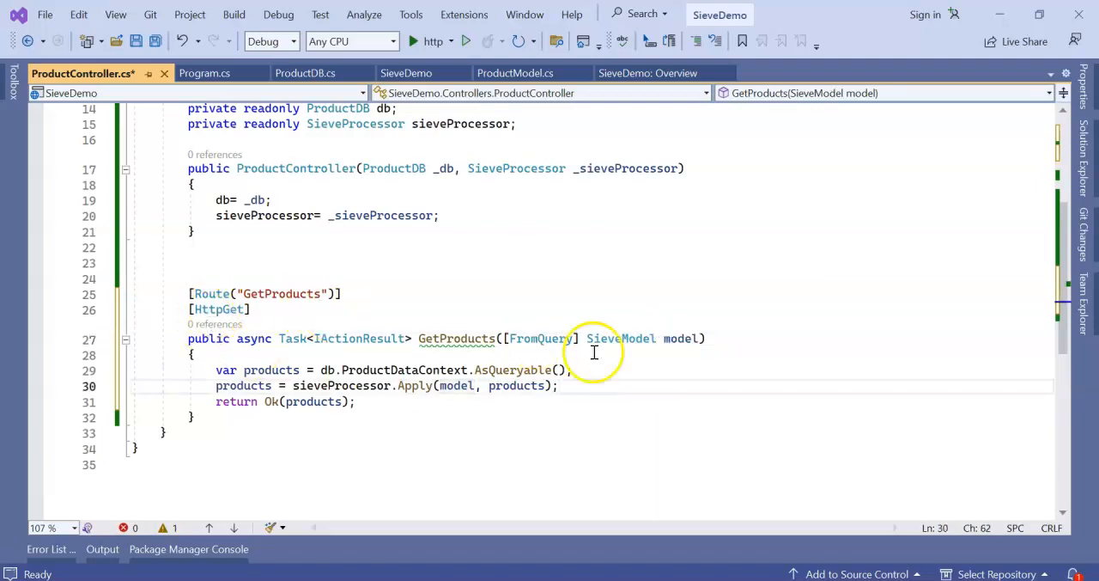
double_click(621, 338)
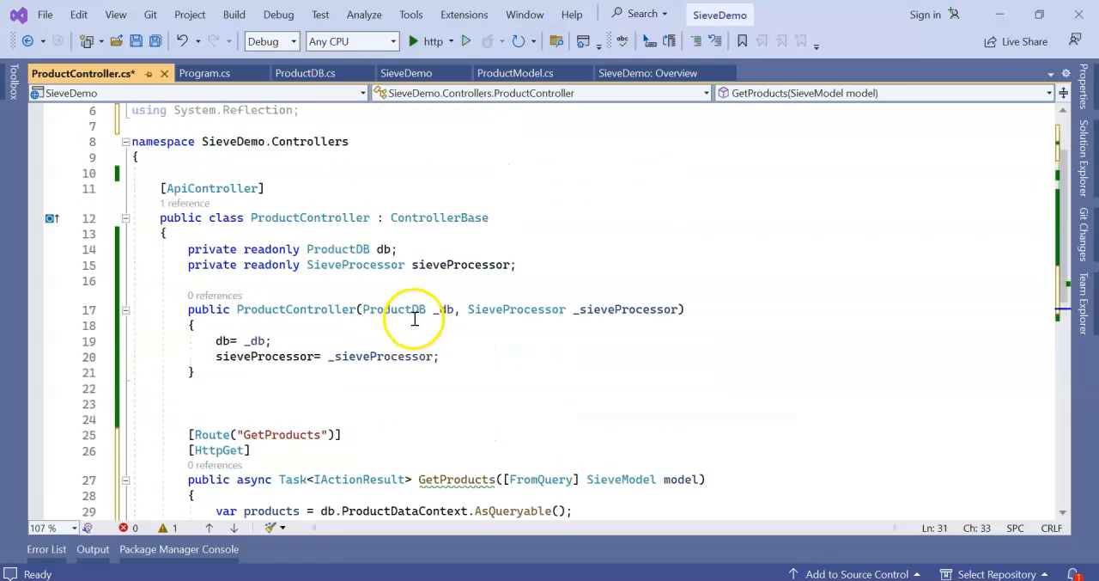
Step: Build and launch SieveDemo with the http debug profile
scroll("down", 3)
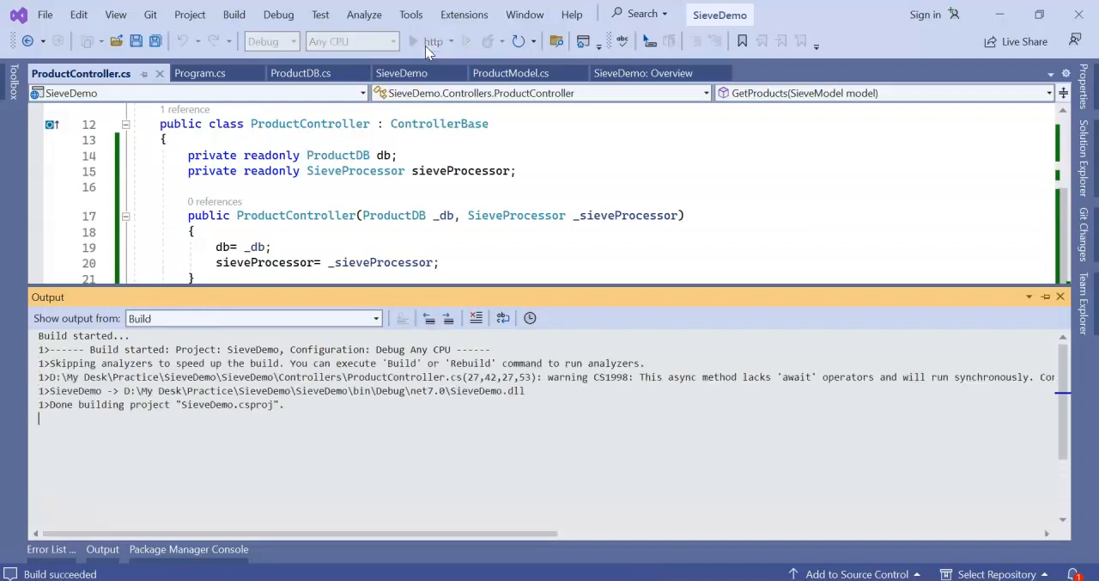
left_click(390, 40)
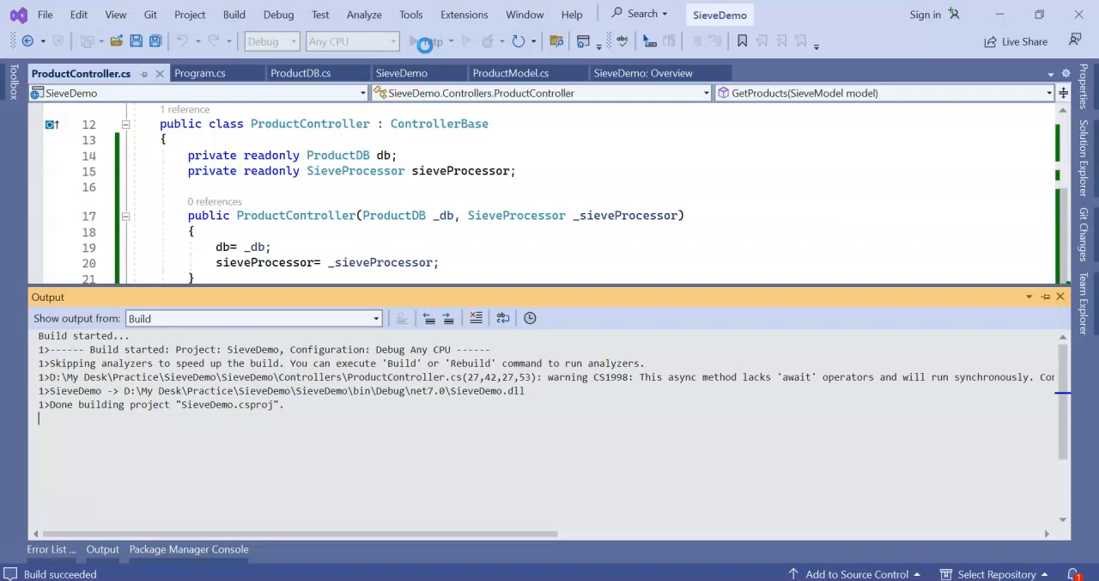
left_click(416, 41)
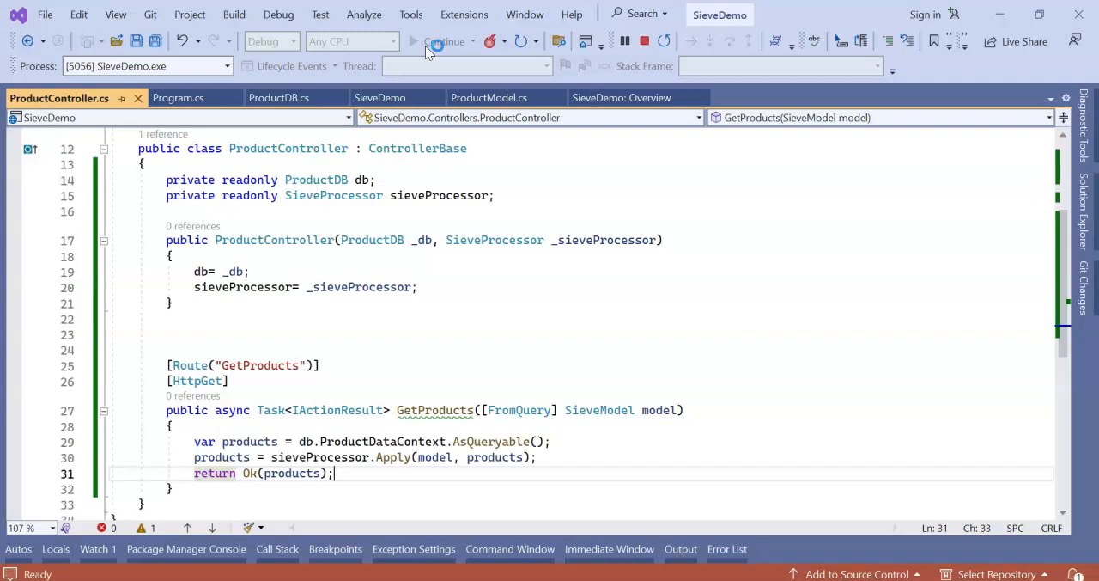
left_click(435, 40)
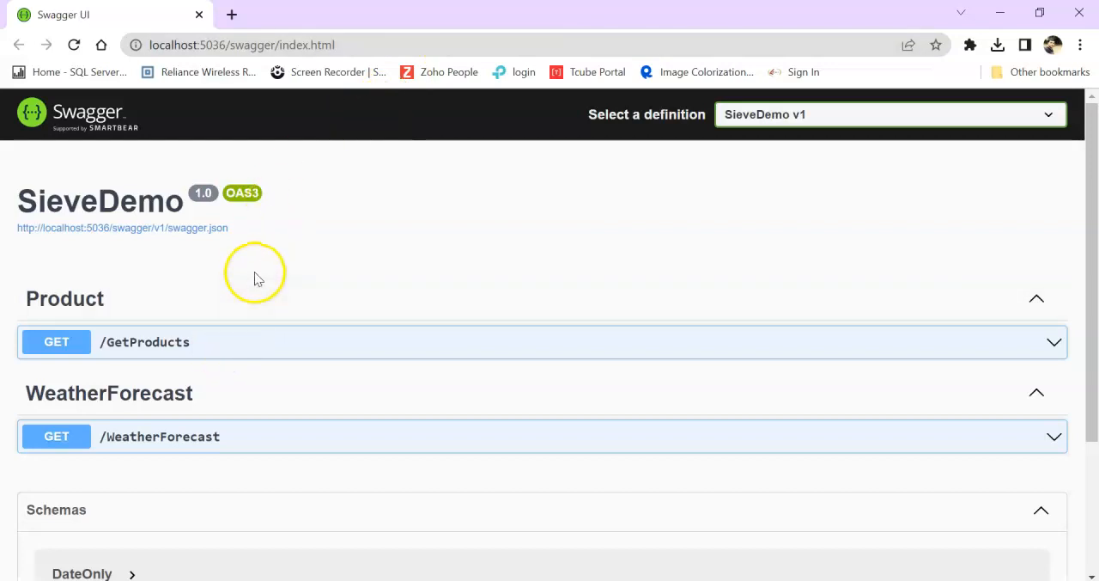
Step: Execute GET /GetProducts via Try it out with no parameters and inspect the returned products
scroll("down", 3)
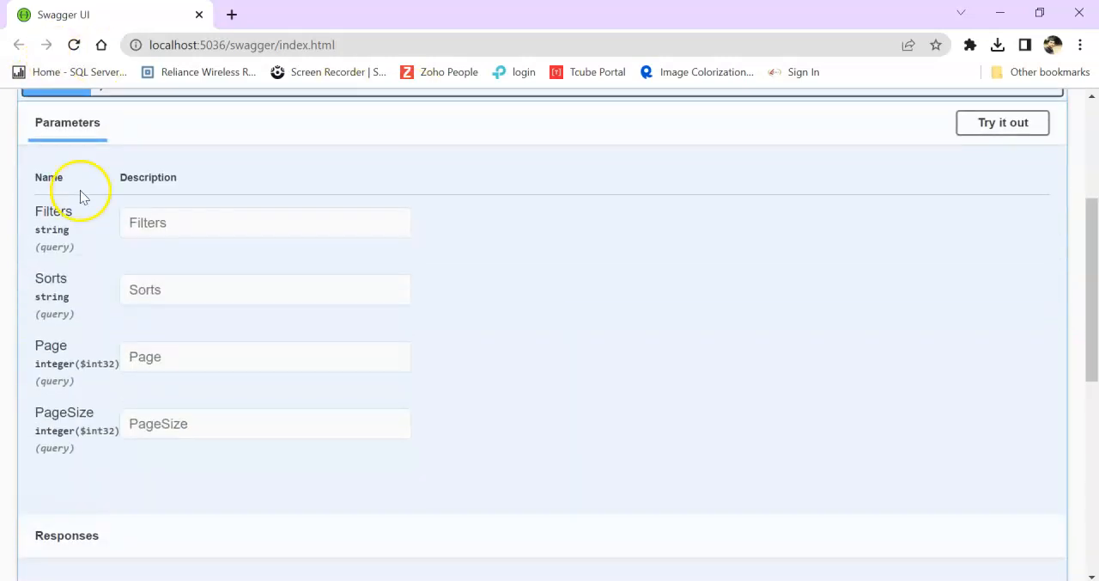
mouse_move(55, 273)
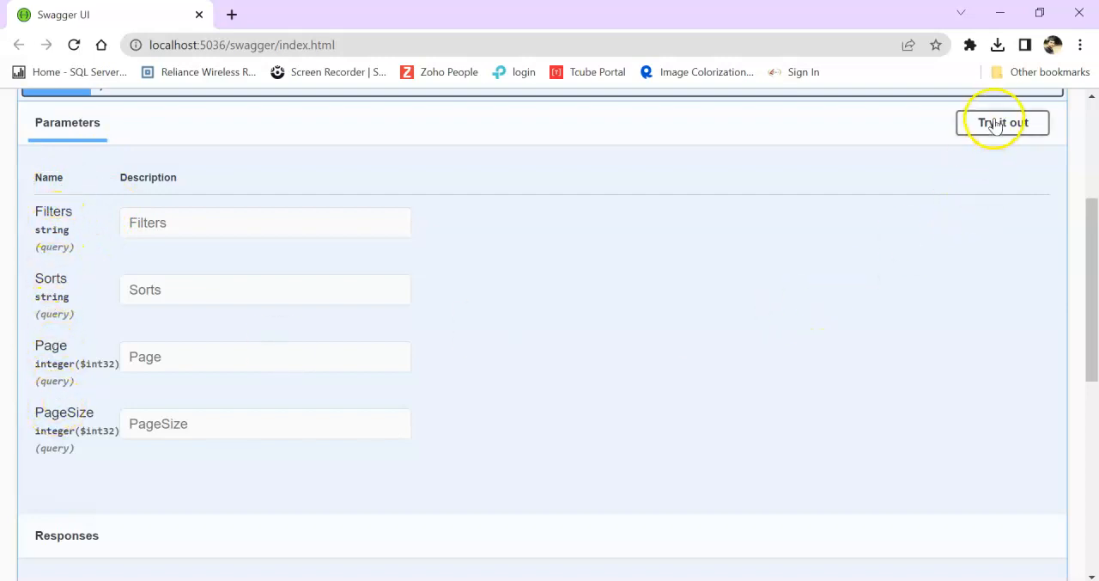
left_click(1001, 122)
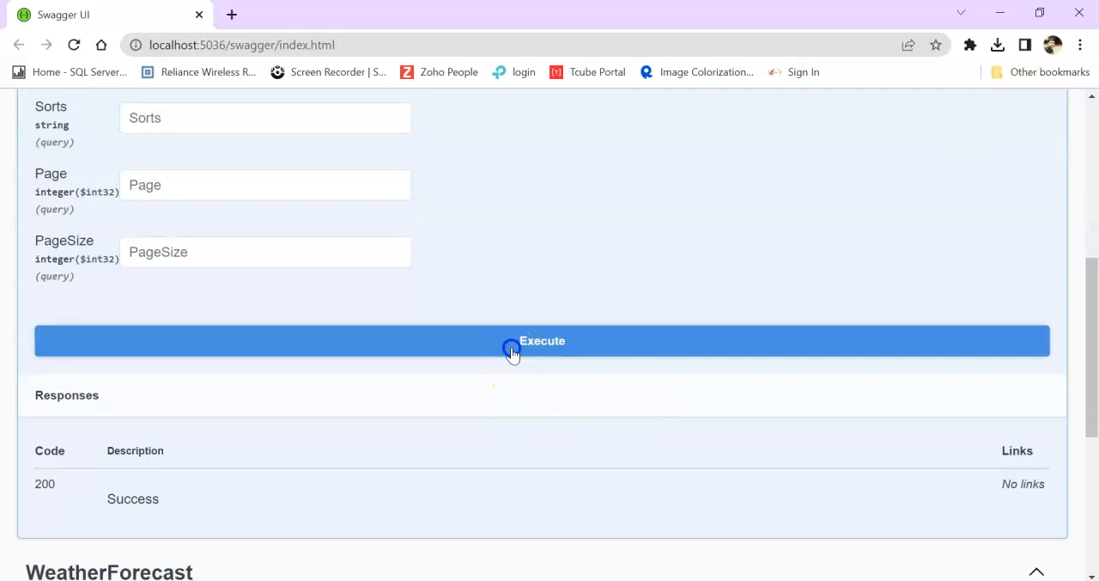
left_click(511, 343)
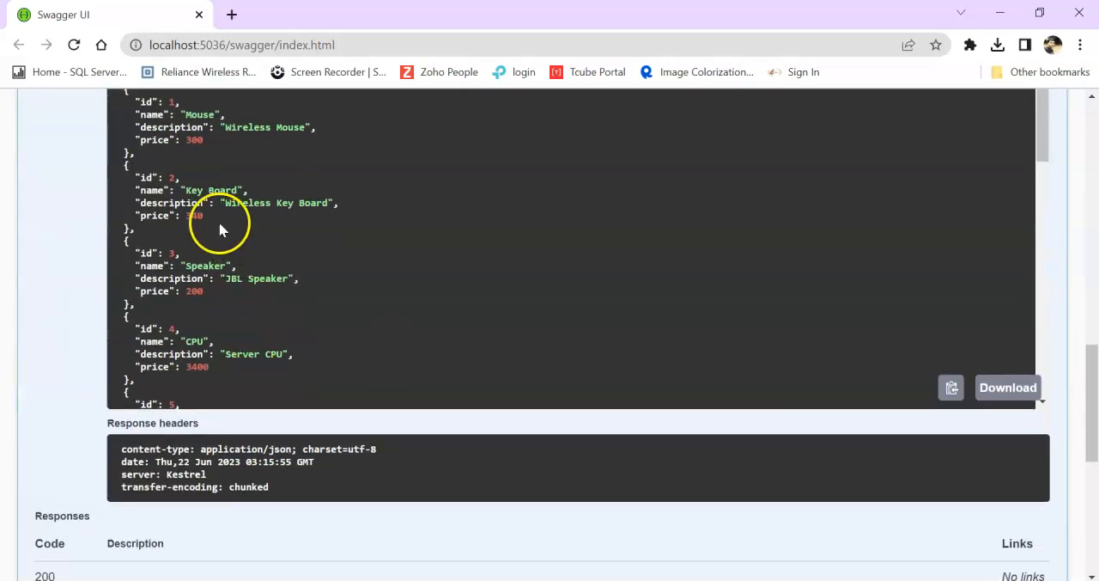
mouse_move(164, 278)
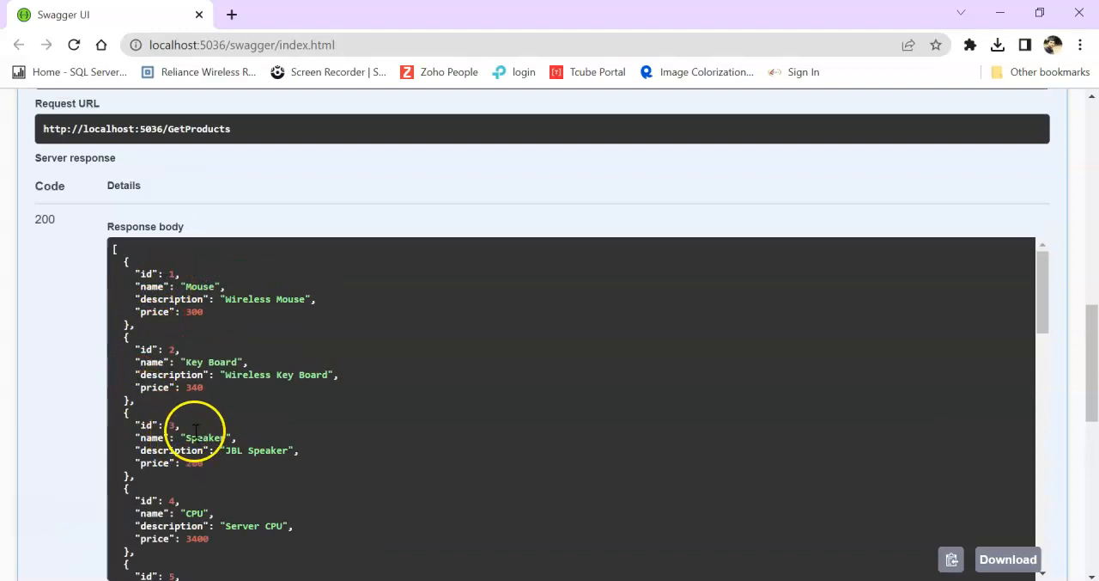
double_click(205, 437)
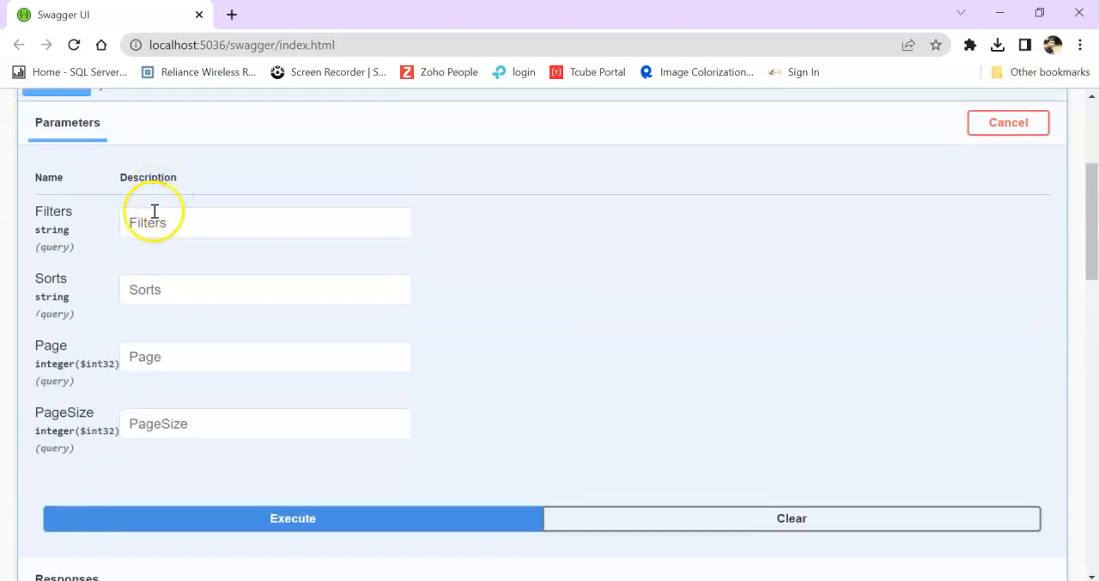
type("name@=Speaker")
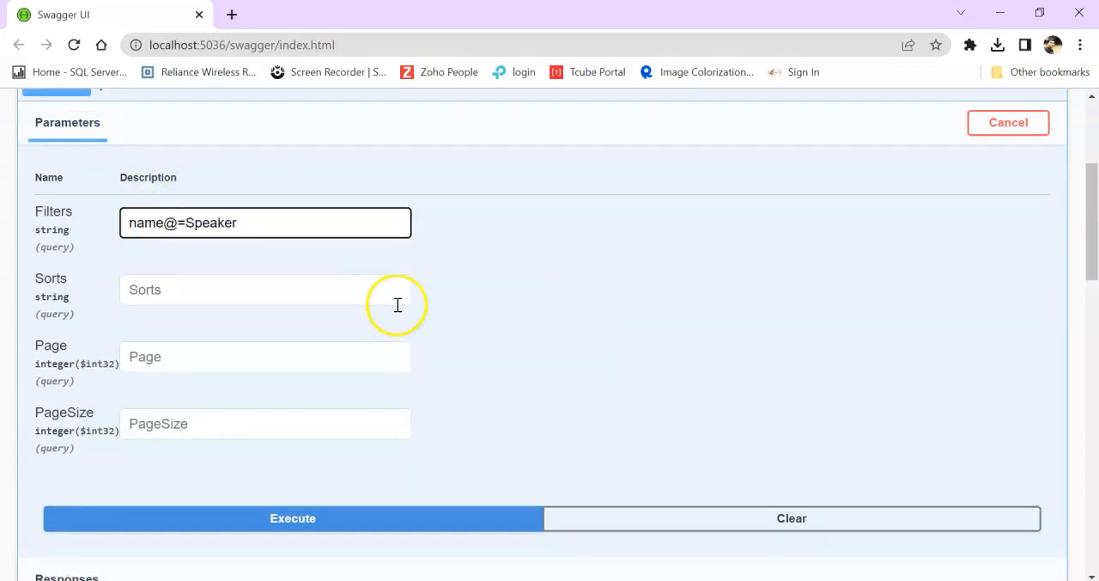
left_click(292, 518)
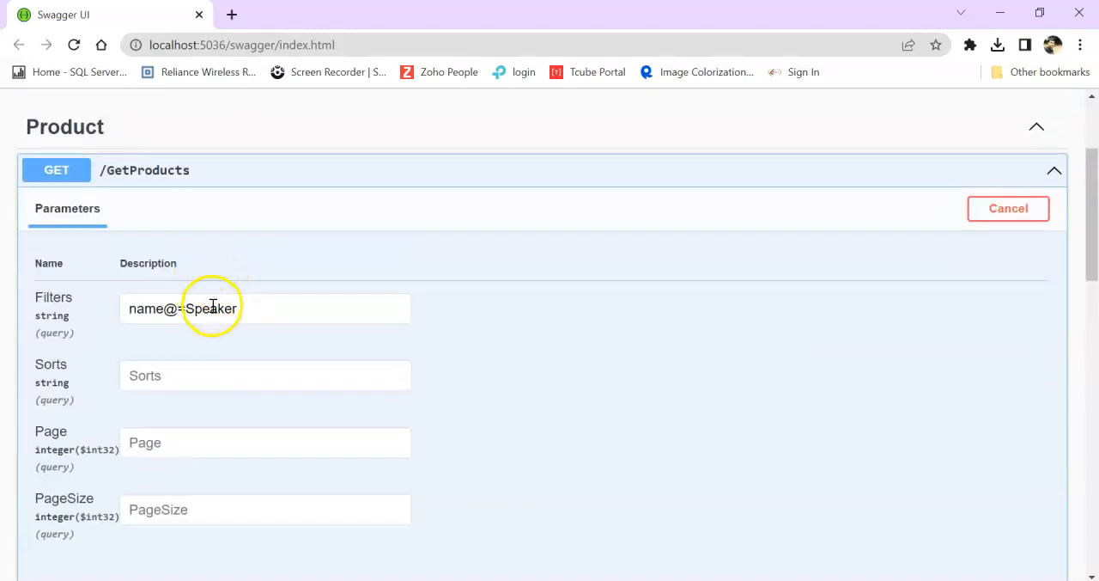
type("mouse")
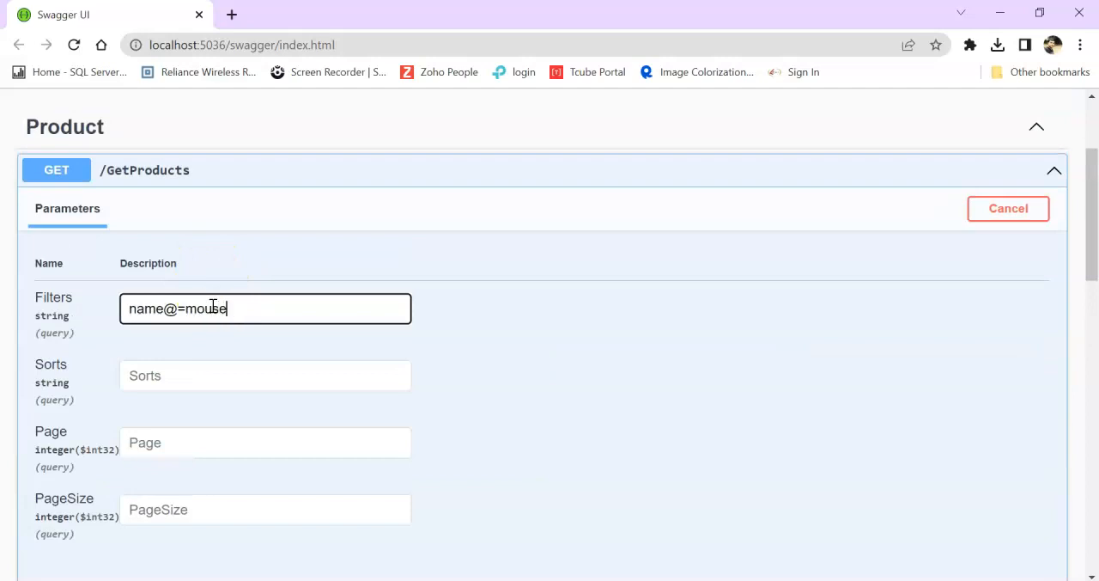
left_click(293, 141)
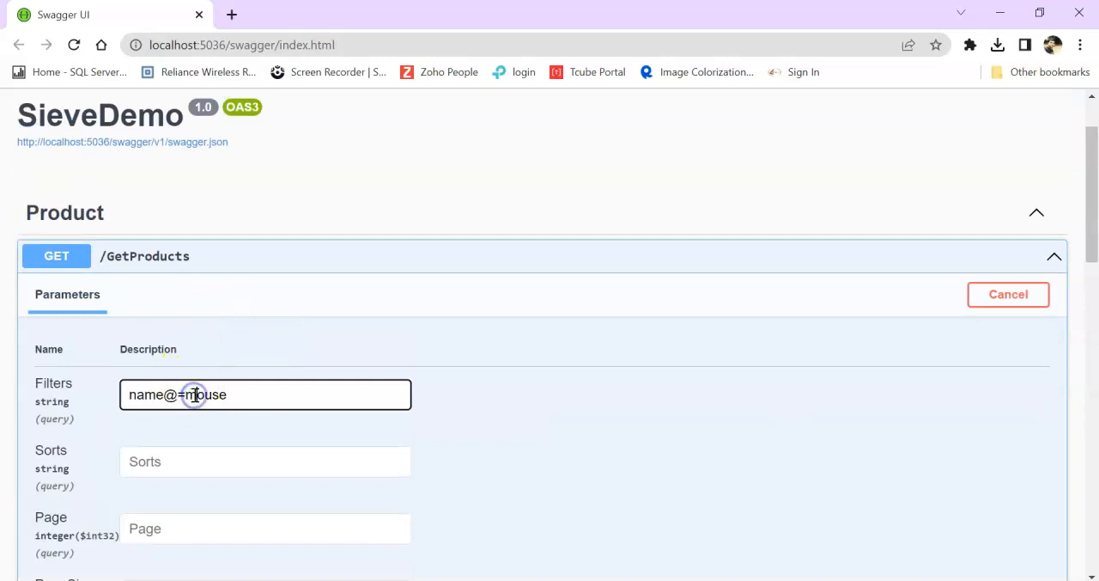
left_click(292, 260)
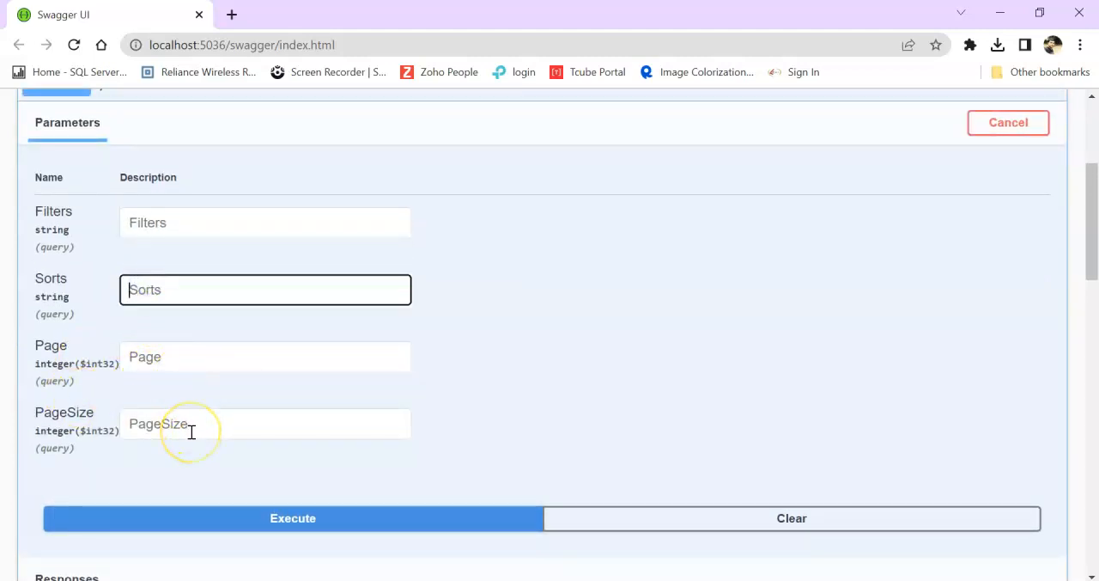
Step: Execute GetProducts with Sorts=price and review the cheapest-first results
type("price")
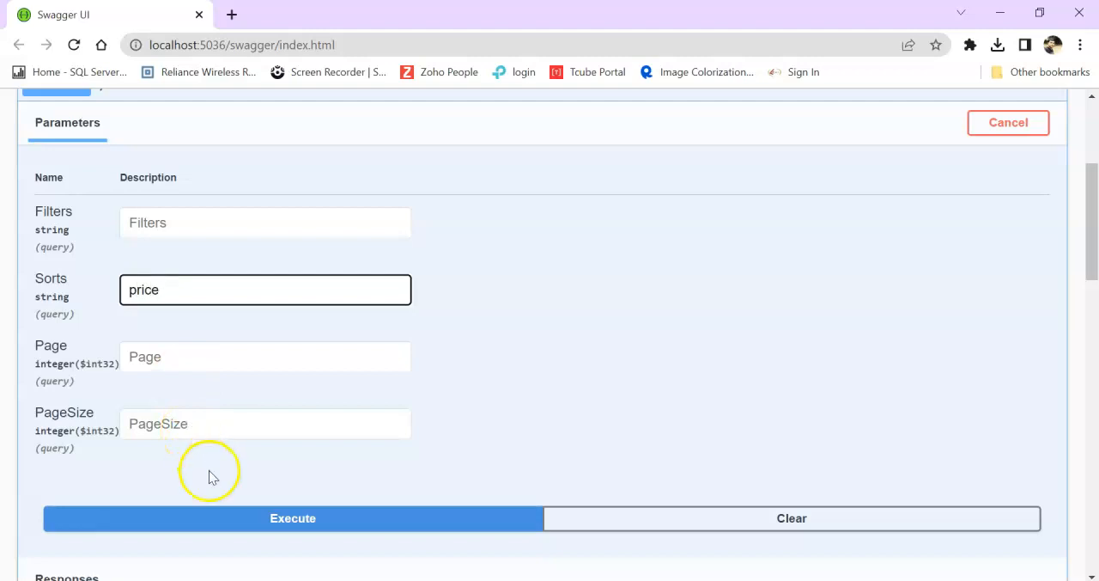
left_click(292, 518)
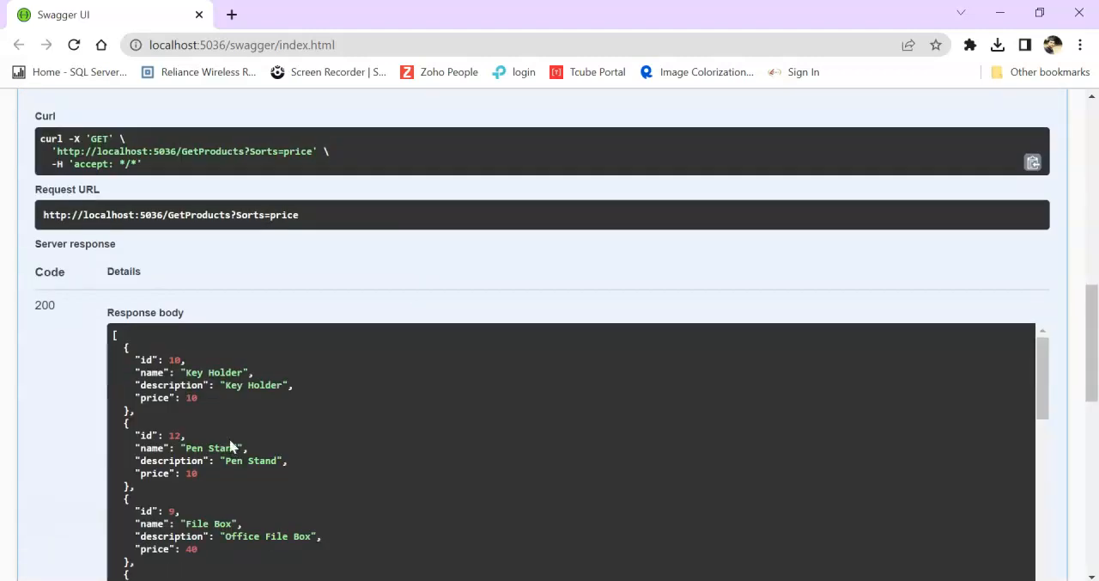
scroll("down", 3)
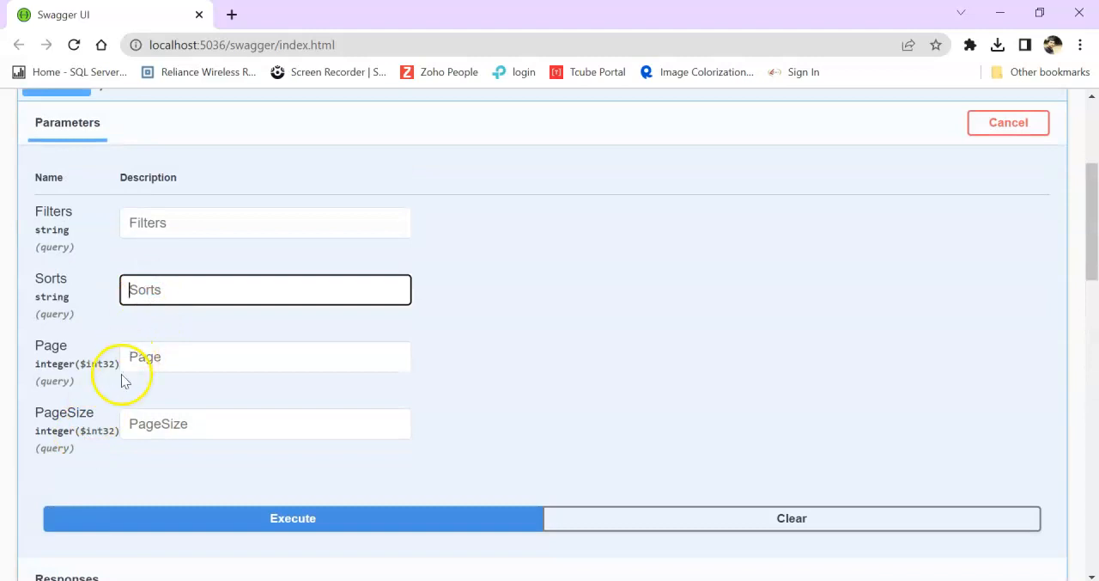
Step: Request Page 1 with PageSize 3 and review the response
left_click(264, 357)
type("1")
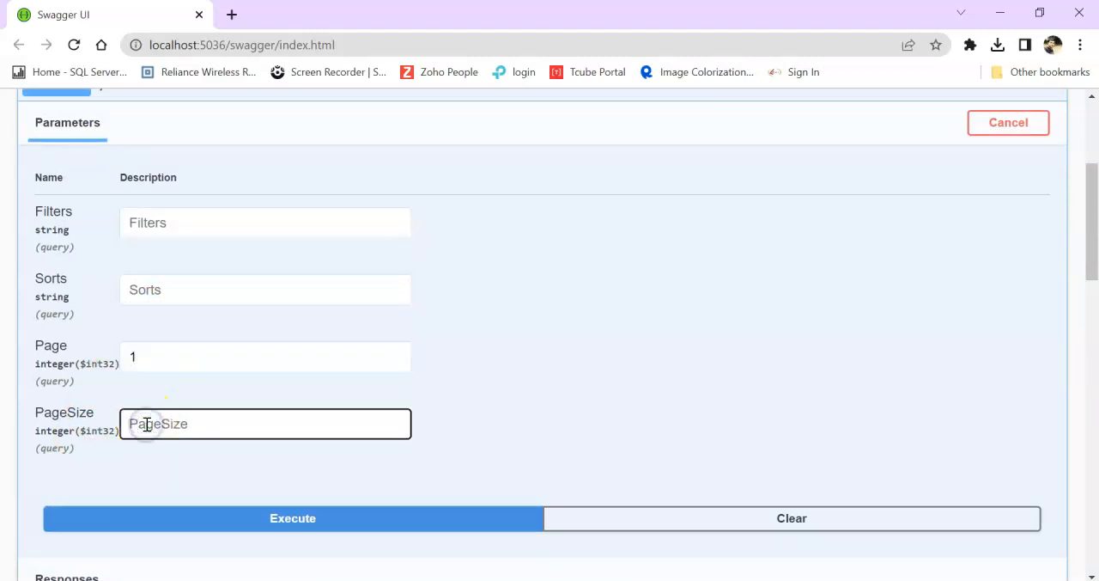
left_click(292, 518)
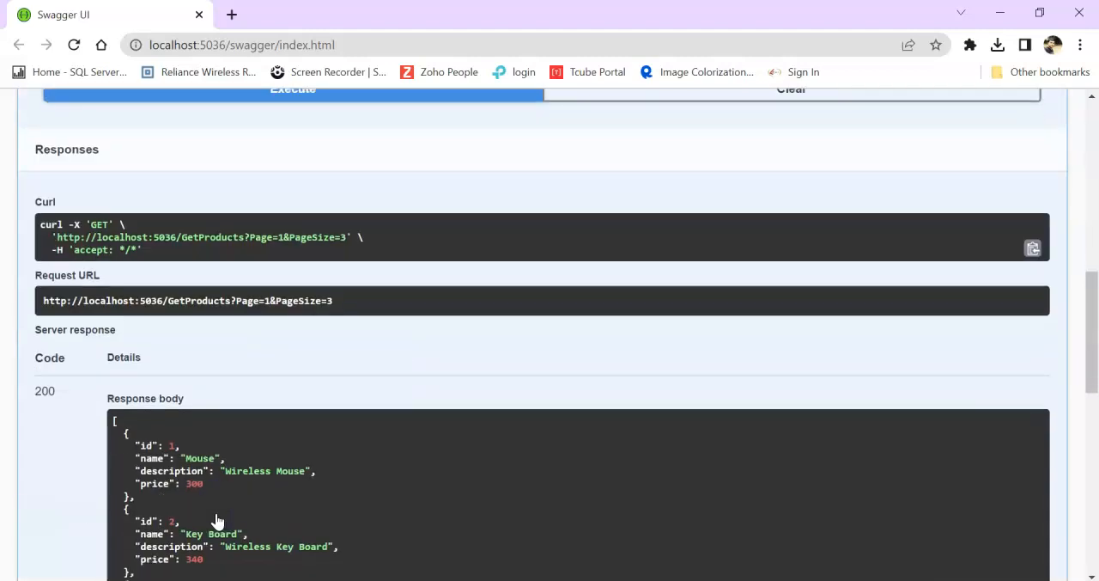
scroll("down", 3)
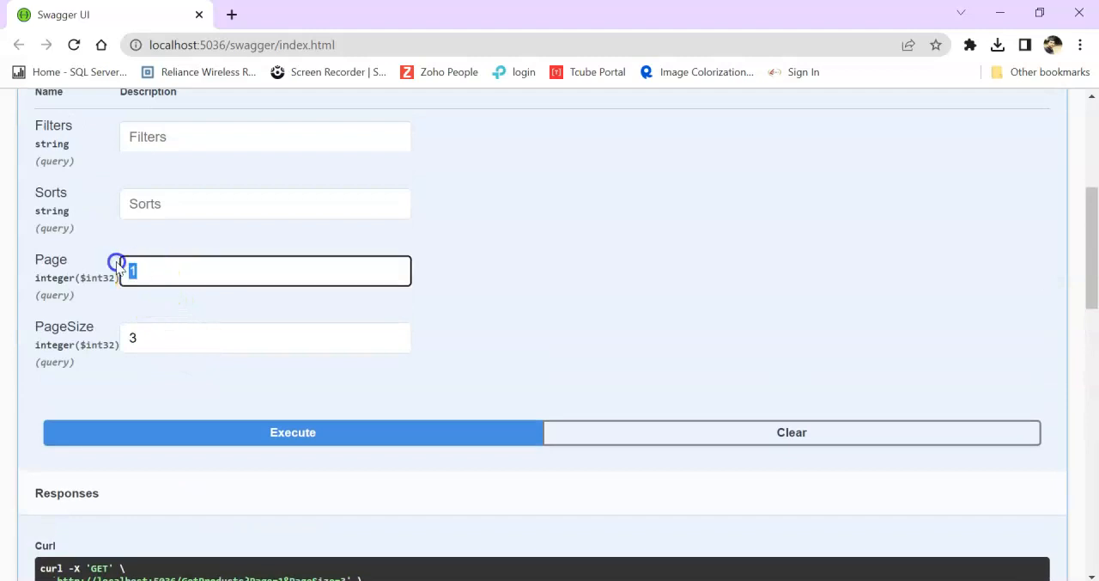
Step: Change the page size to 5 and execute, getting products Mouse to HeadPhone
left_click(292, 432)
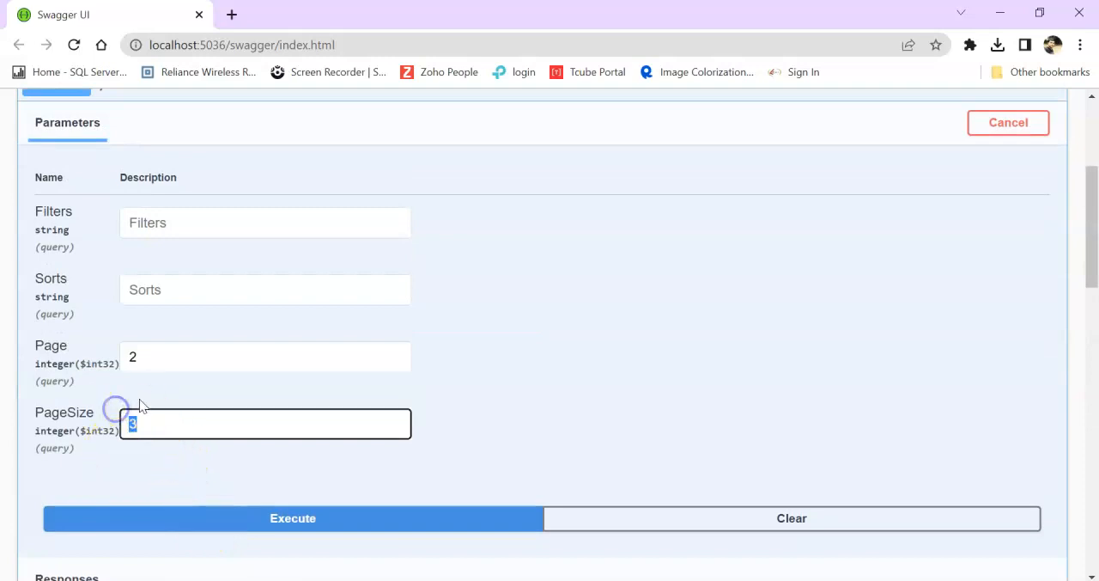
type("5")
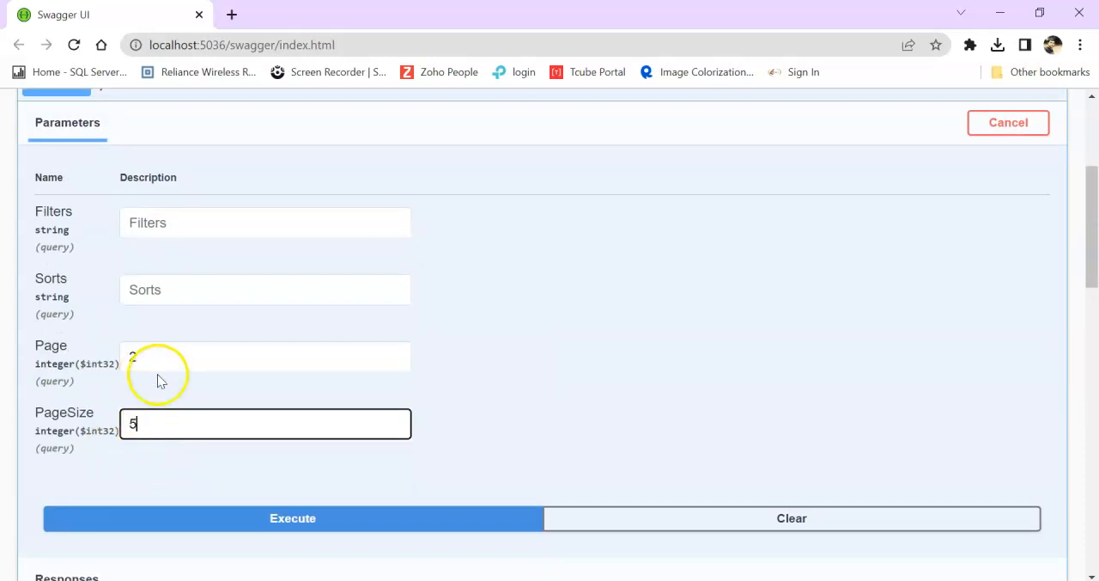
left_click(292, 518)
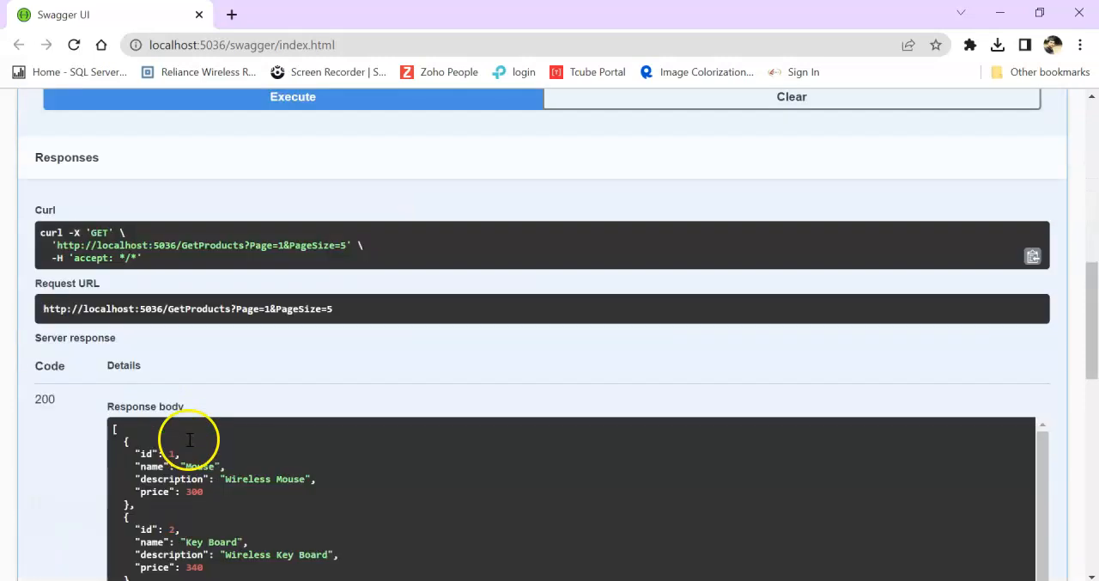
scroll("down", 3)
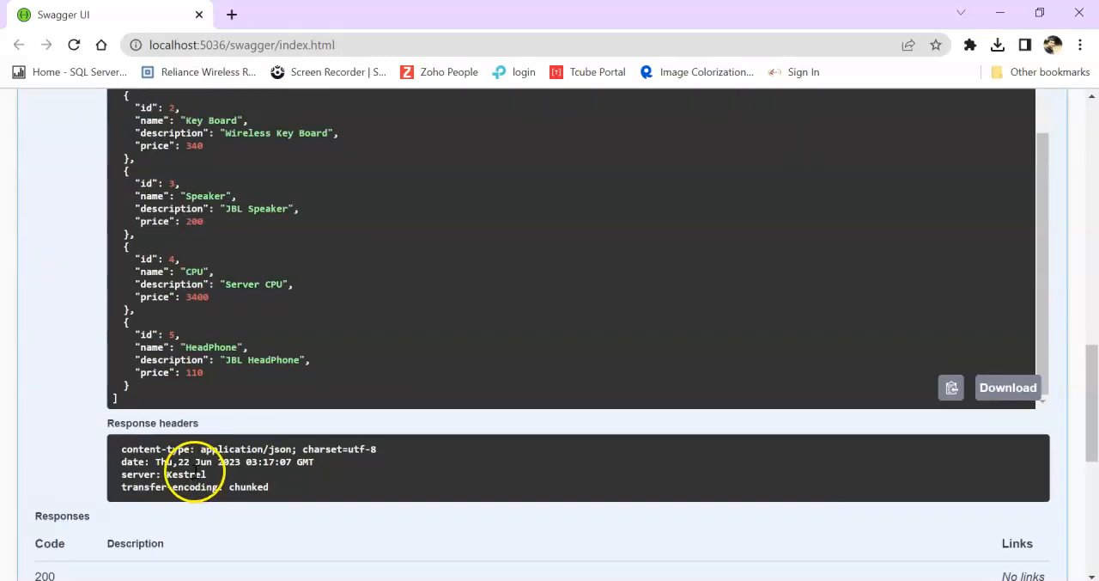